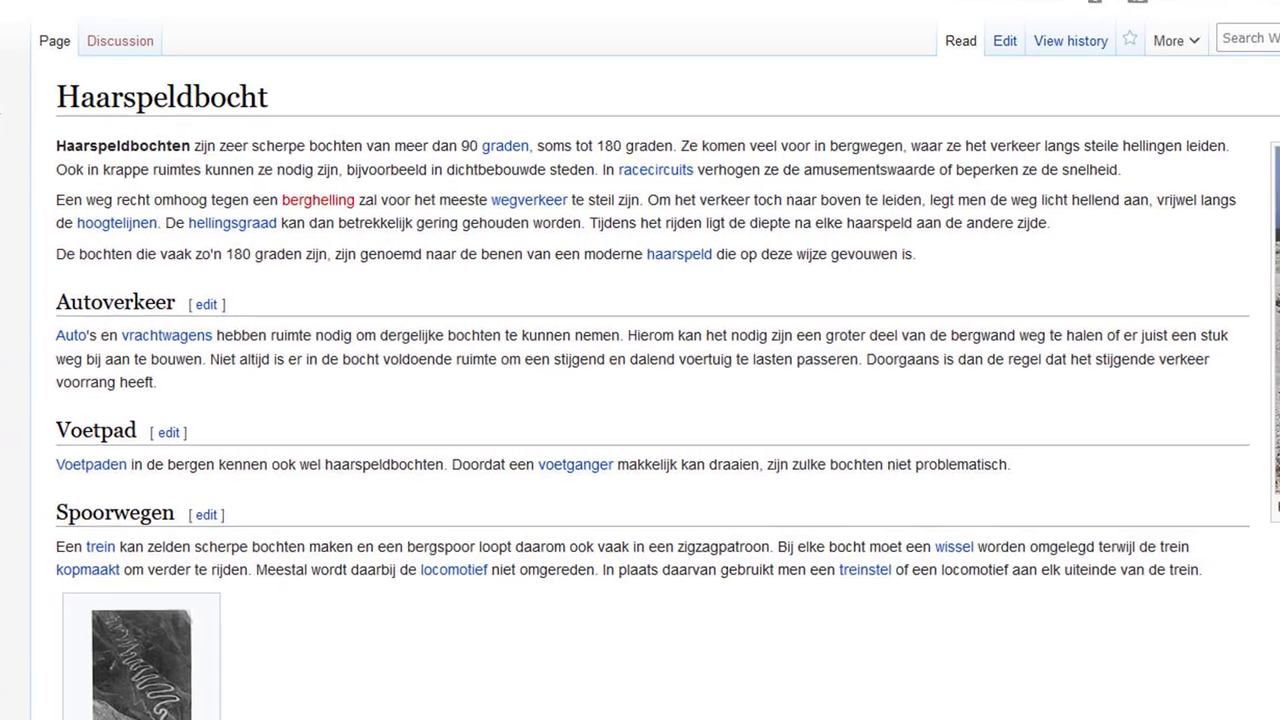
# - Scroll down the Haarspeldbocht article to the hairpin-bend road photo
pyautogui.scroll(-3)
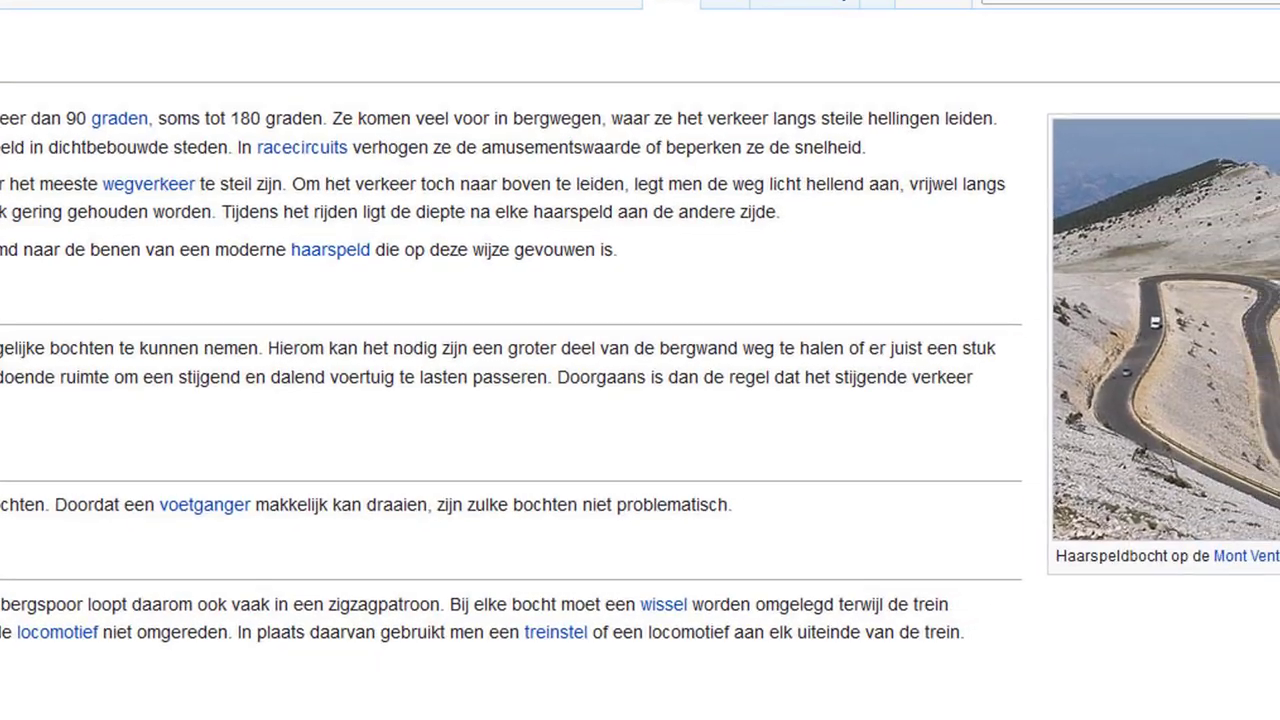
pyautogui.scroll(-3)
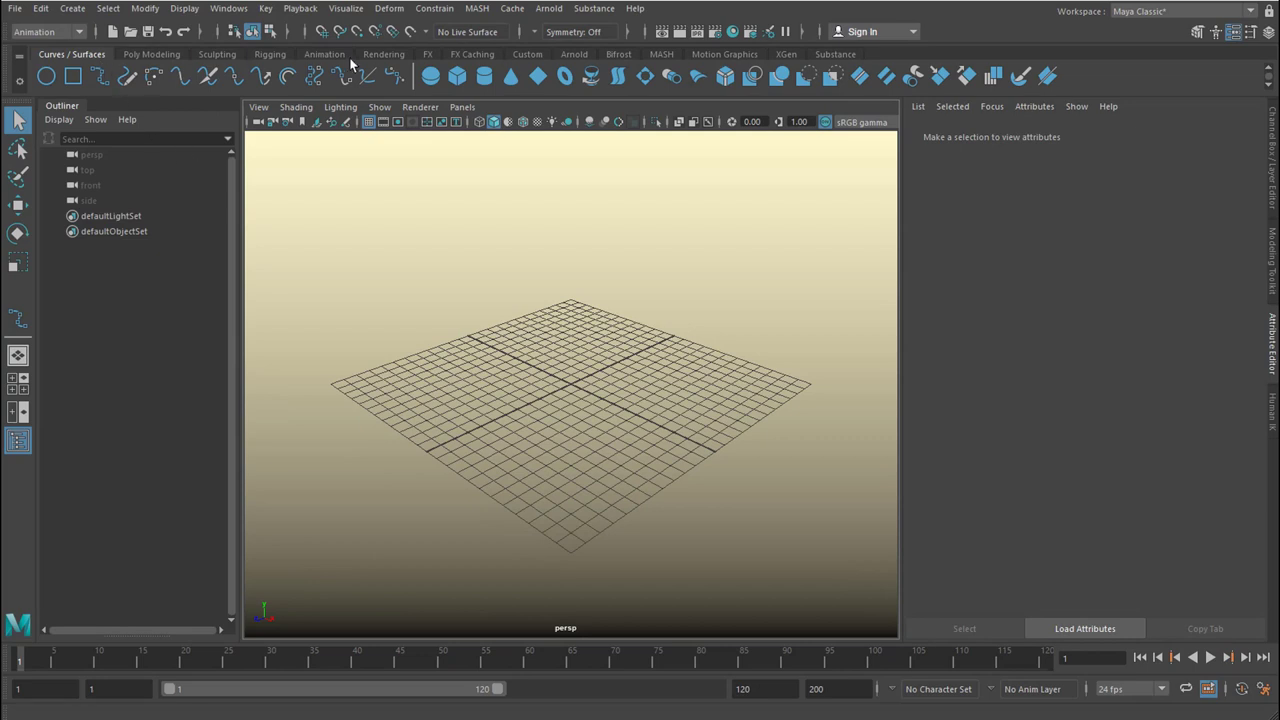
# - Add a NURBS sphere, reshape its CVs into a hill, and make it live
pyautogui.click(430, 76)
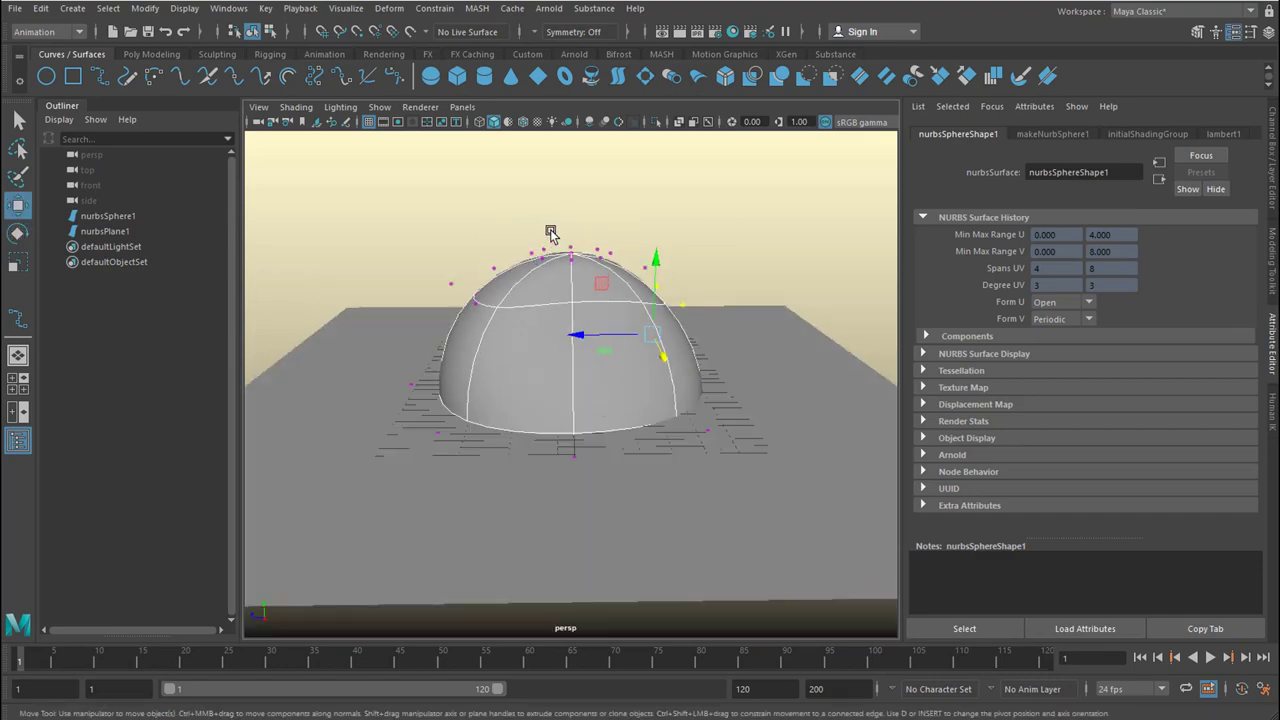
pyautogui.rightClick(567, 345)
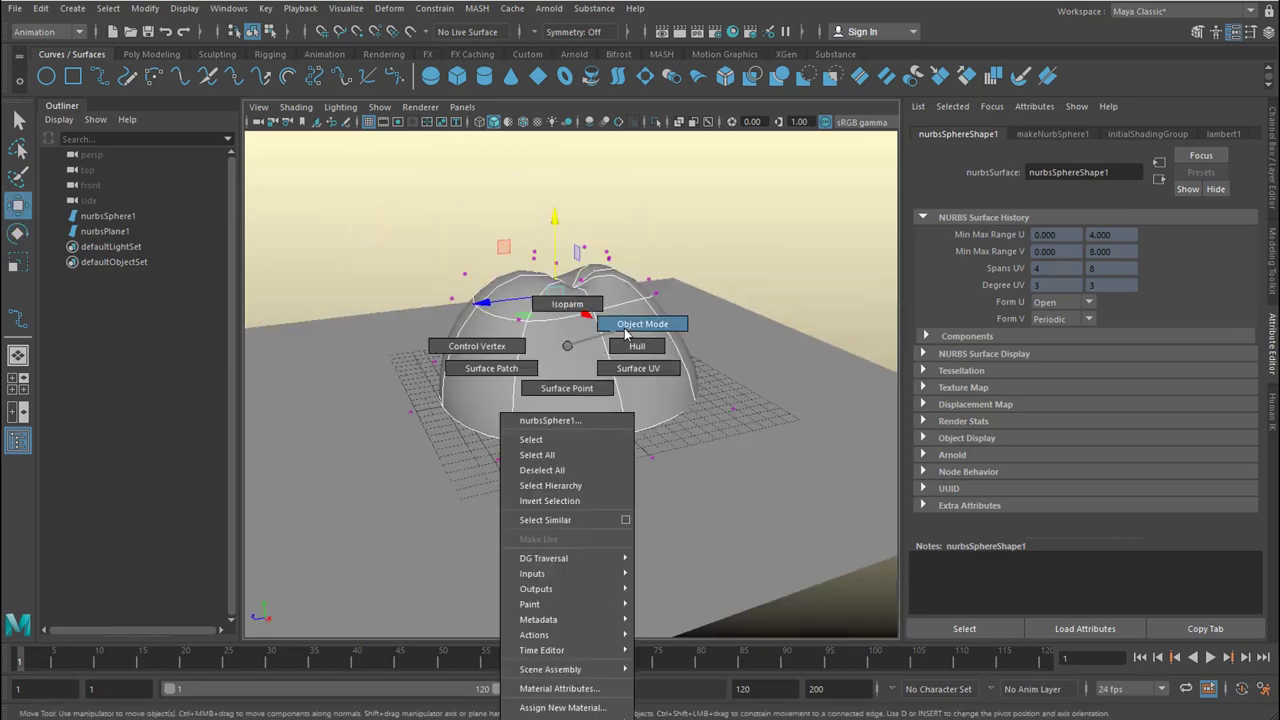
pyautogui.click(642, 323)
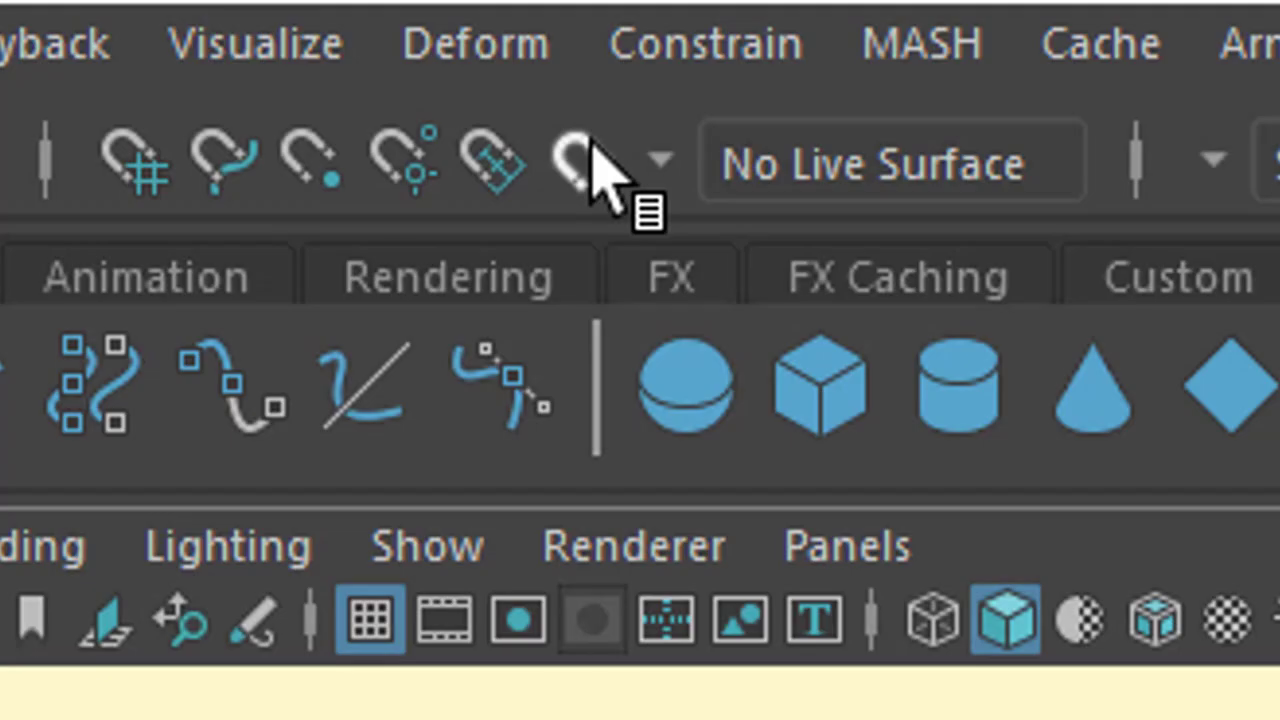
pyautogui.click(580, 160)
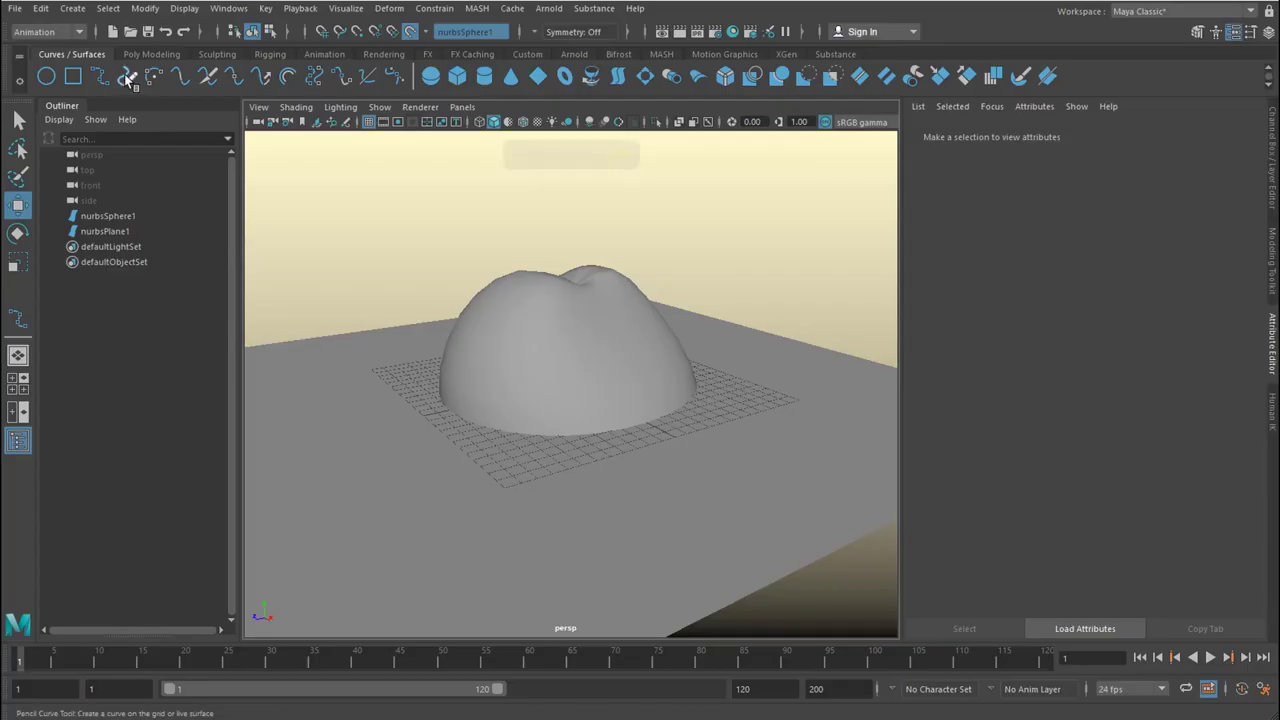
# - Pencil a winding road on the live hill, then duplicate and offset the curve
pyautogui.moveTo(495, 410); pyautogui.dragTo(665, 365)
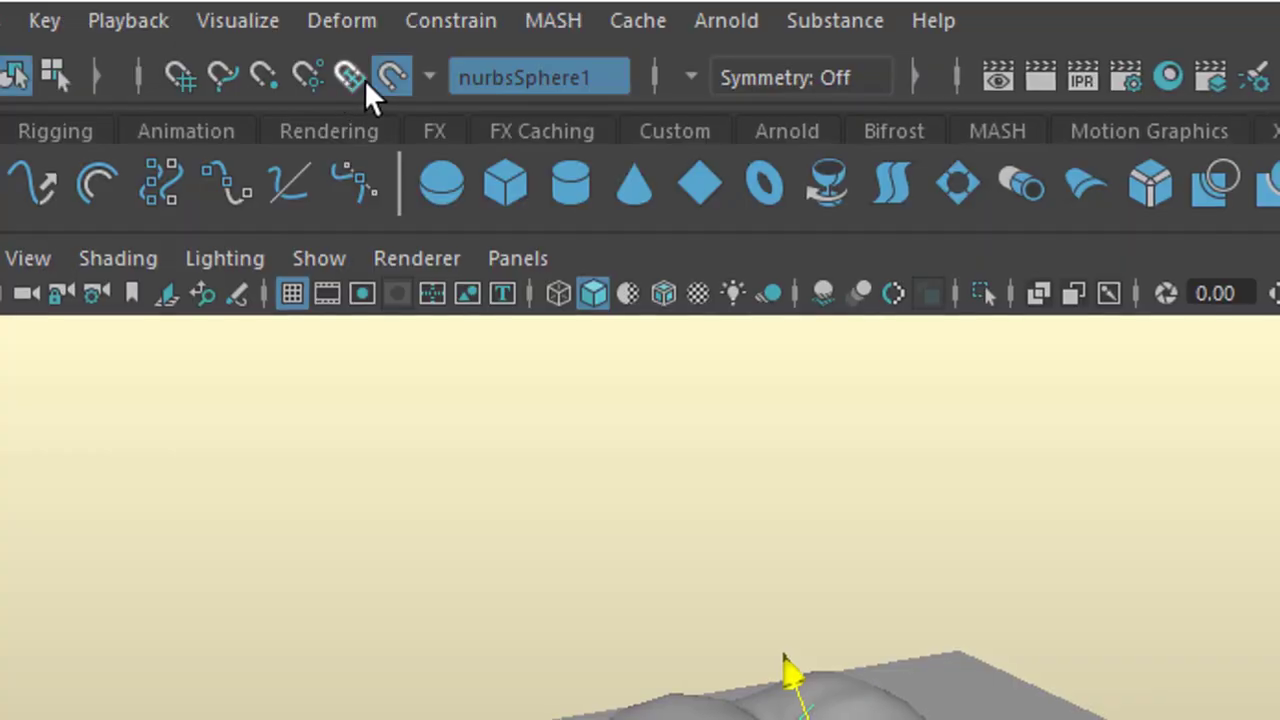
pyautogui.click(391, 77)
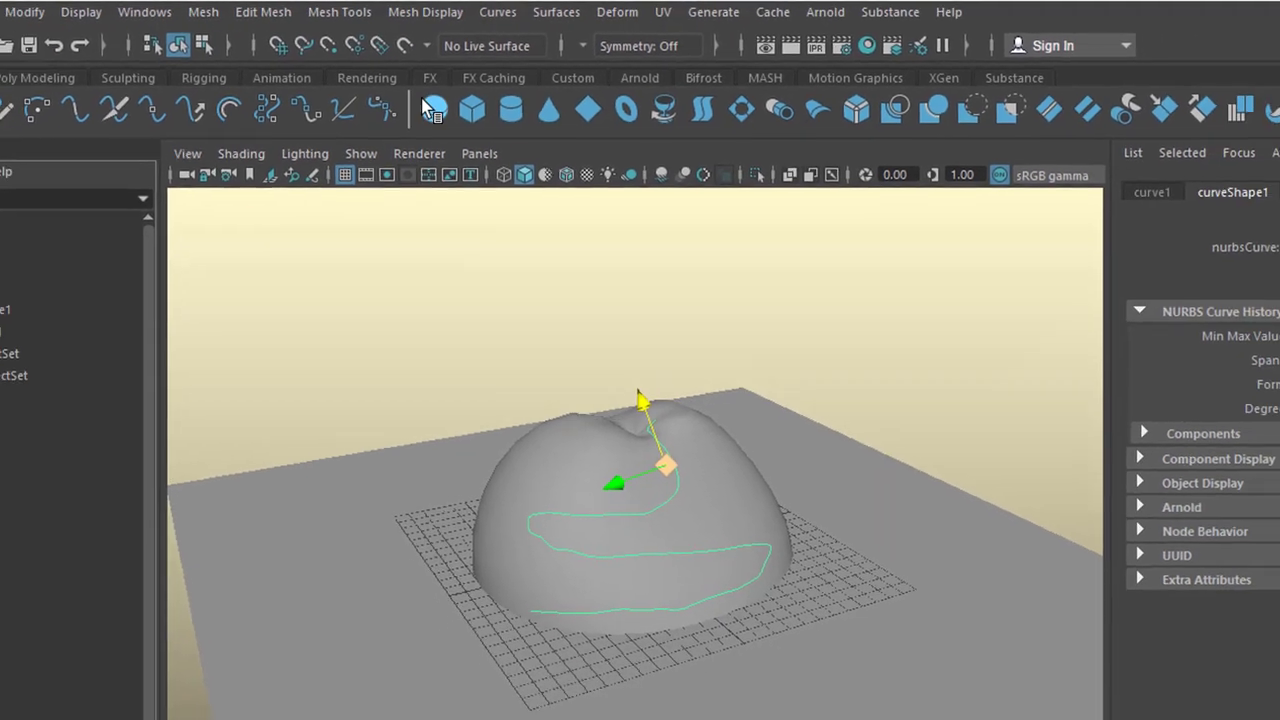
pyautogui.click(481, 11)
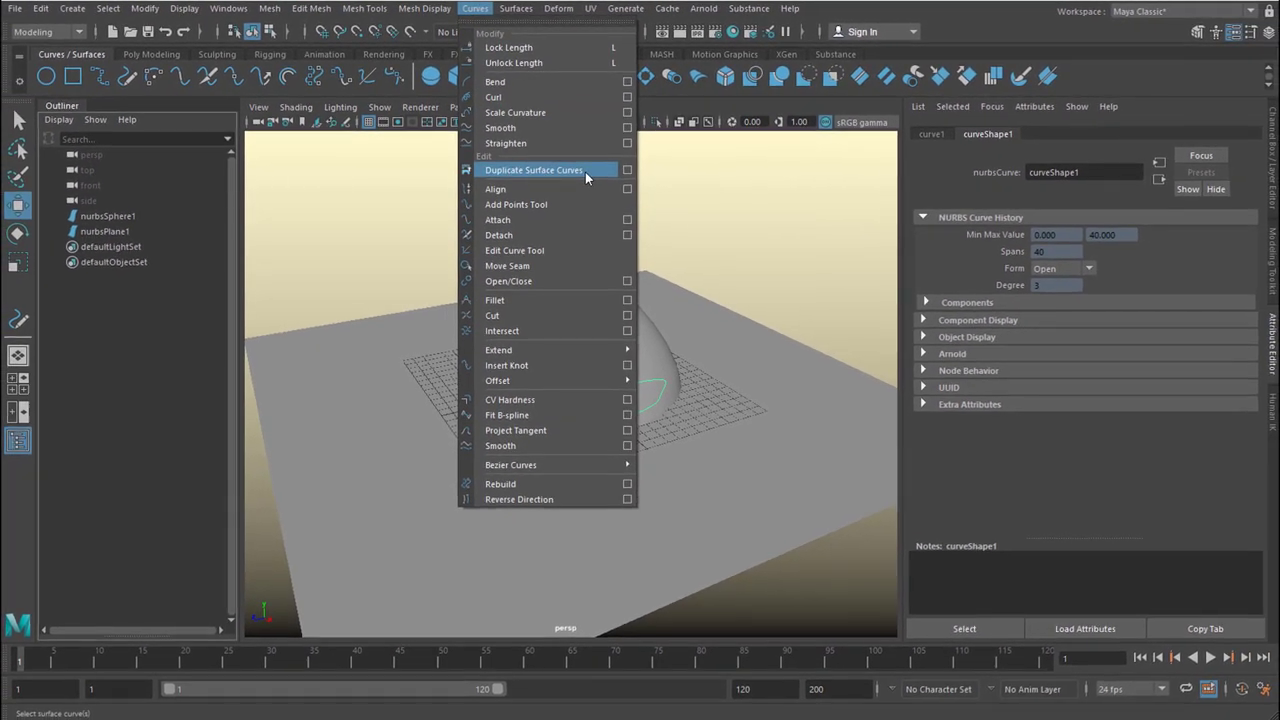
pyautogui.click(534, 169)
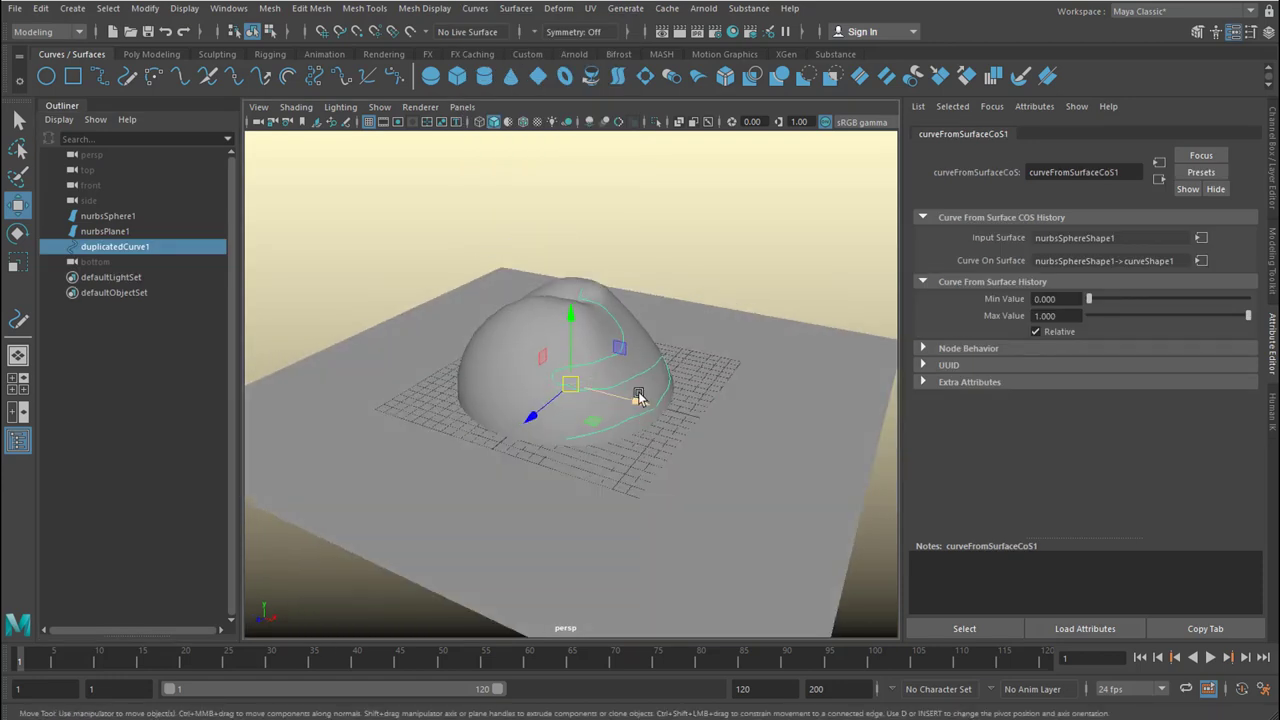
pyautogui.moveTo(568, 385); pyautogui.dragTo(675, 410)
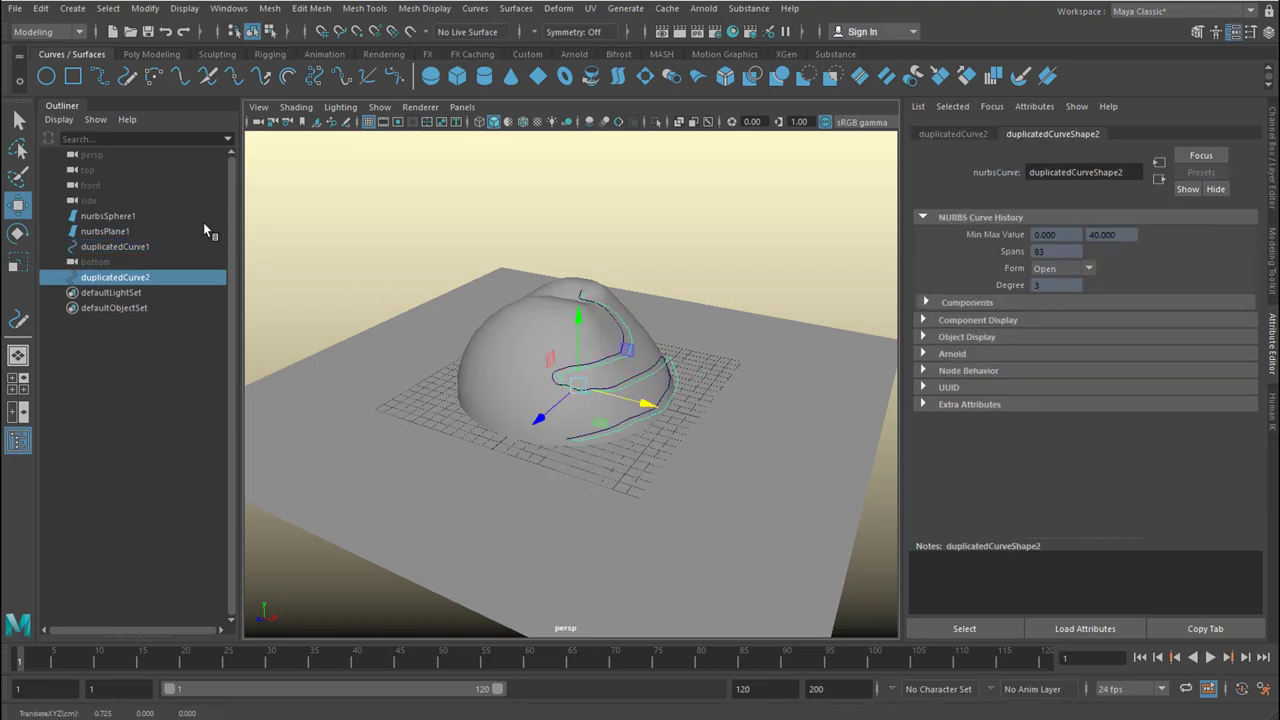
# - Loft a road strip between both edge curves with Close turned off
pyautogui.click(114, 246)
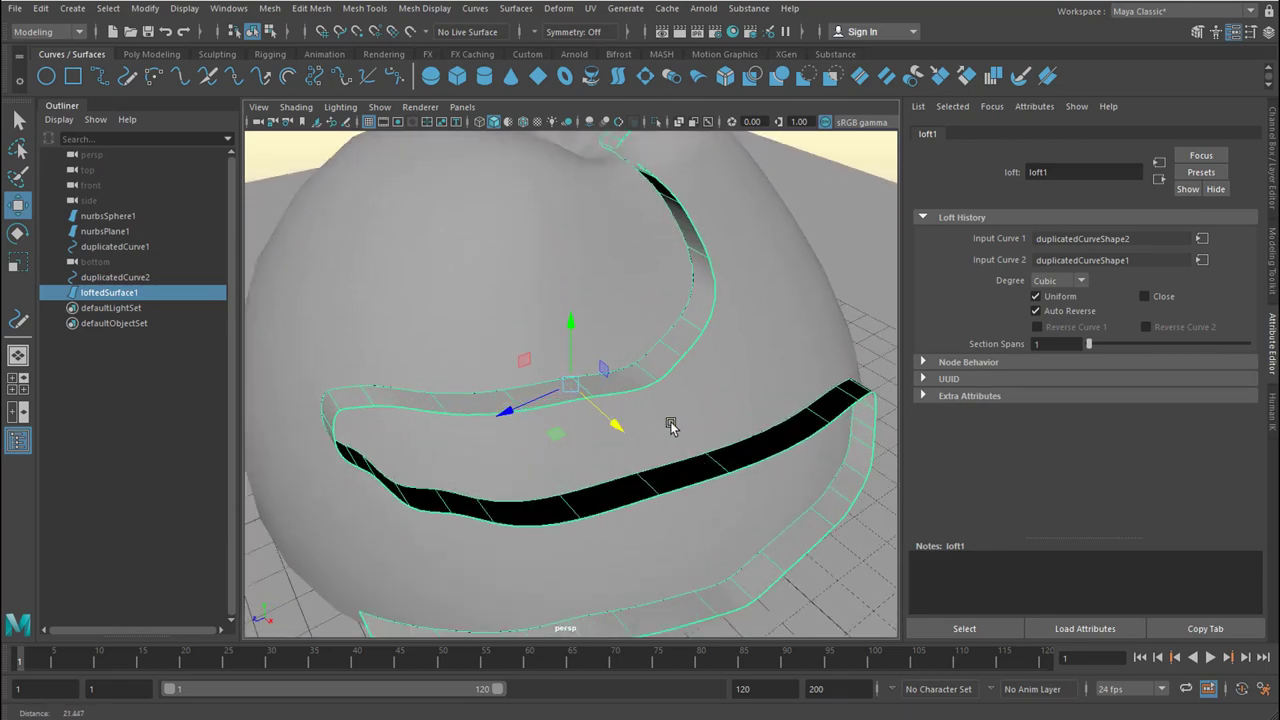
pyautogui.moveTo(645, 357)
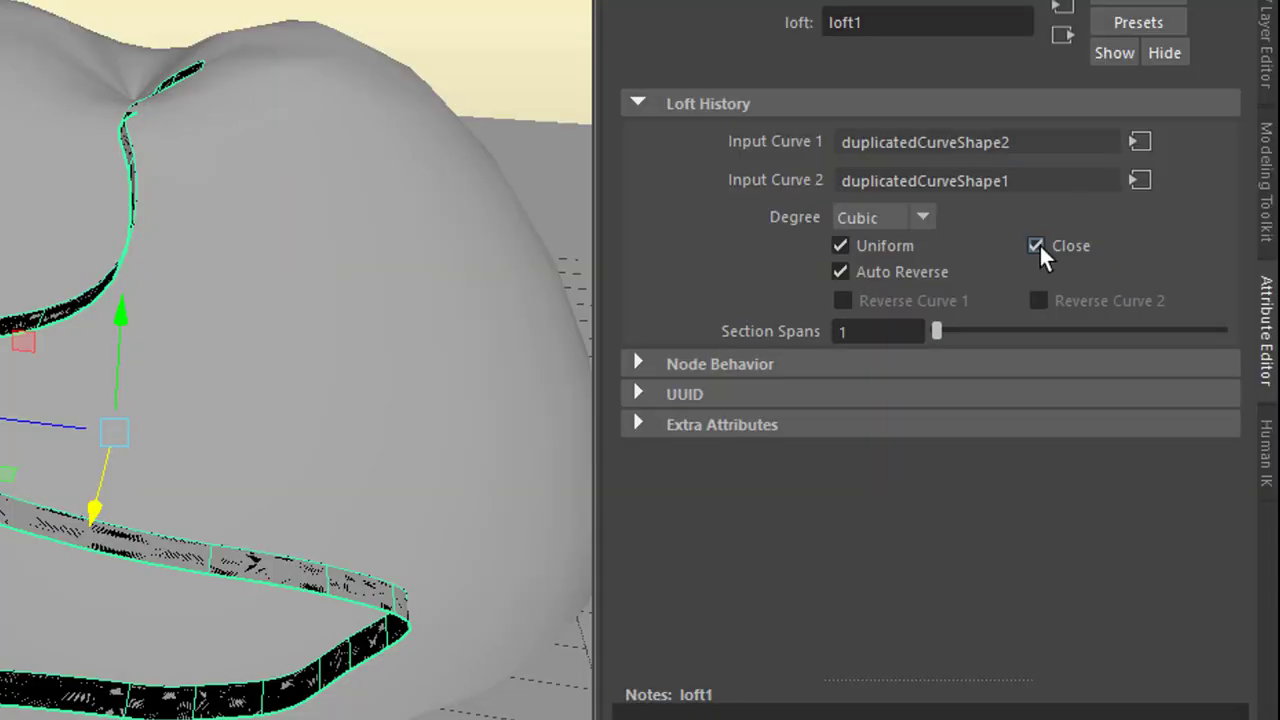
pyautogui.click(1036, 245)
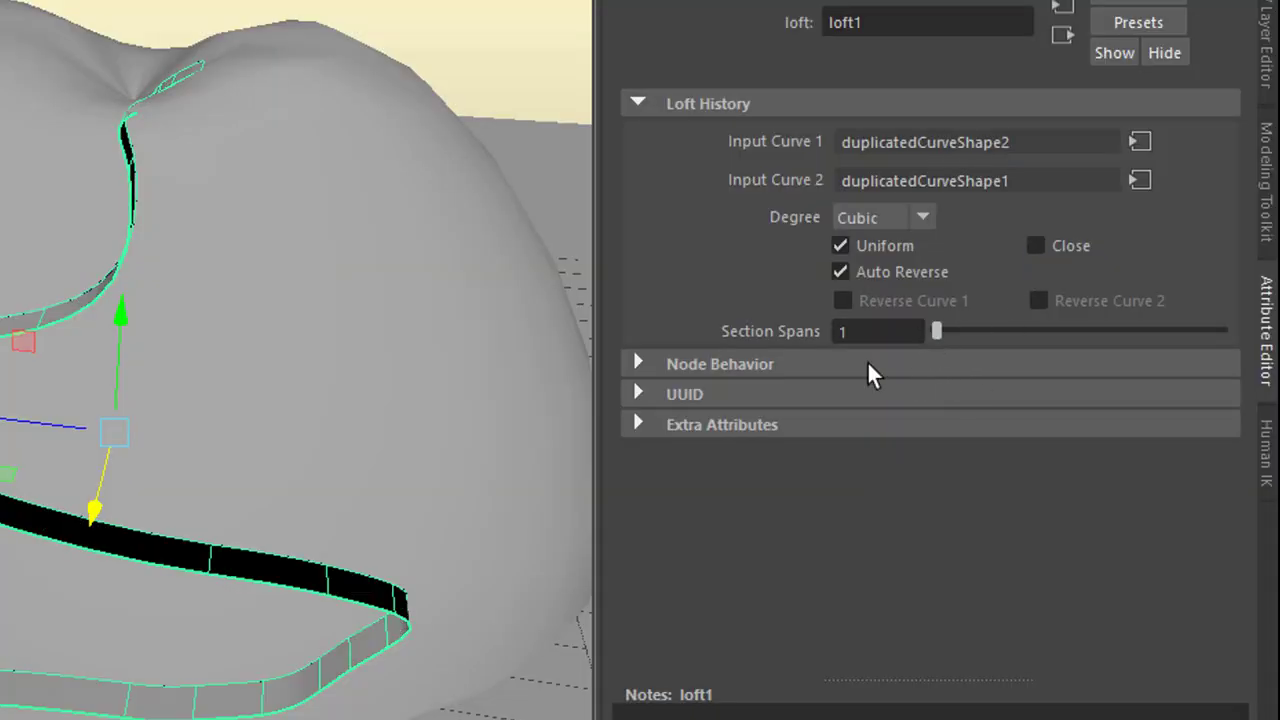
pyautogui.moveTo(936, 331); pyautogui.dragTo(1063, 331)
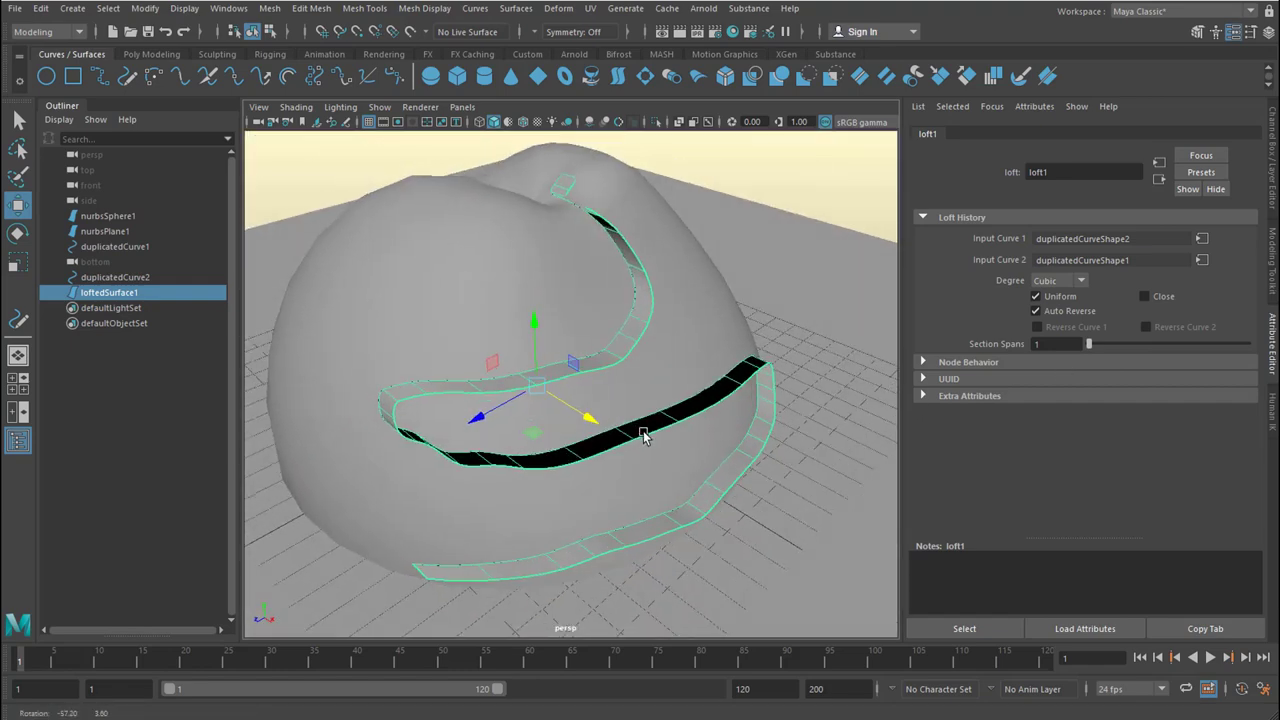
pyautogui.click(15, 8)
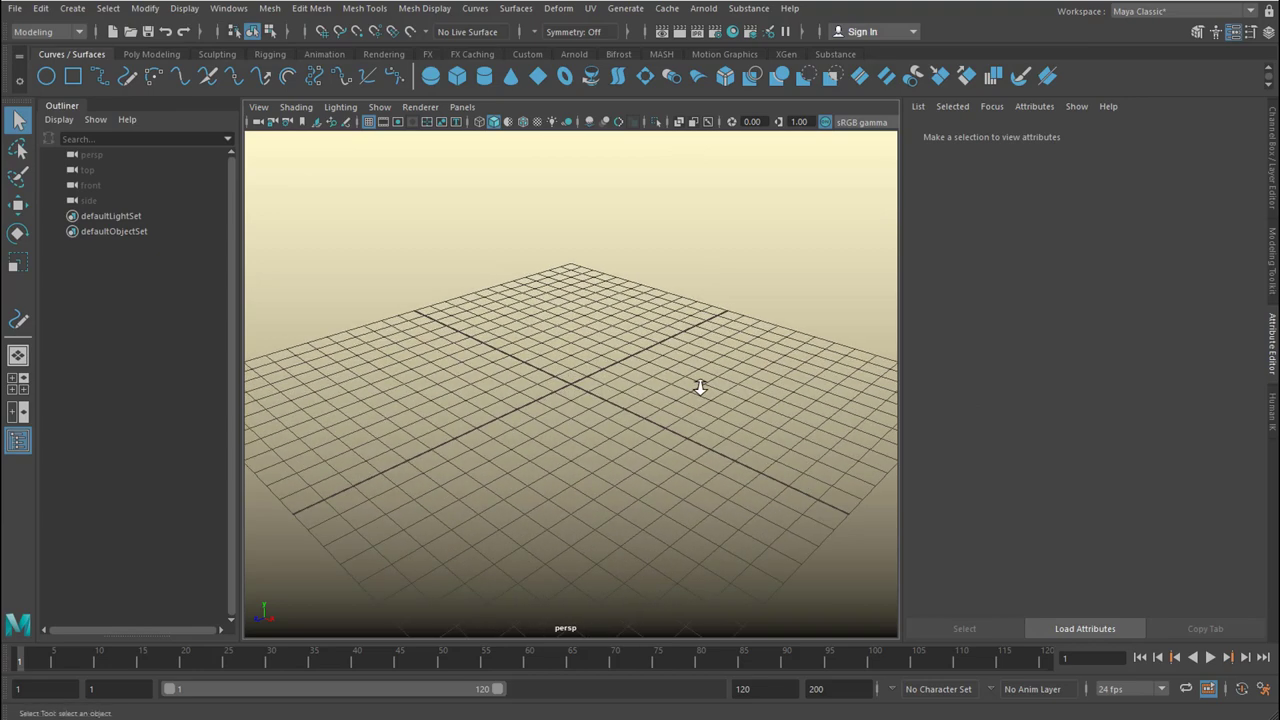
pyautogui.moveTo(490, 468)
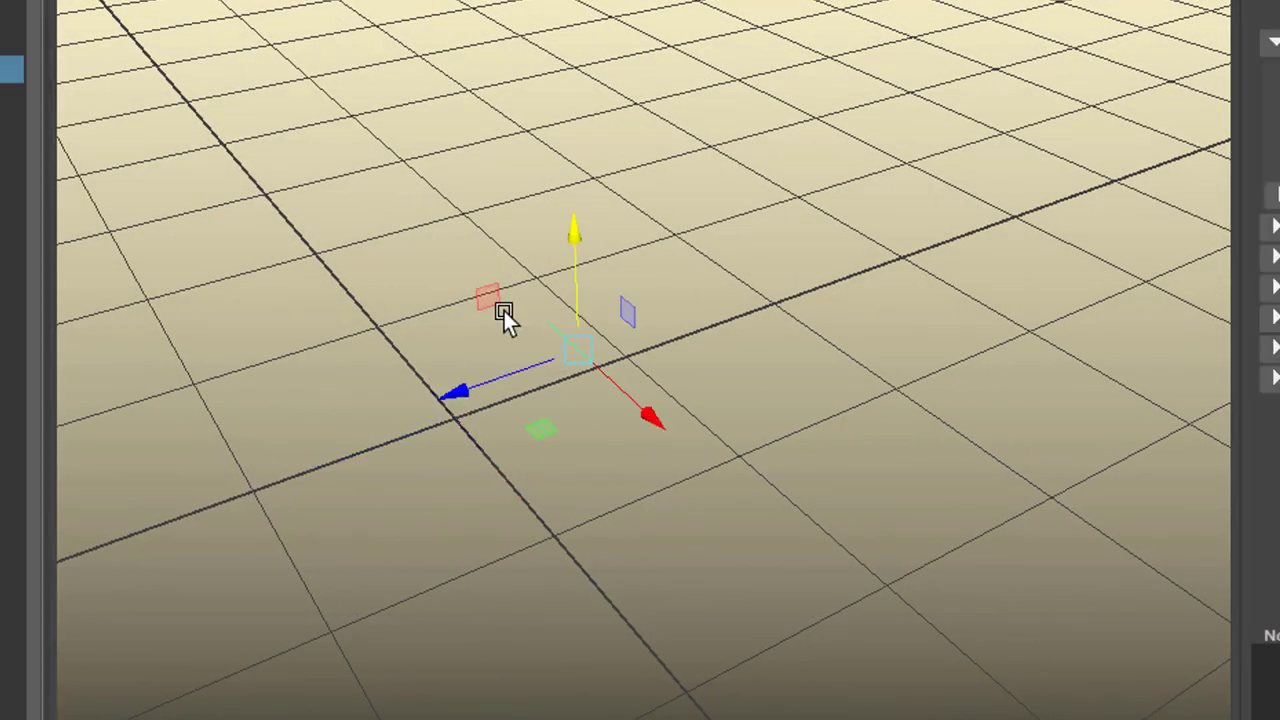
pyautogui.moveTo(1015, 548)
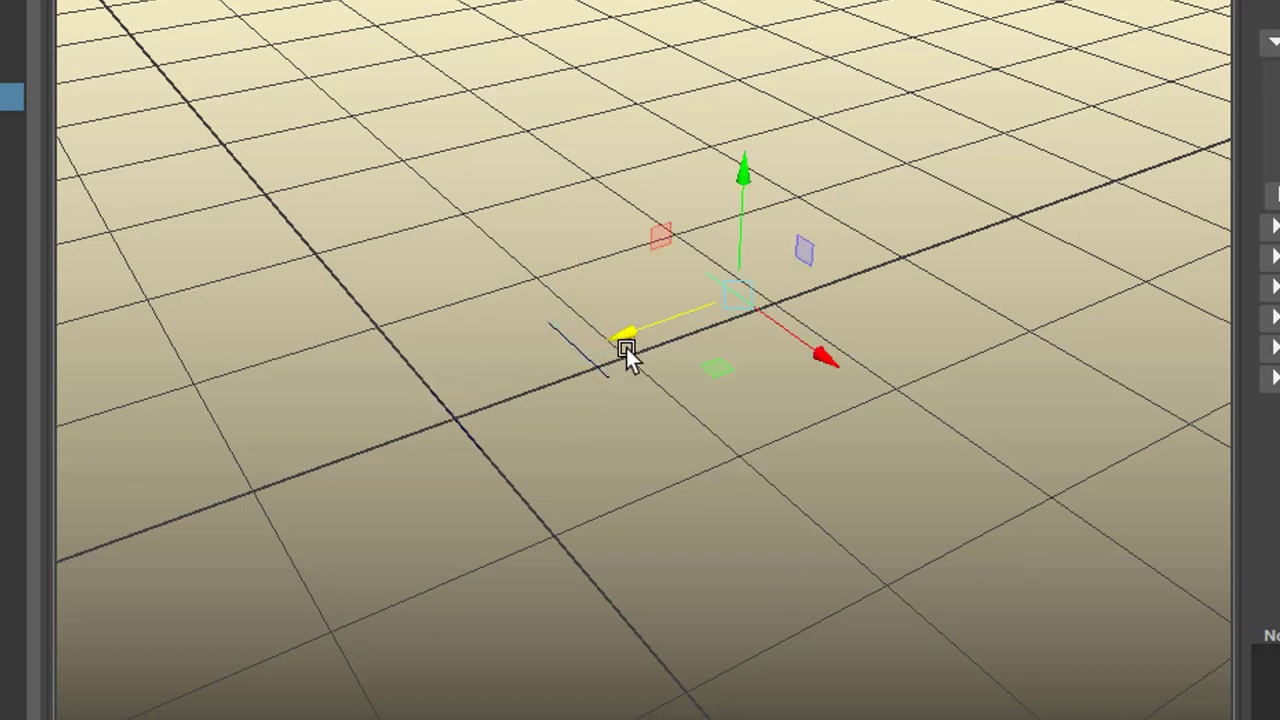
# - Move a short straight line curve into position on the grid
pyautogui.moveTo(625, 355); pyautogui.dragTo(500, 510)
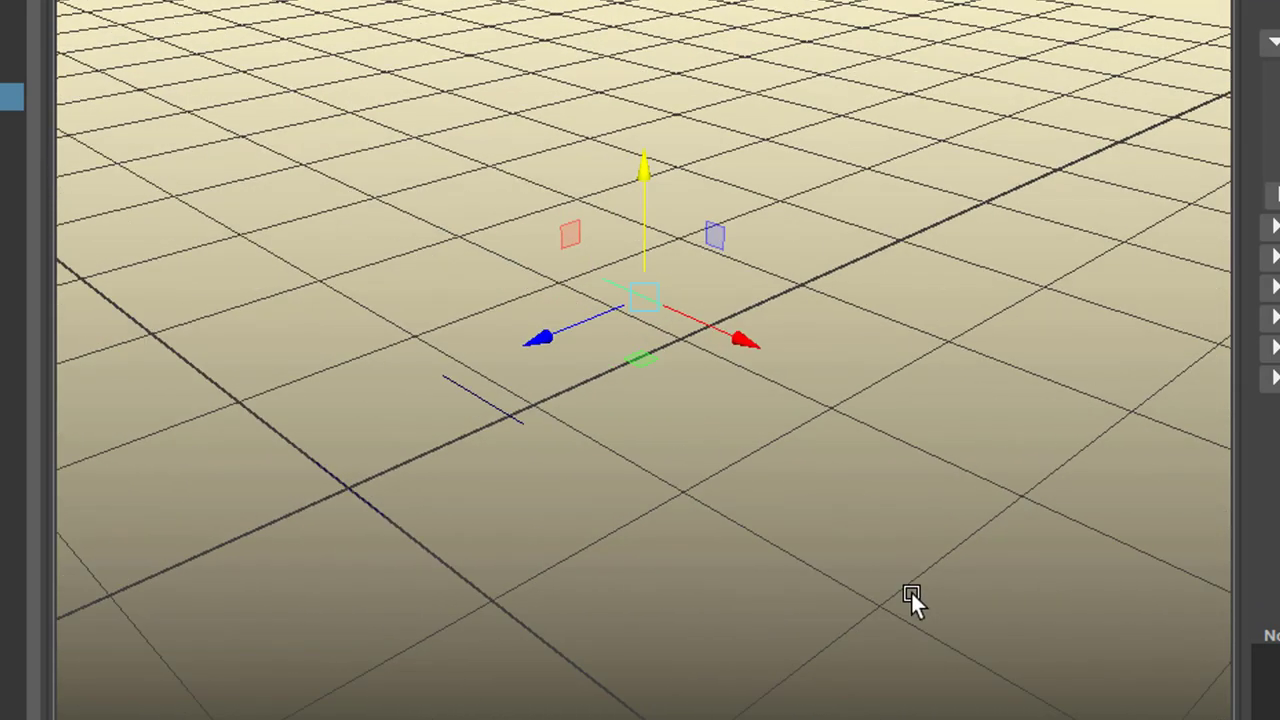
pyautogui.moveTo(908, 596)
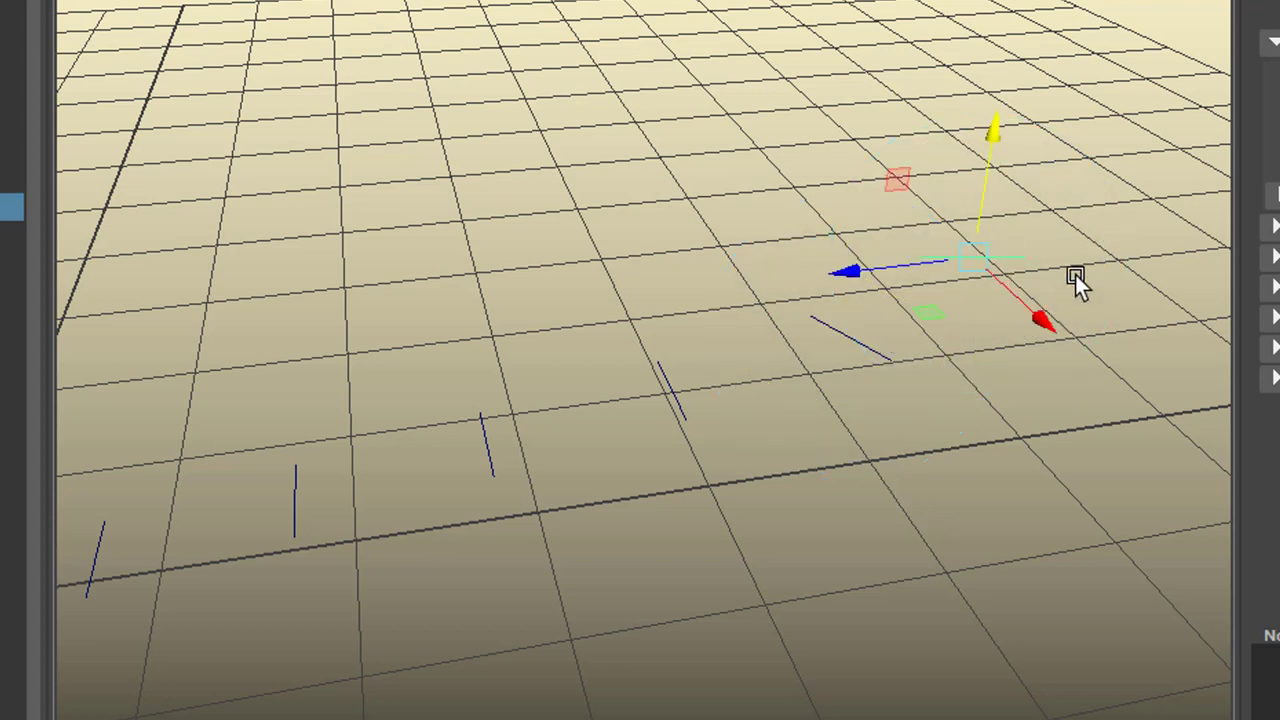
# - Move and rotate five line pieces into a row that follows the bend
pyautogui.moveTo(1075, 280); pyautogui.dragTo(808, 330)
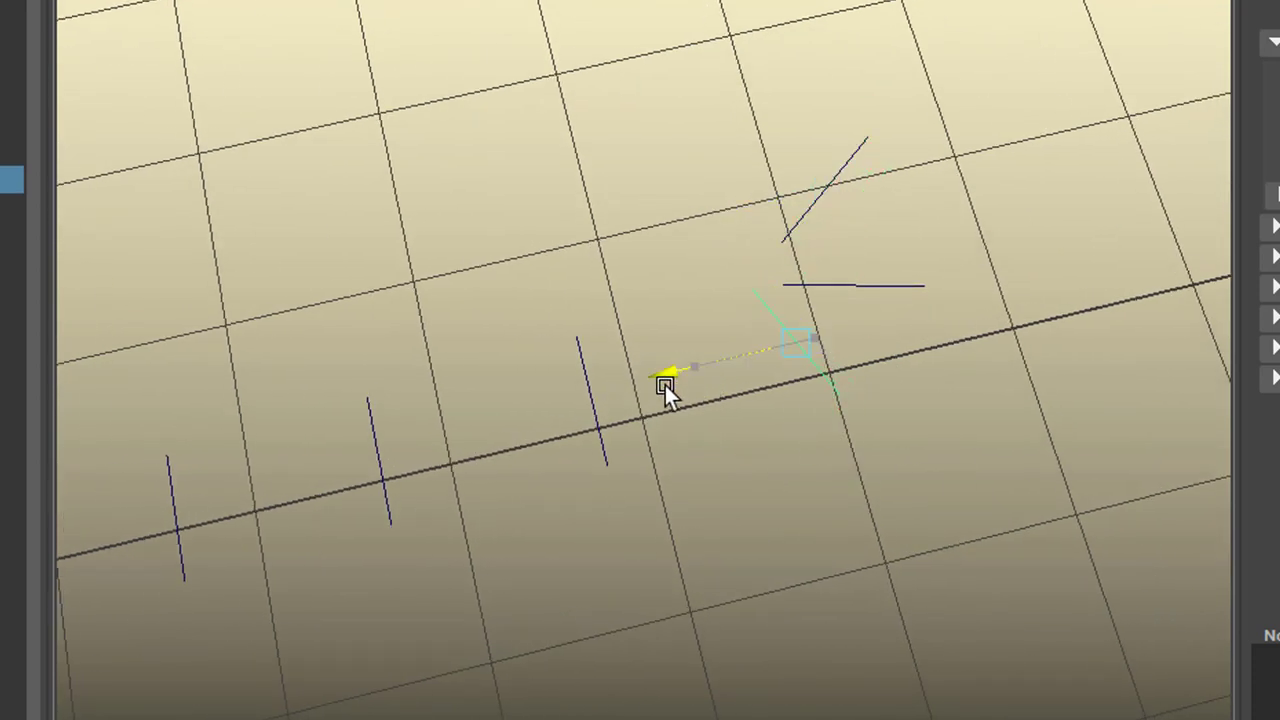
pyautogui.moveTo(663, 385); pyautogui.dragTo(835, 180)
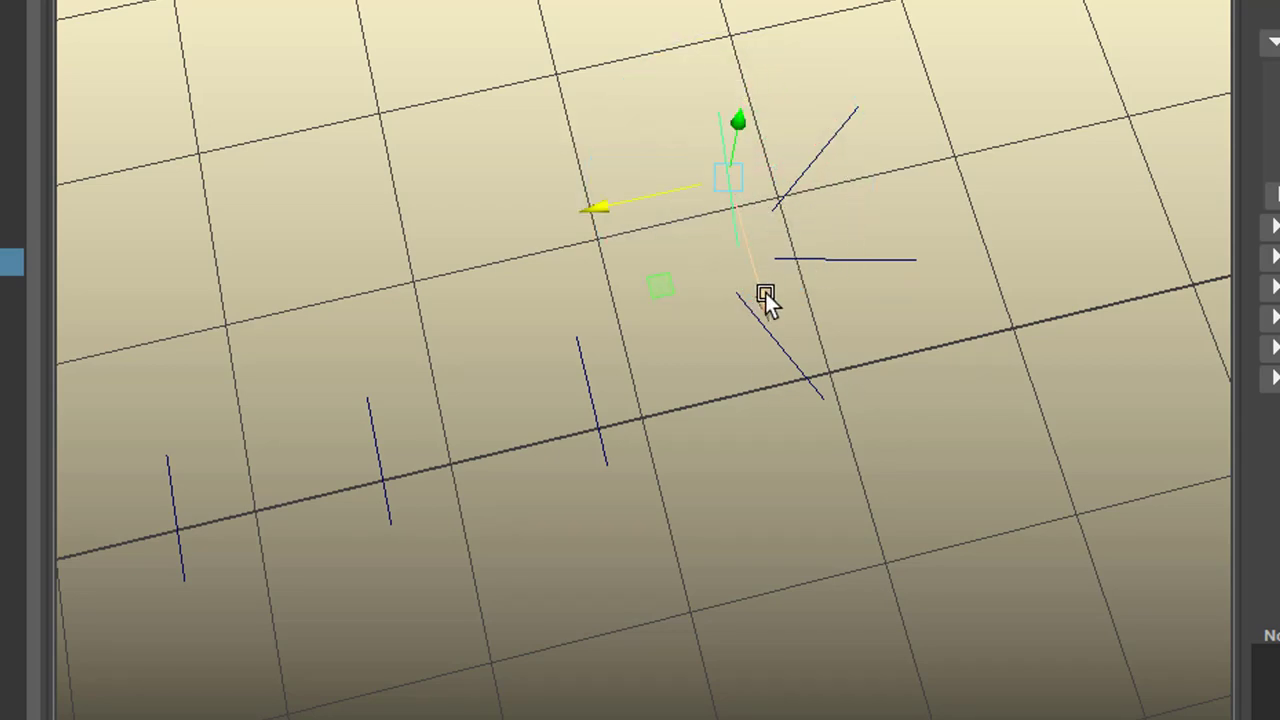
pyautogui.moveTo(765, 300); pyautogui.dragTo(848, 380)
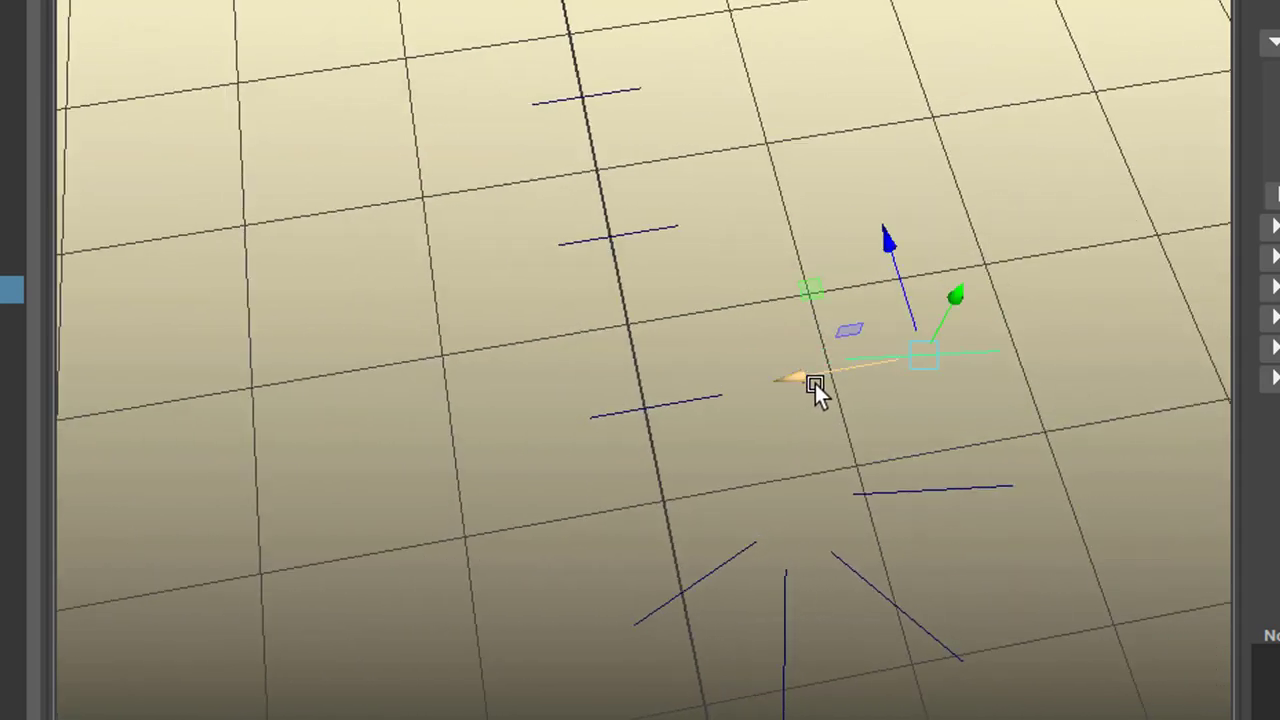
pyautogui.moveTo(815, 390); pyautogui.dragTo(545, 270)
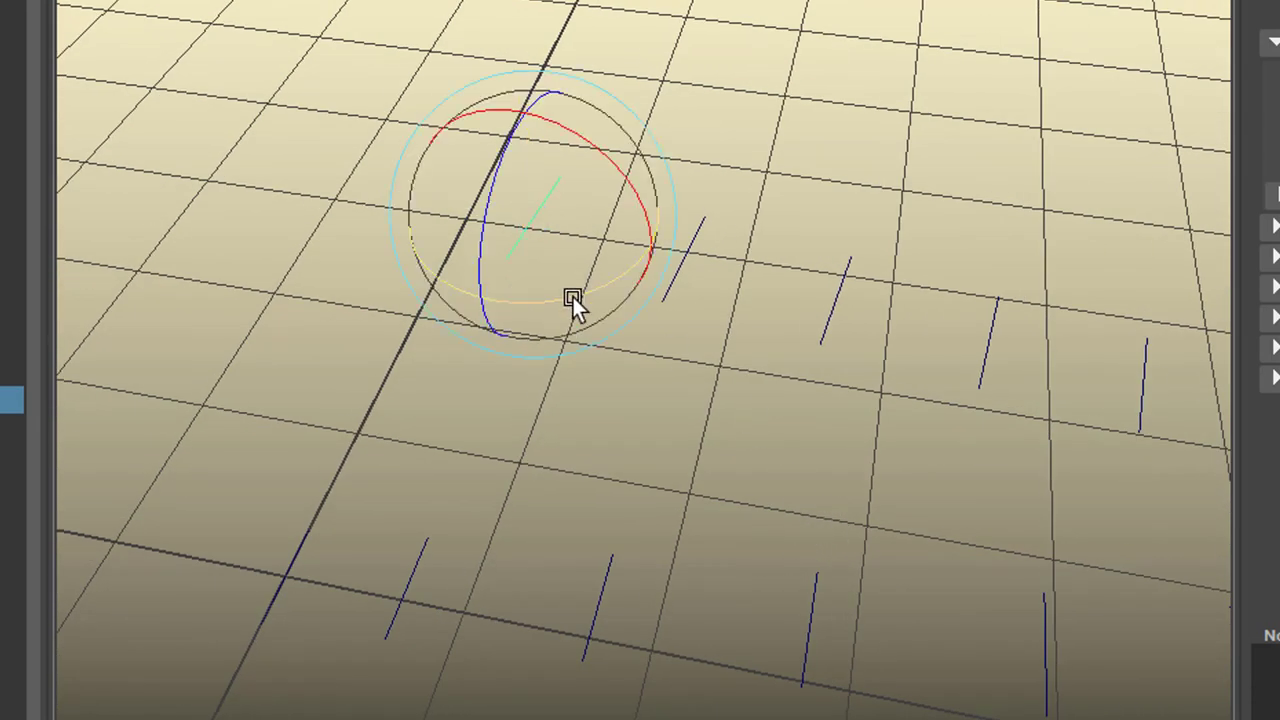
pyautogui.moveTo(575, 300); pyautogui.dragTo(688, 378)
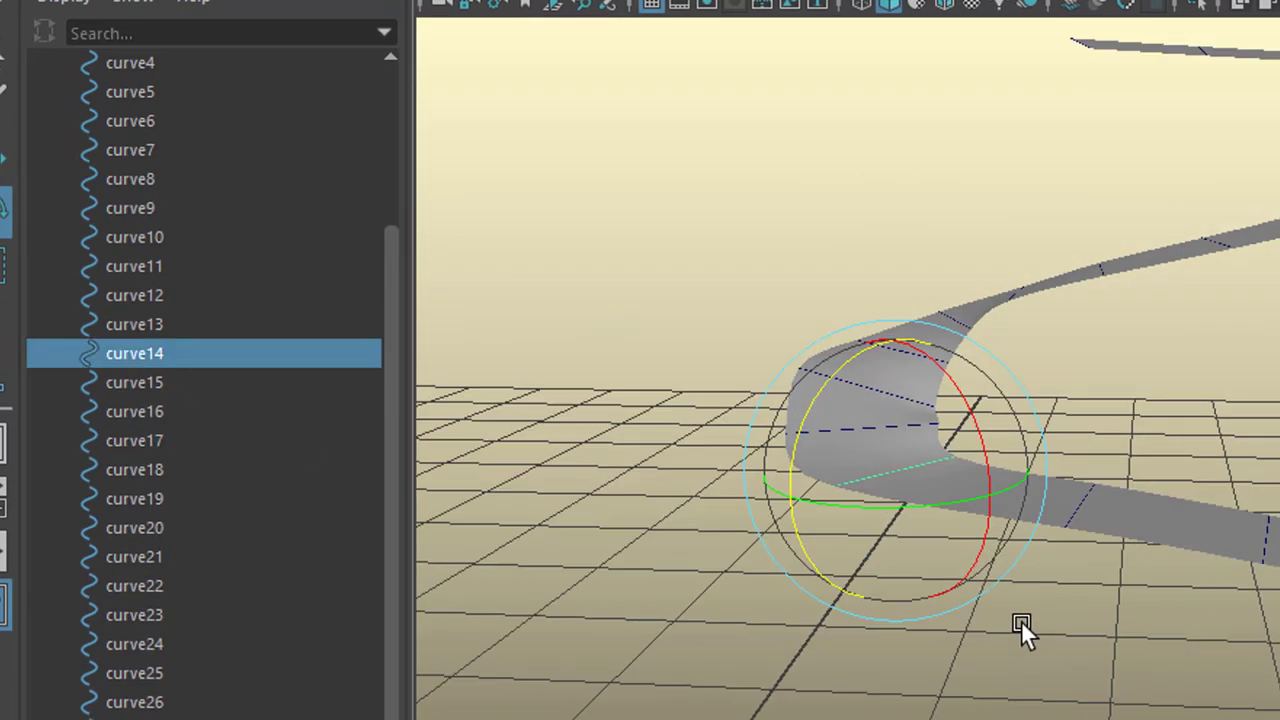
# - Select the next cross-section curve in the Outliner and rotate it into place
pyautogui.click(134, 382)
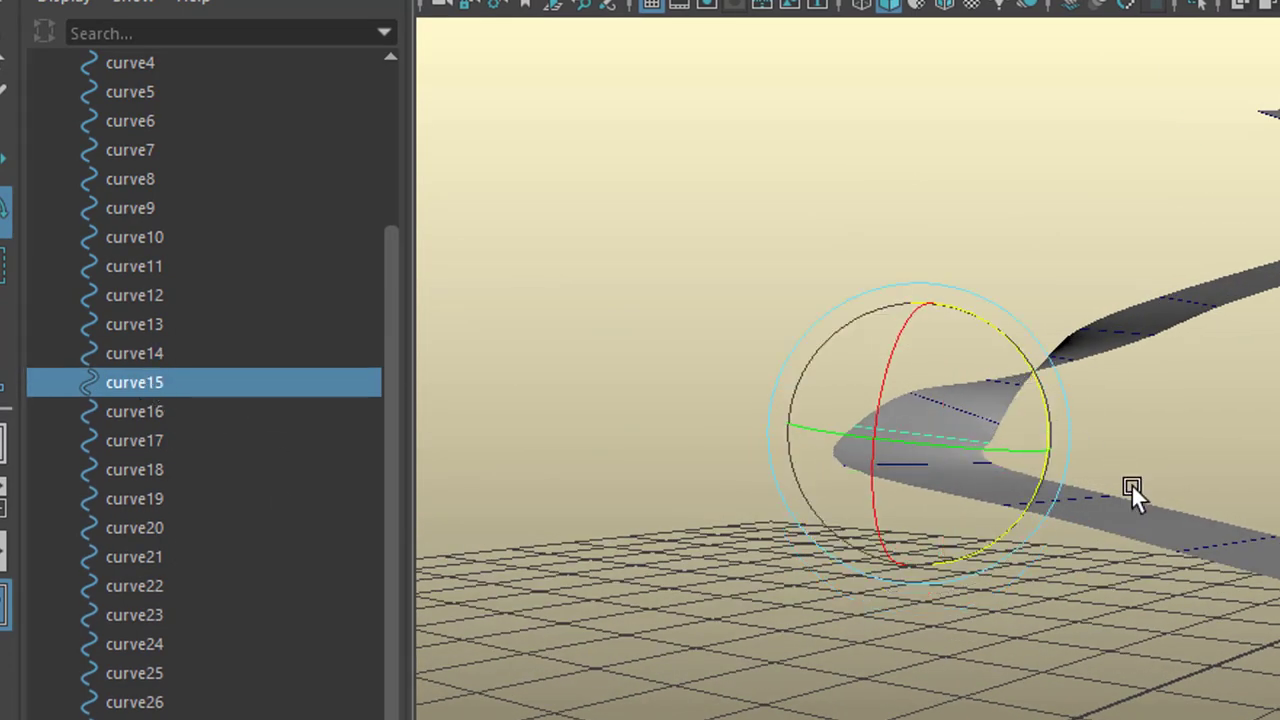
pyautogui.moveTo(1130, 490); pyautogui.dragTo(960, 225)
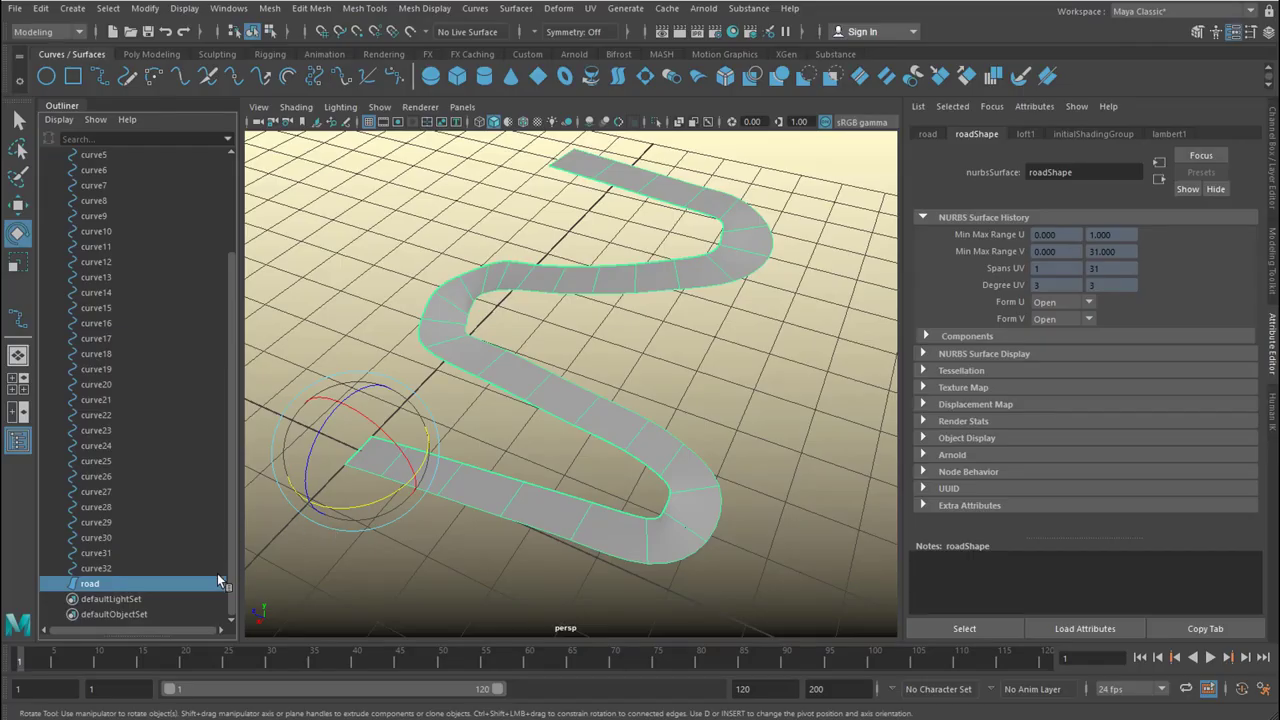
# - Assign the road a new Lambert material and open its settings
pyautogui.rightClick(575, 277)
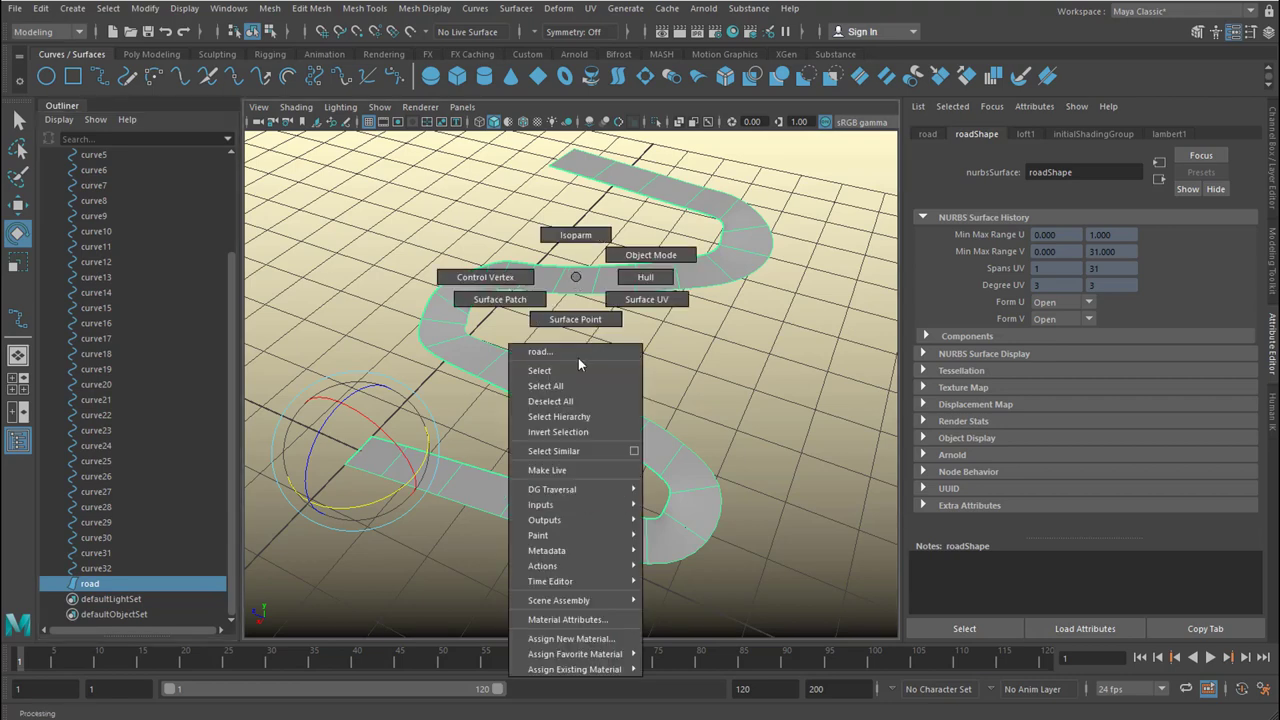
pyautogui.click(571, 638)
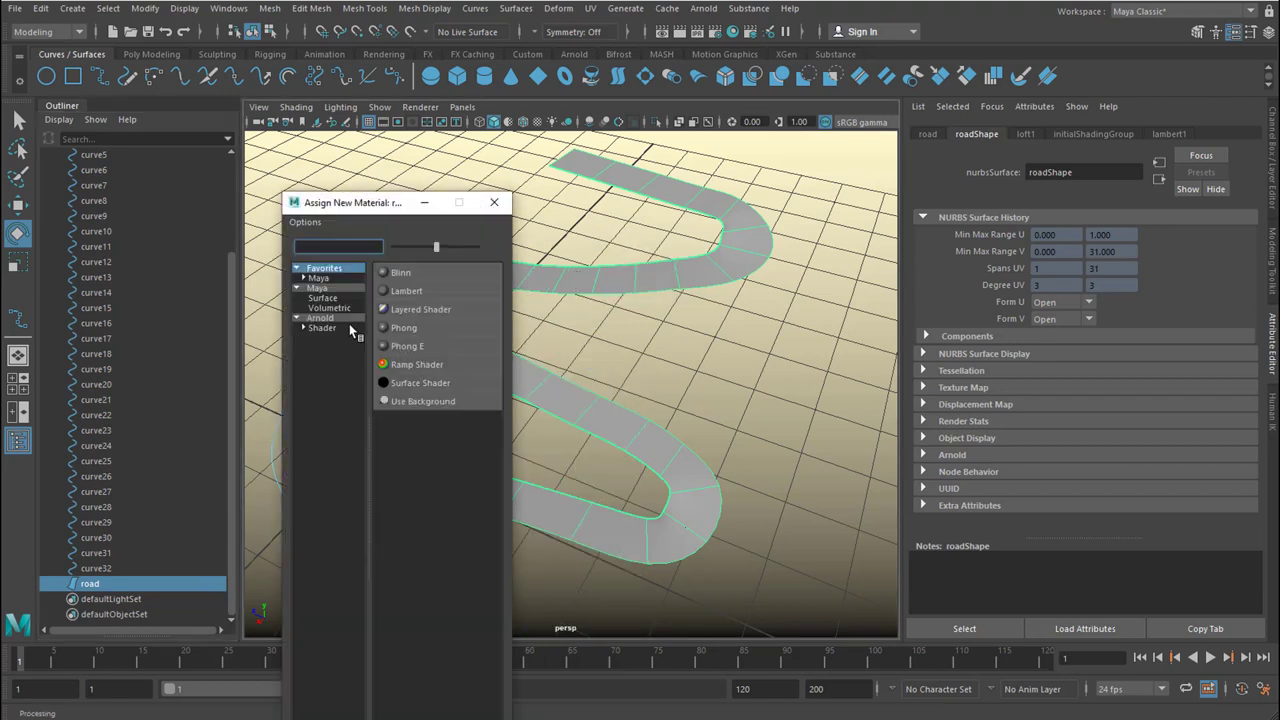
pyautogui.click(317, 288)
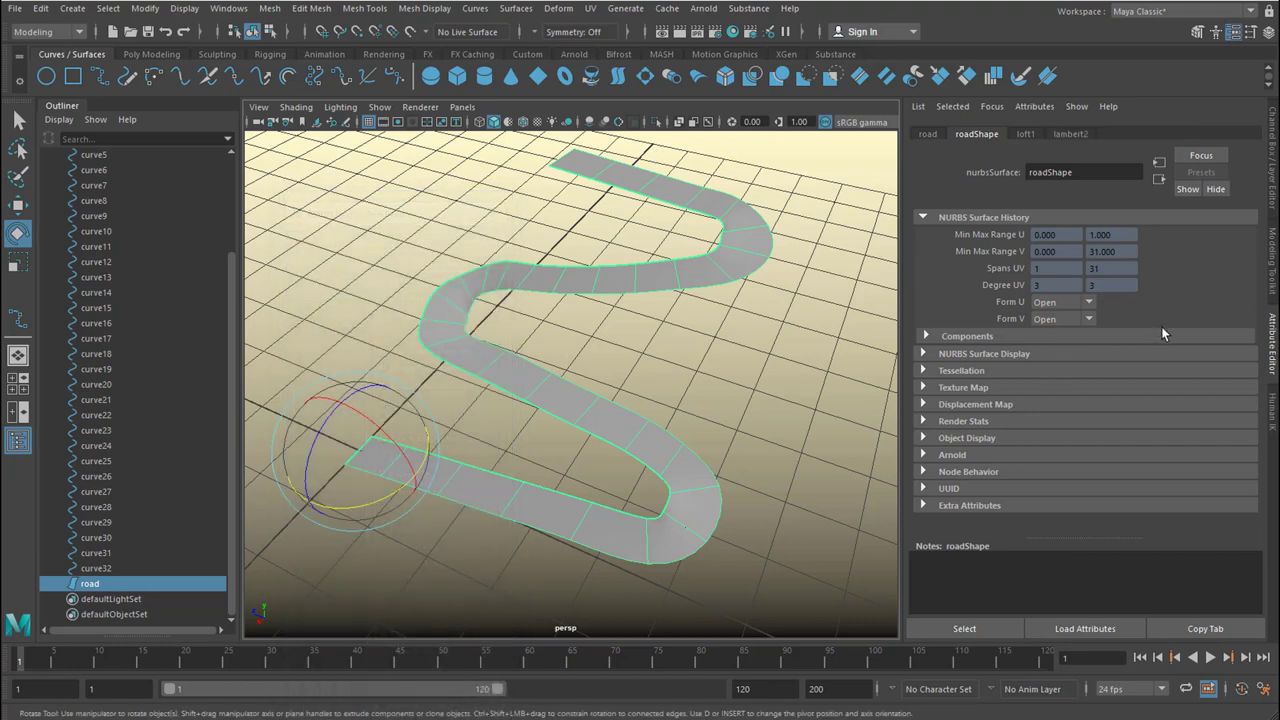
pyautogui.click(999, 133)
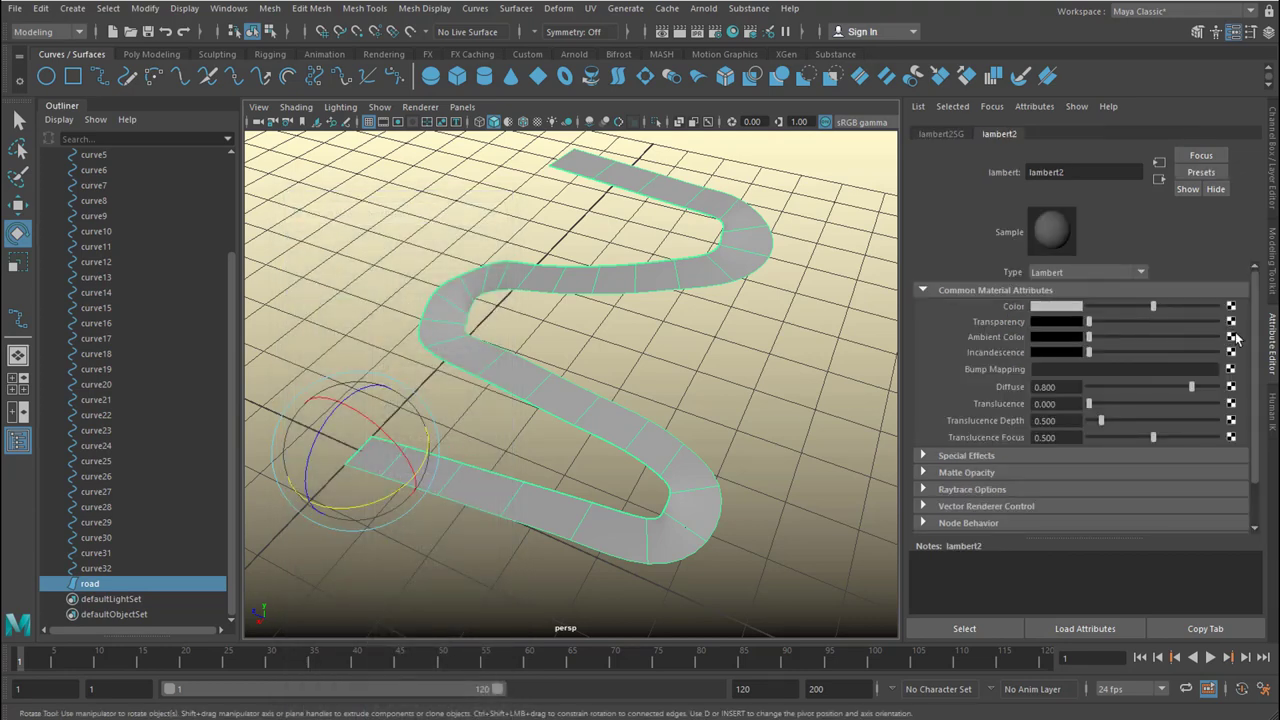
pyautogui.moveTo(1233, 310)
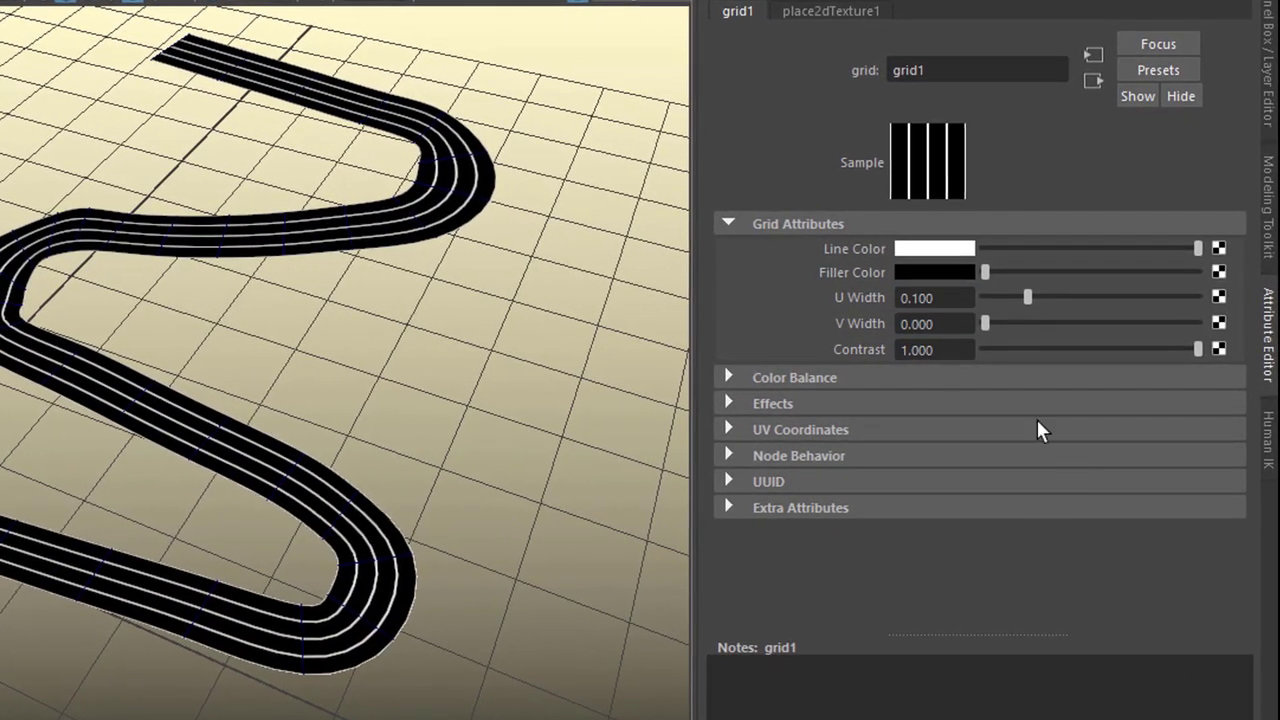
# - Set the grid placement Offset to 2.7 and the line U Width to 0.05
pyautogui.click(830, 11)
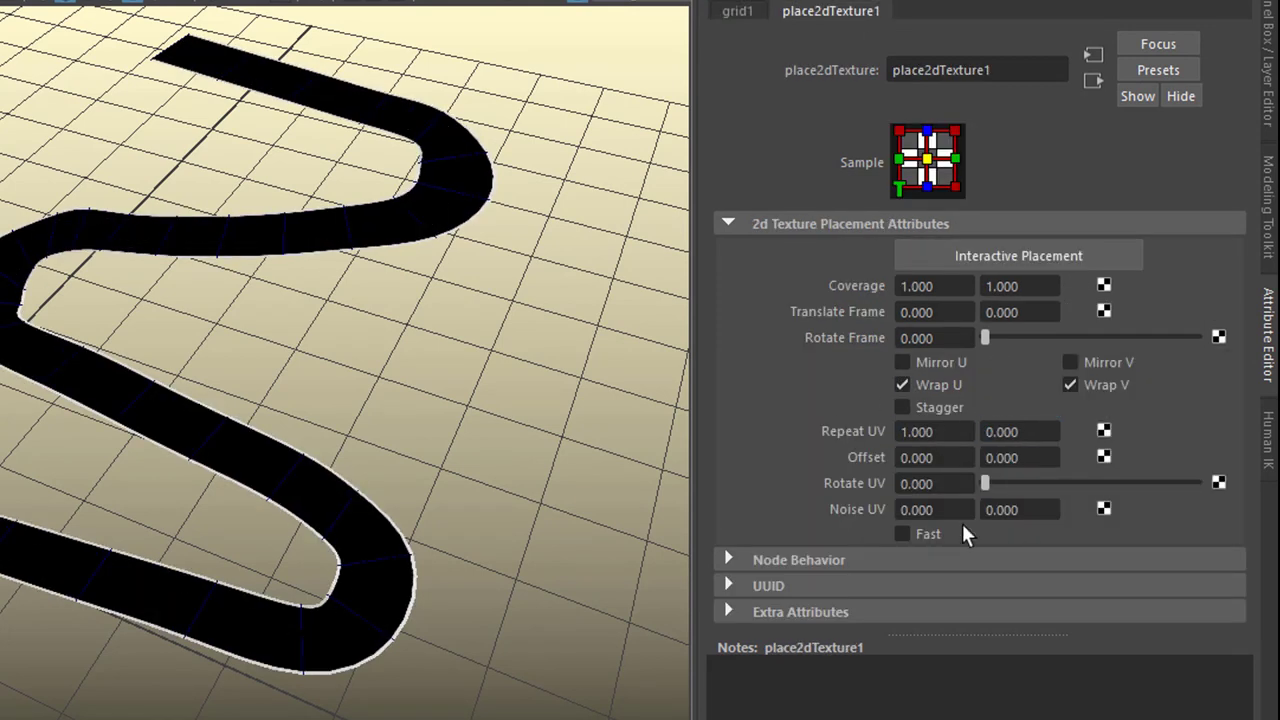
pyautogui.write('2.700')
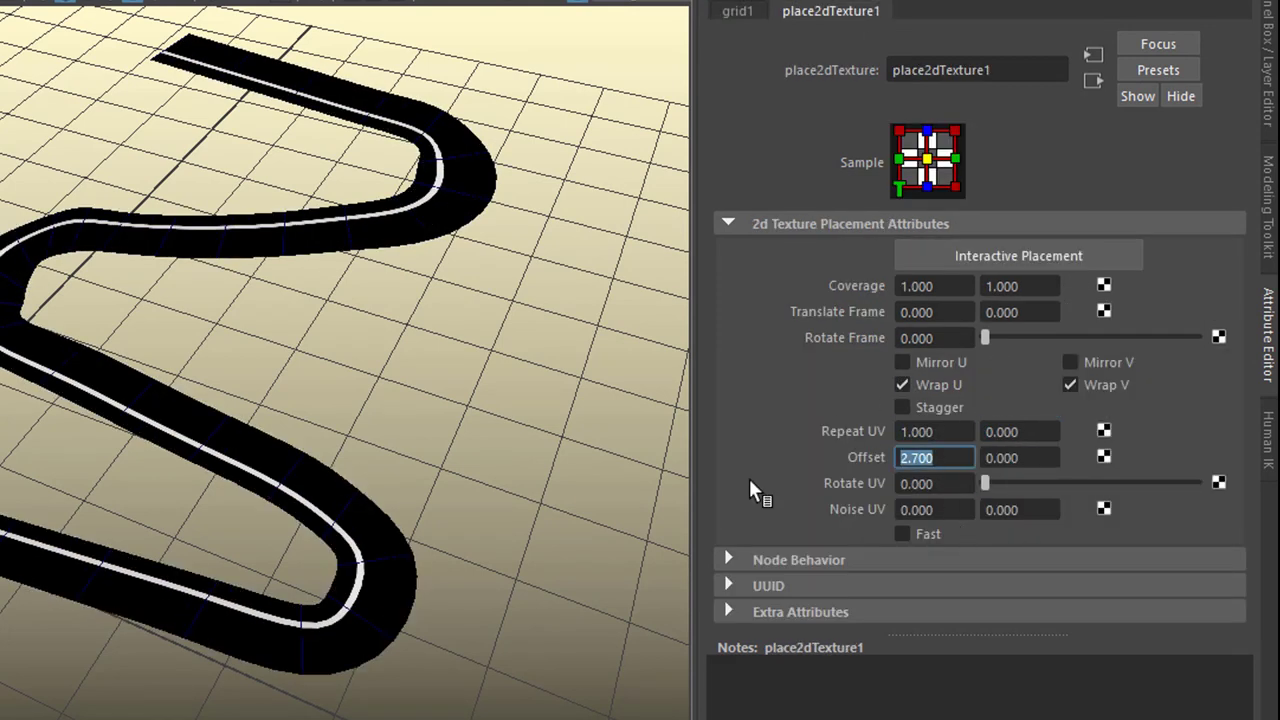
pyautogui.click(737, 11)
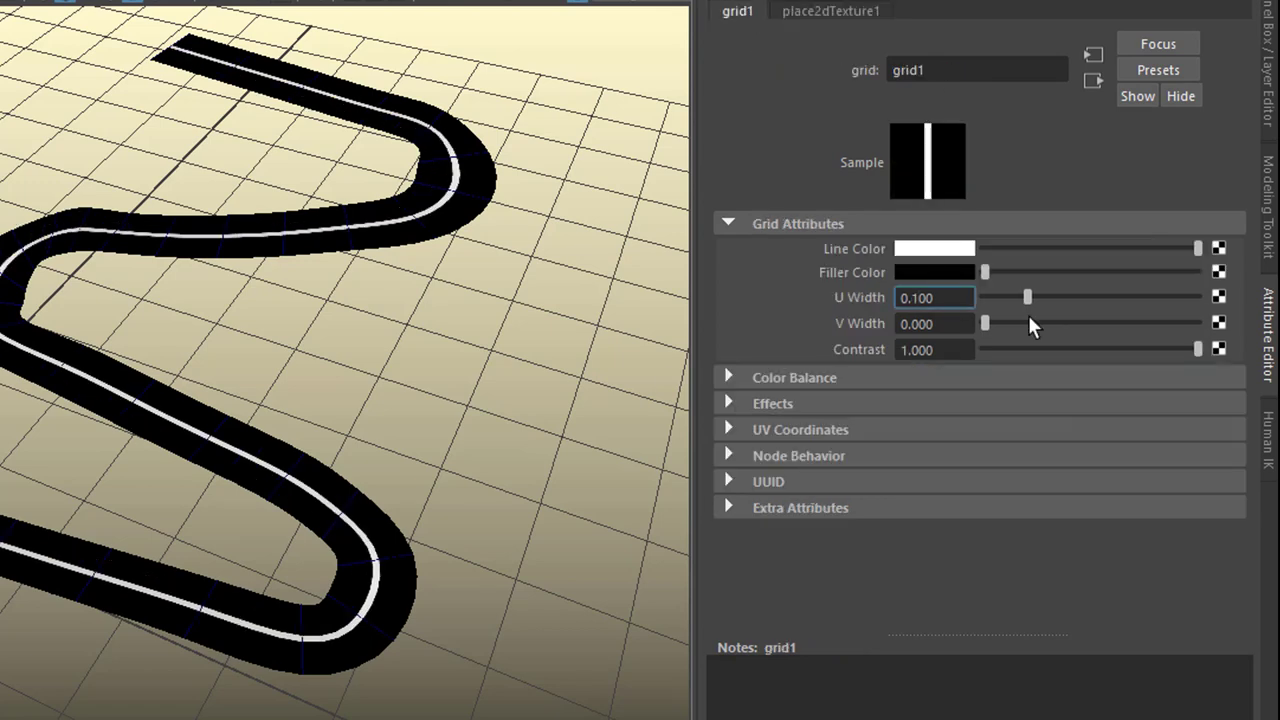
pyautogui.write('0.05')
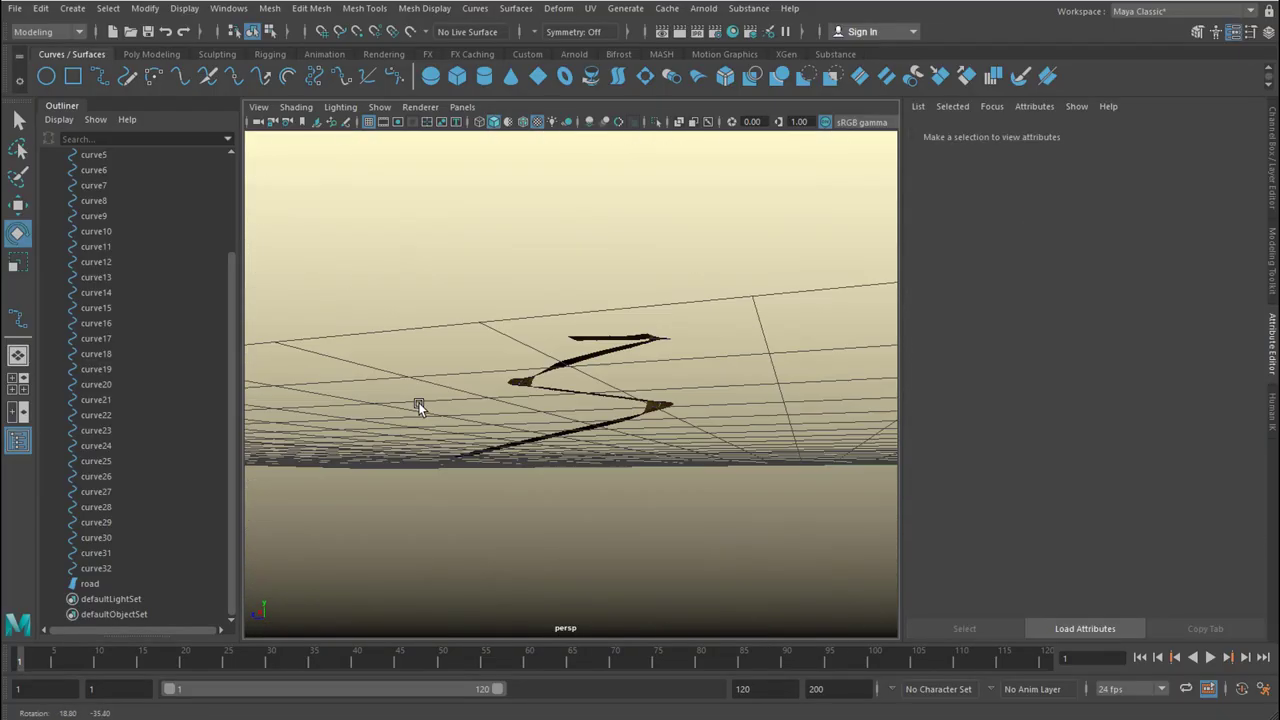
# - Select the road and several cross-section curves in the Outliner, then open grid1's settings
pyautogui.click(89, 583)
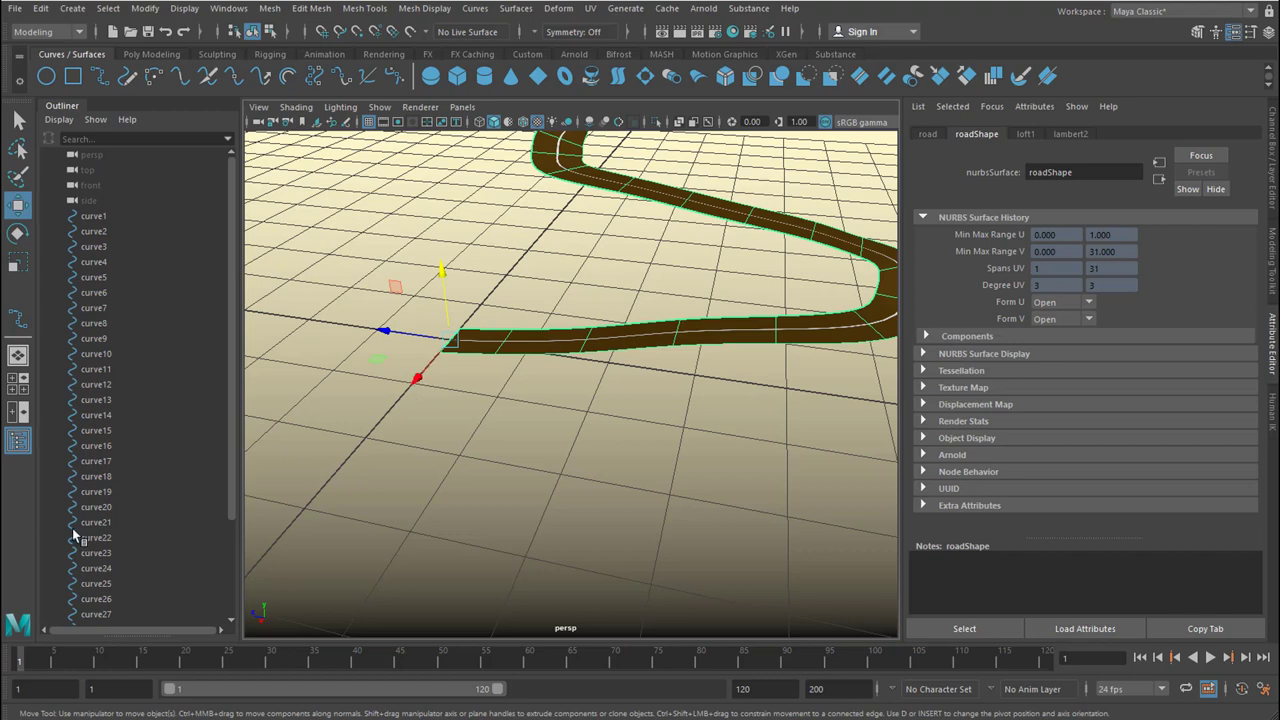
pyautogui.click(96, 522)
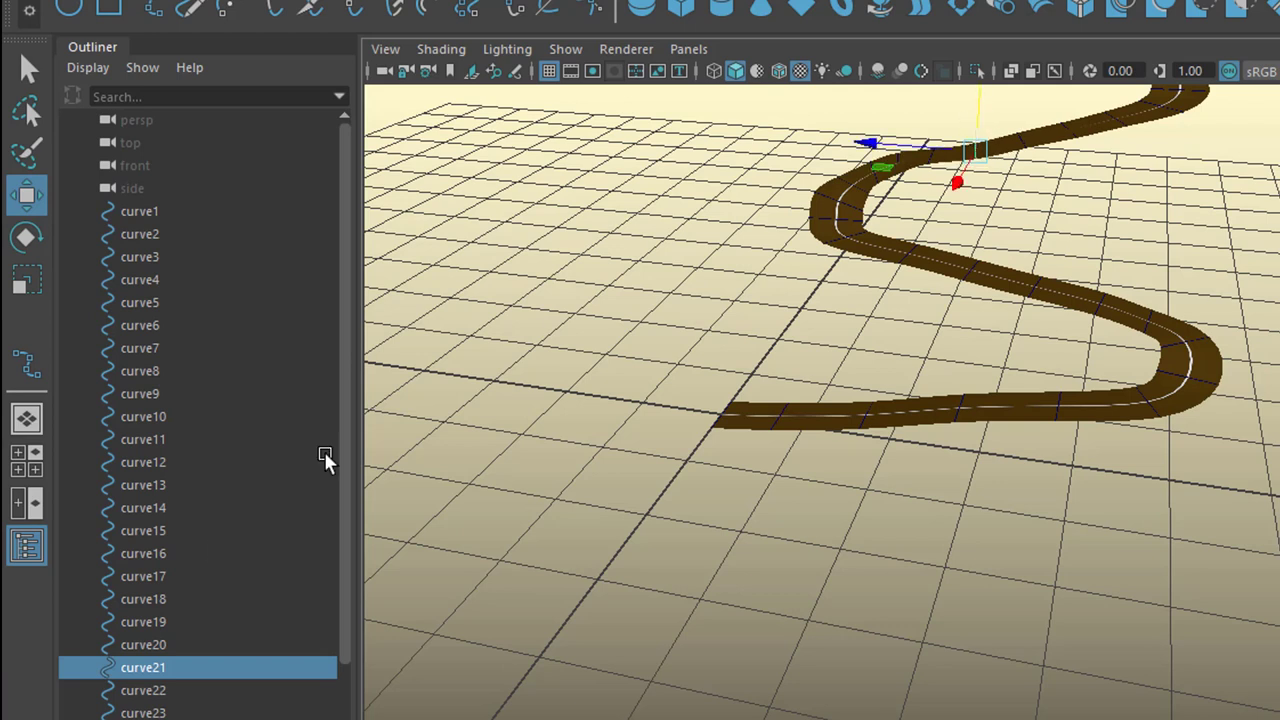
pyautogui.click(143, 553)
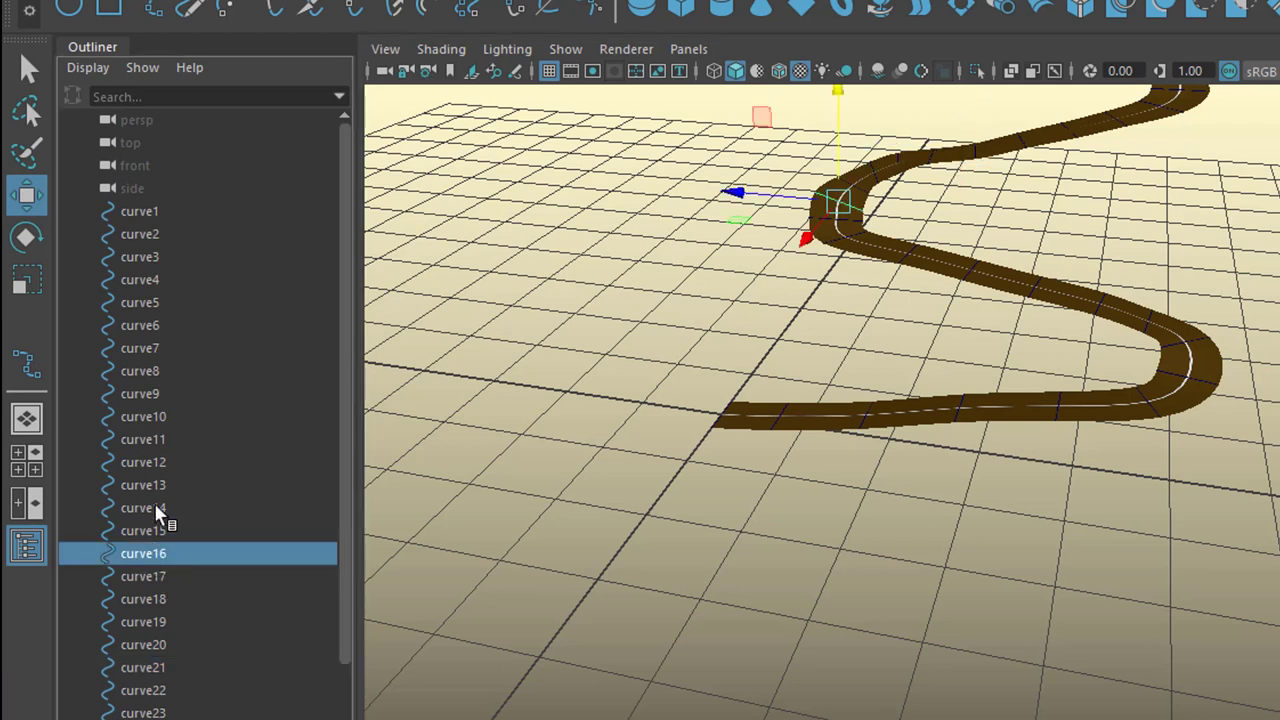
pyautogui.click(143, 462)
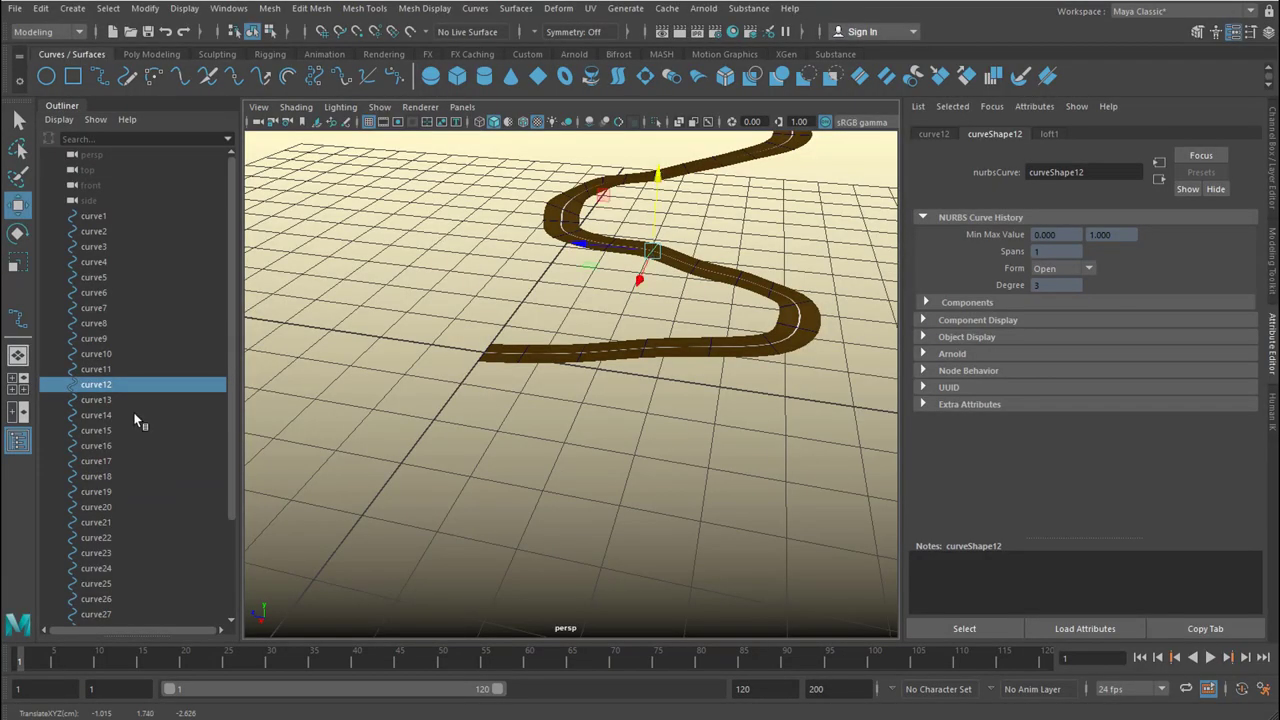
pyautogui.click(96, 369)
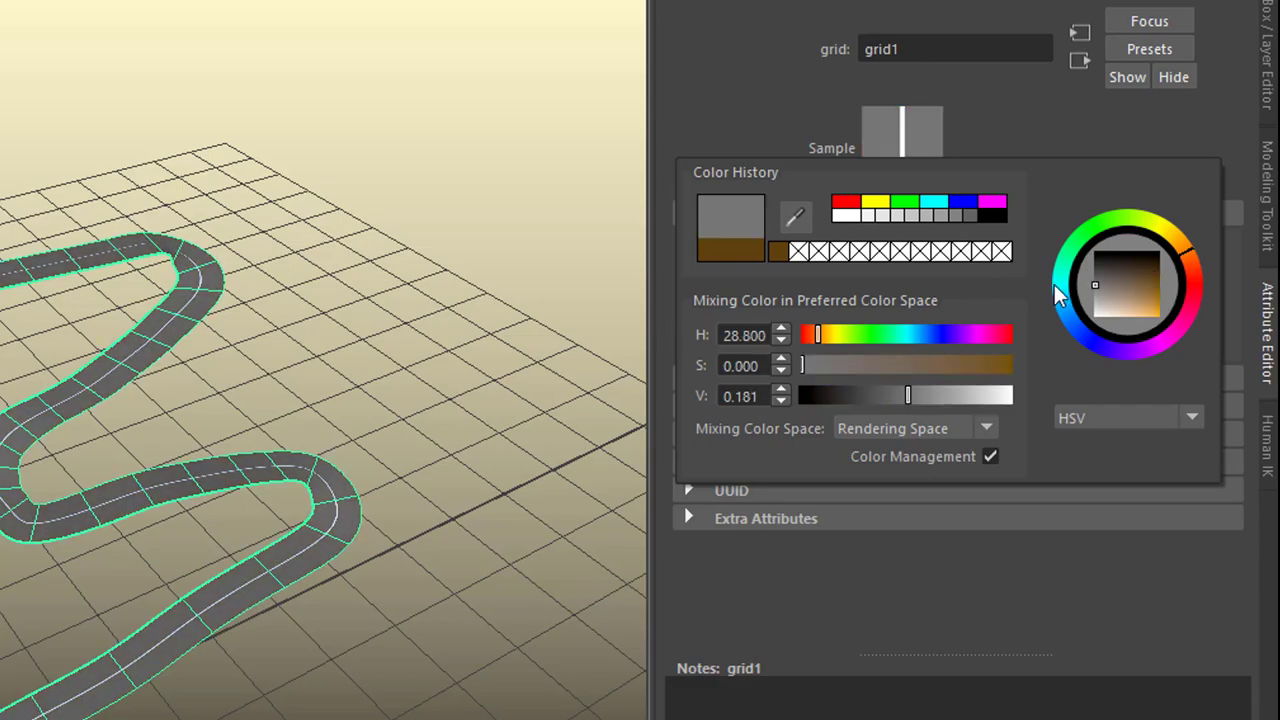
# - Confirm the dark grey filler colour and browse the ready-made content library
pyautogui.click(137, 44)
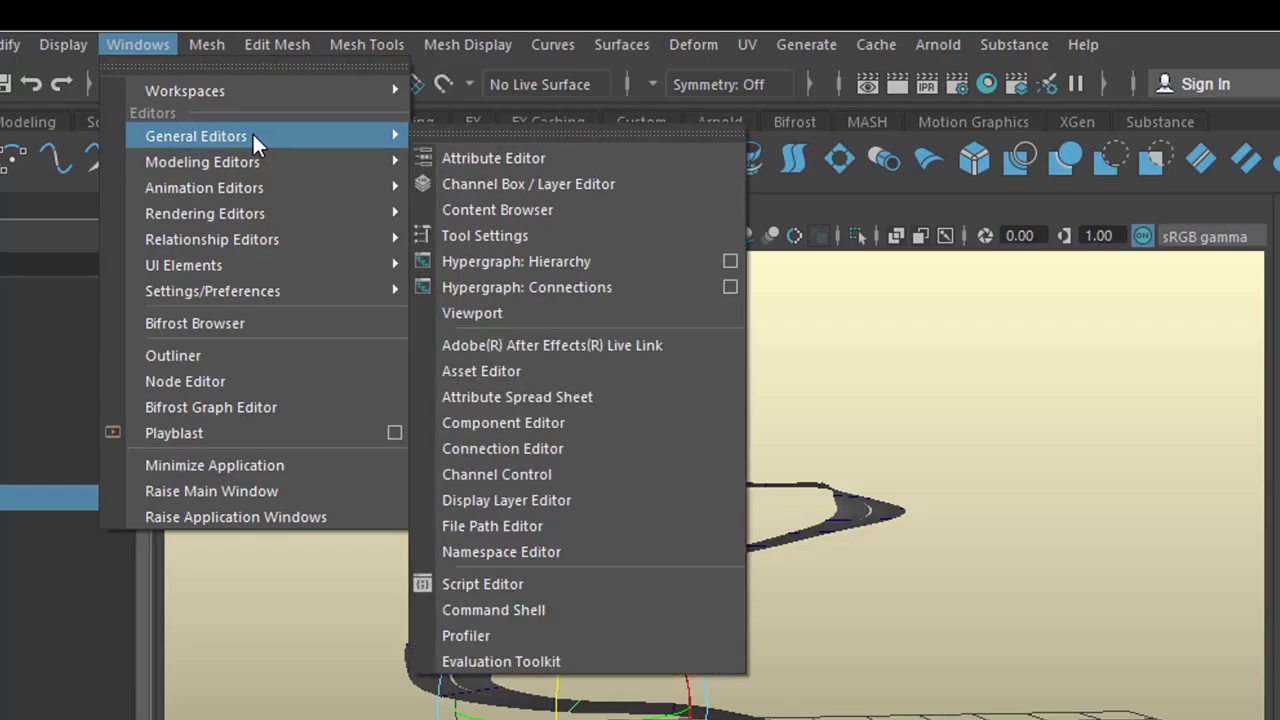
pyautogui.moveTo(600, 210)
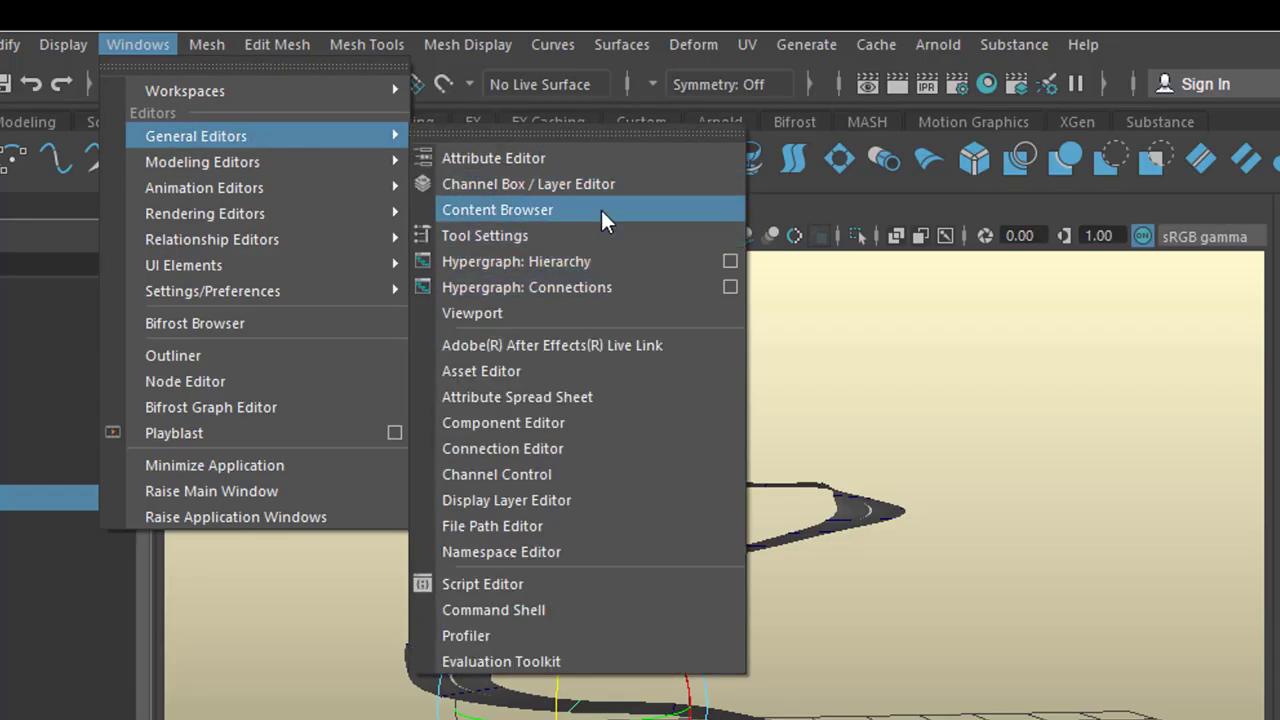
pyautogui.click(497, 209)
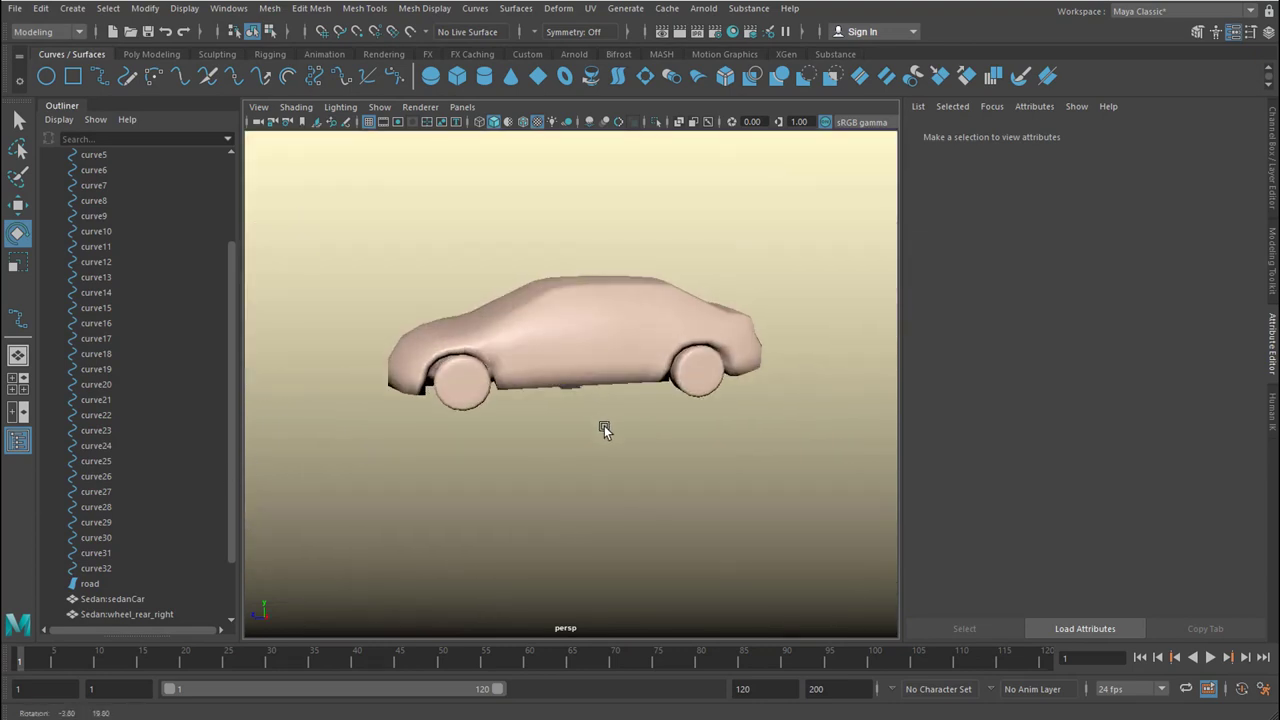
# - Group sedanCar and its four wheels into a group named Car, scaled to 0.001
pyautogui.moveTo(604, 430); pyautogui.dragTo(384, 477)
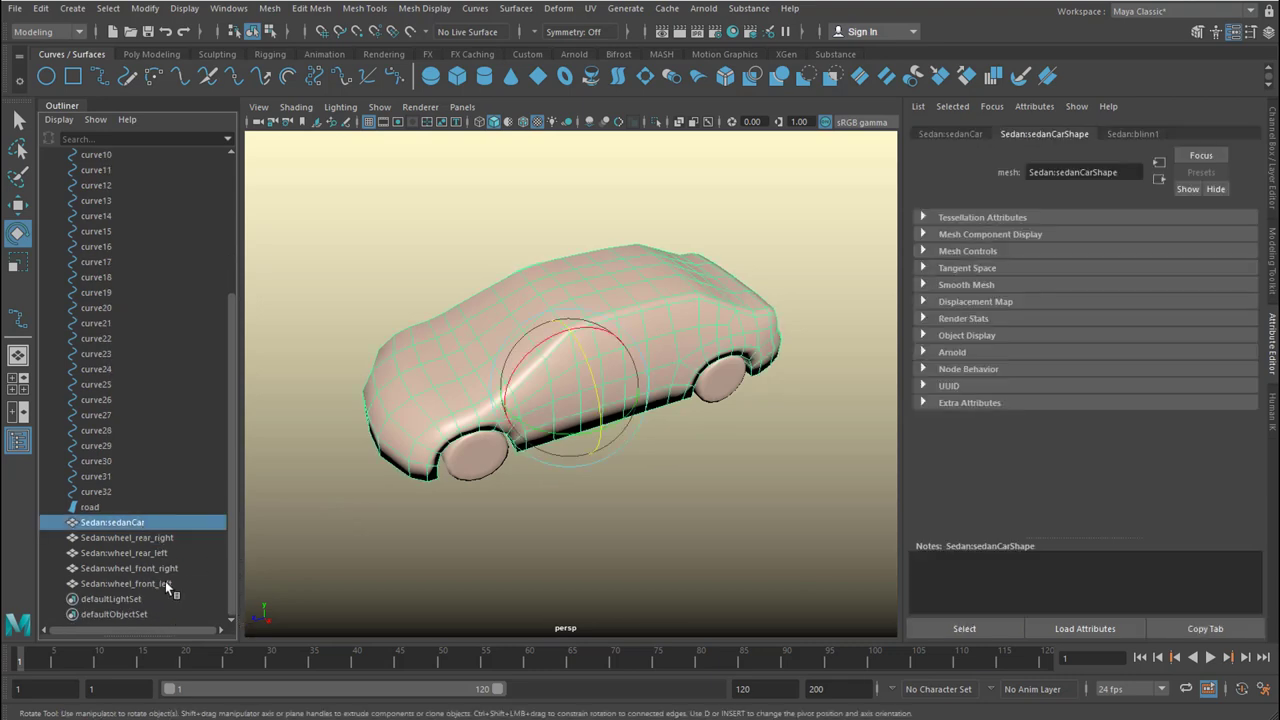
pyautogui.click(125, 583)
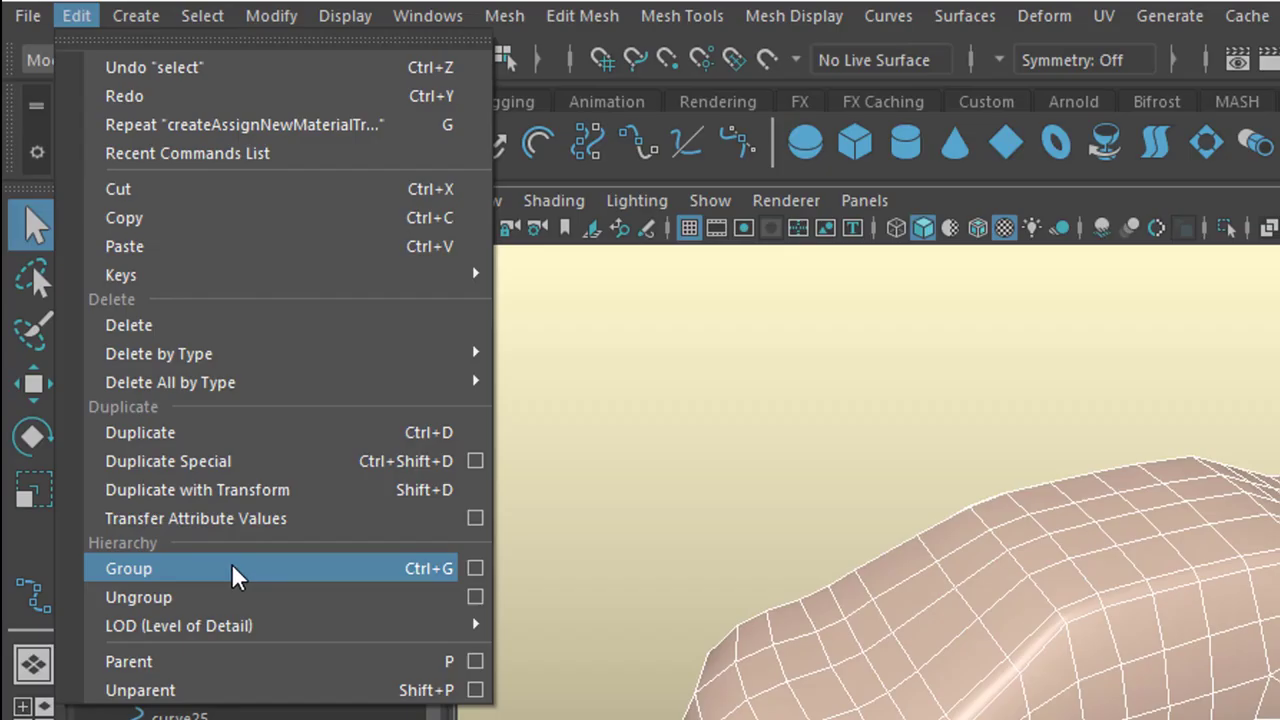
pyautogui.click(128, 568)
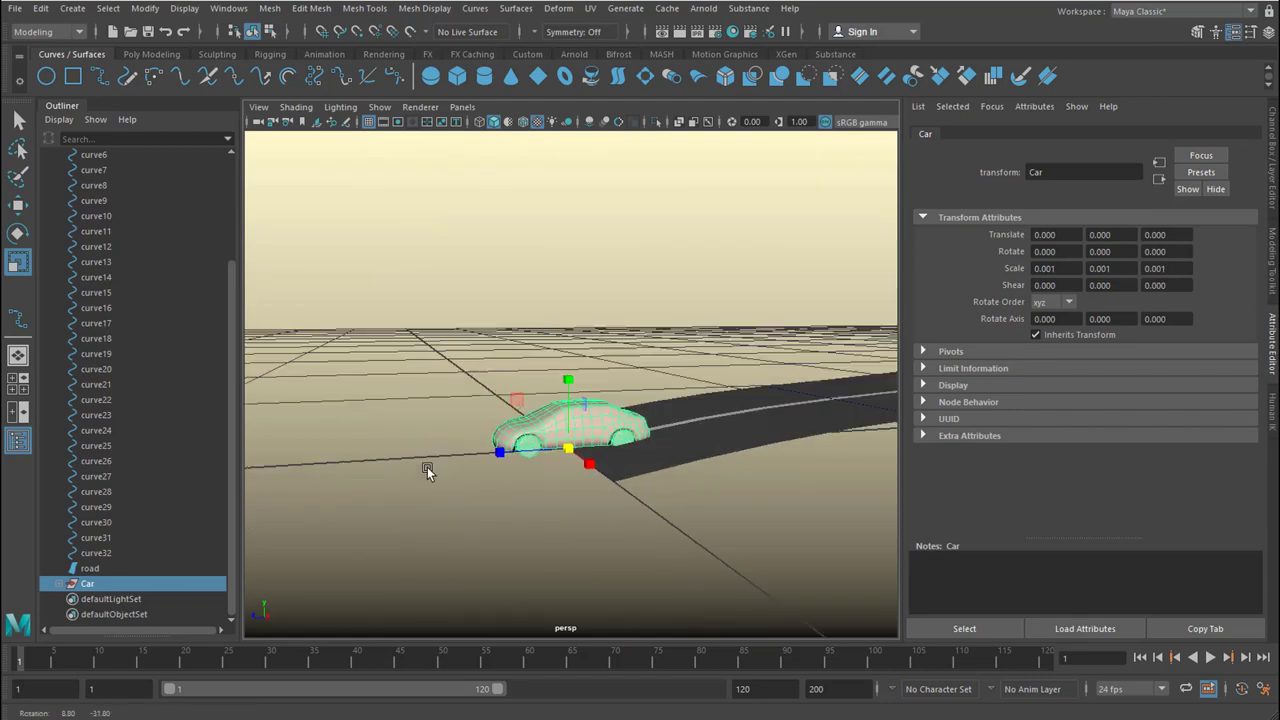
# - Orbit the view to look along the road from the car's starting position
pyautogui.moveTo(428, 470); pyautogui.dragTo(687, 537)
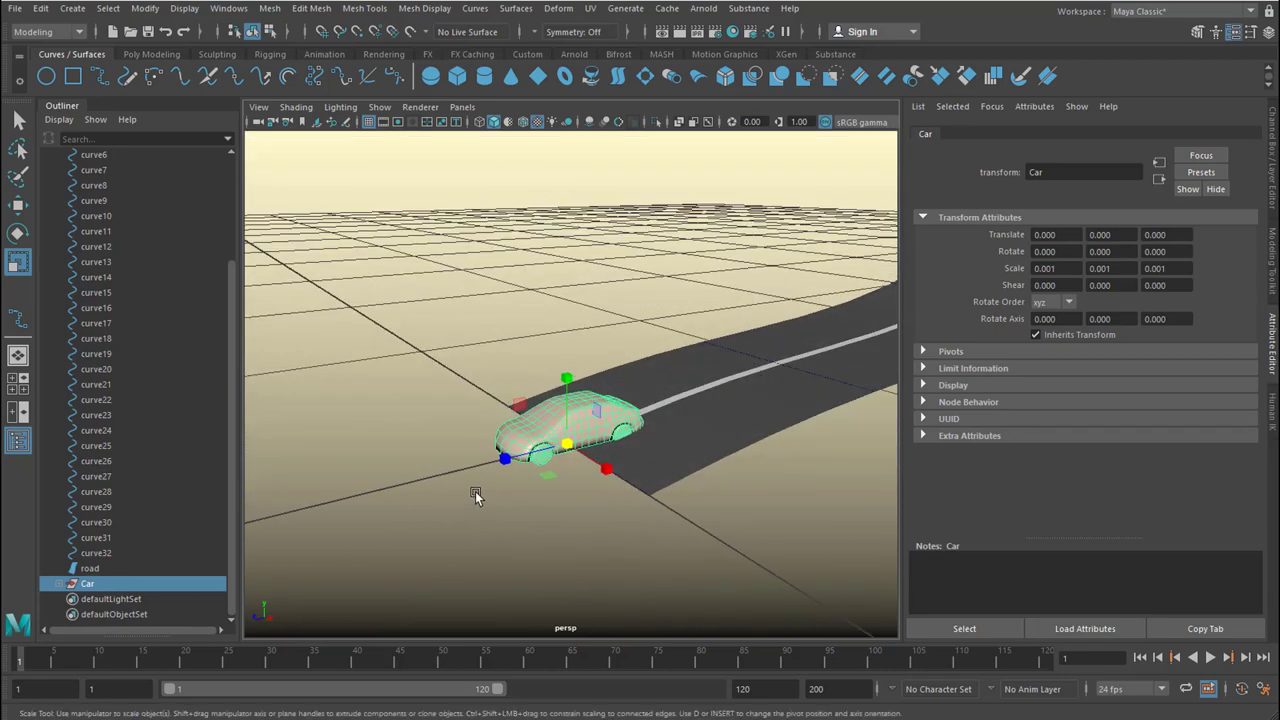
pyautogui.moveTo(475, 497); pyautogui.dragTo(510, 514)
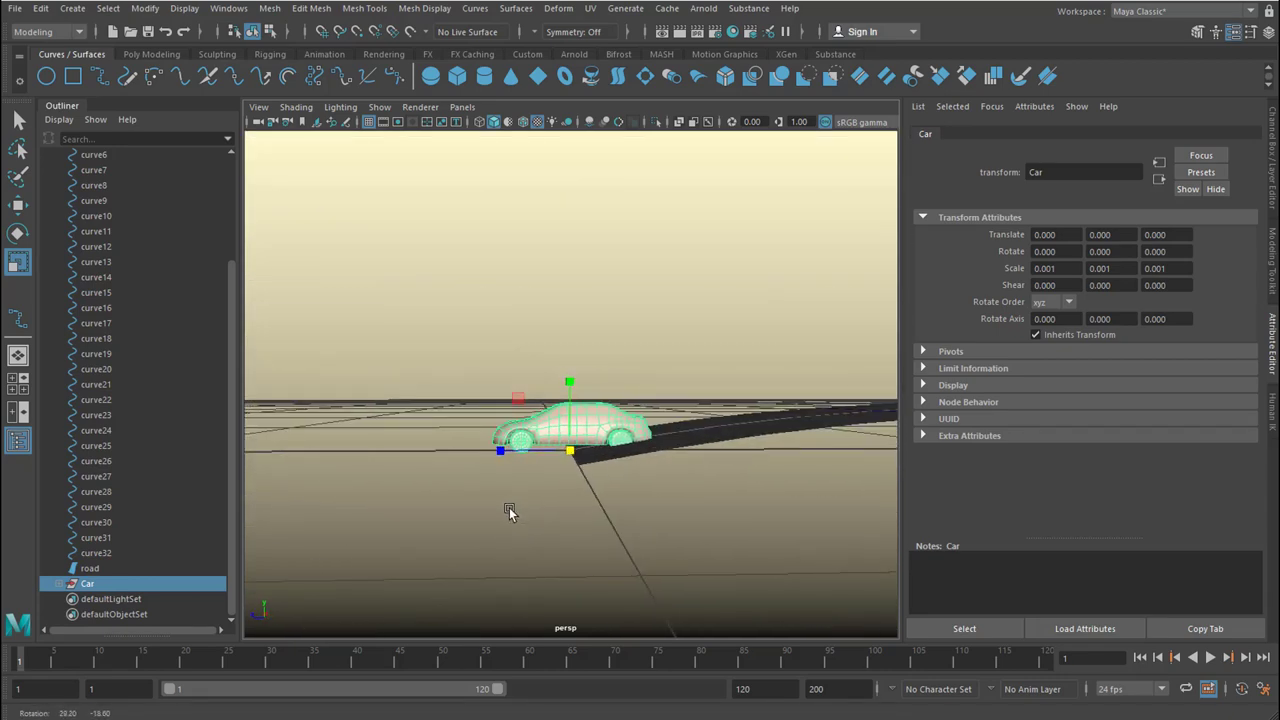
pyautogui.moveTo(510, 513); pyautogui.dragTo(717, 467)
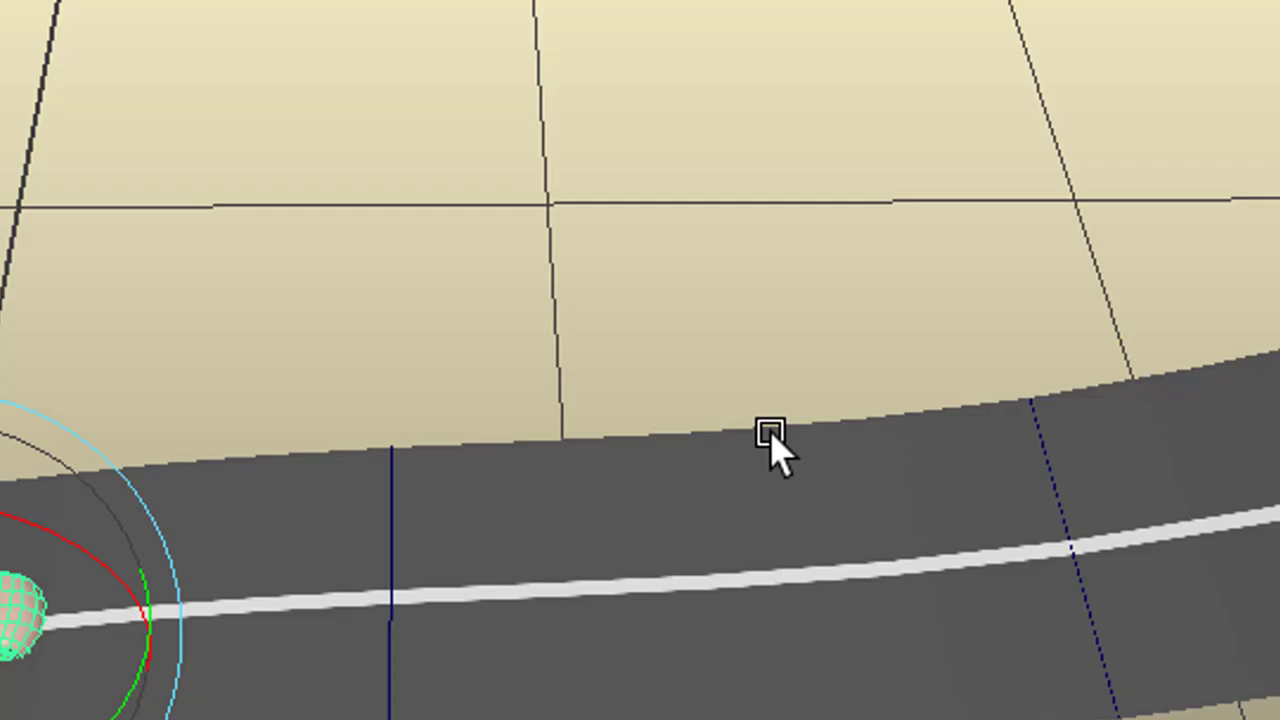
# - Rename duplicatedCurve1 to motionPath in the Outliner
pyautogui.rightClick(770, 440)
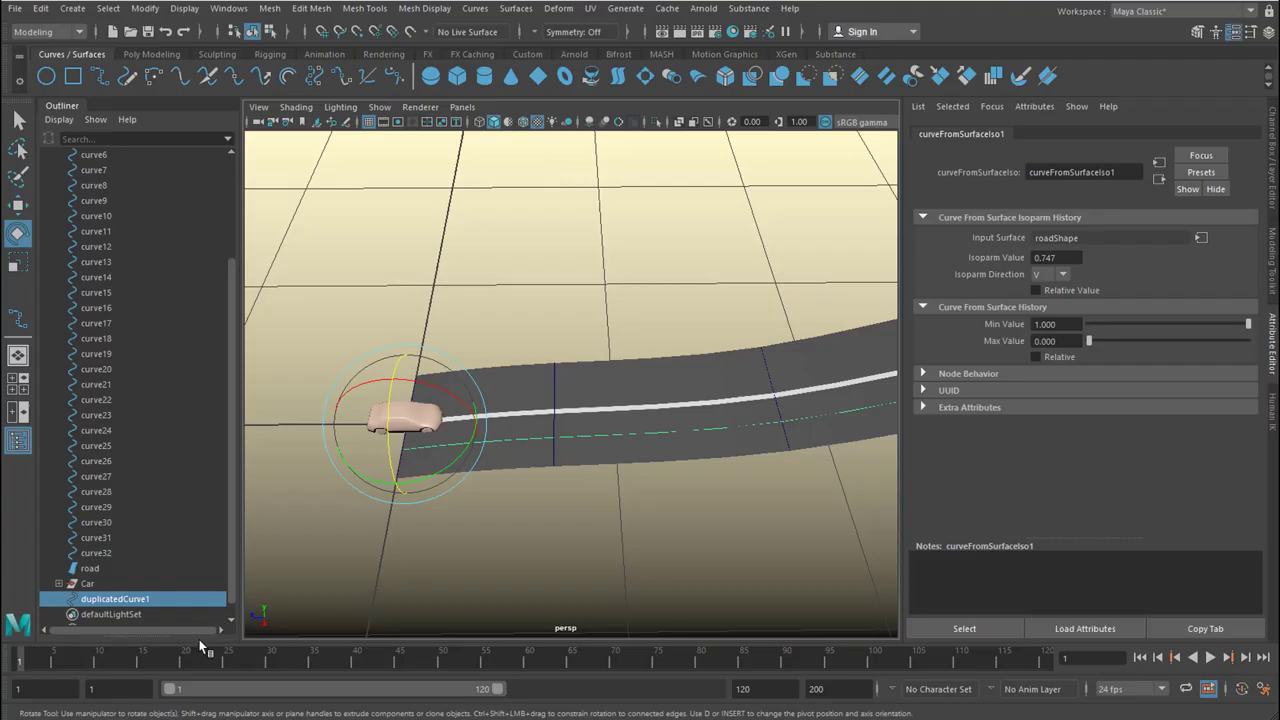
pyautogui.doubleClick(114, 598)
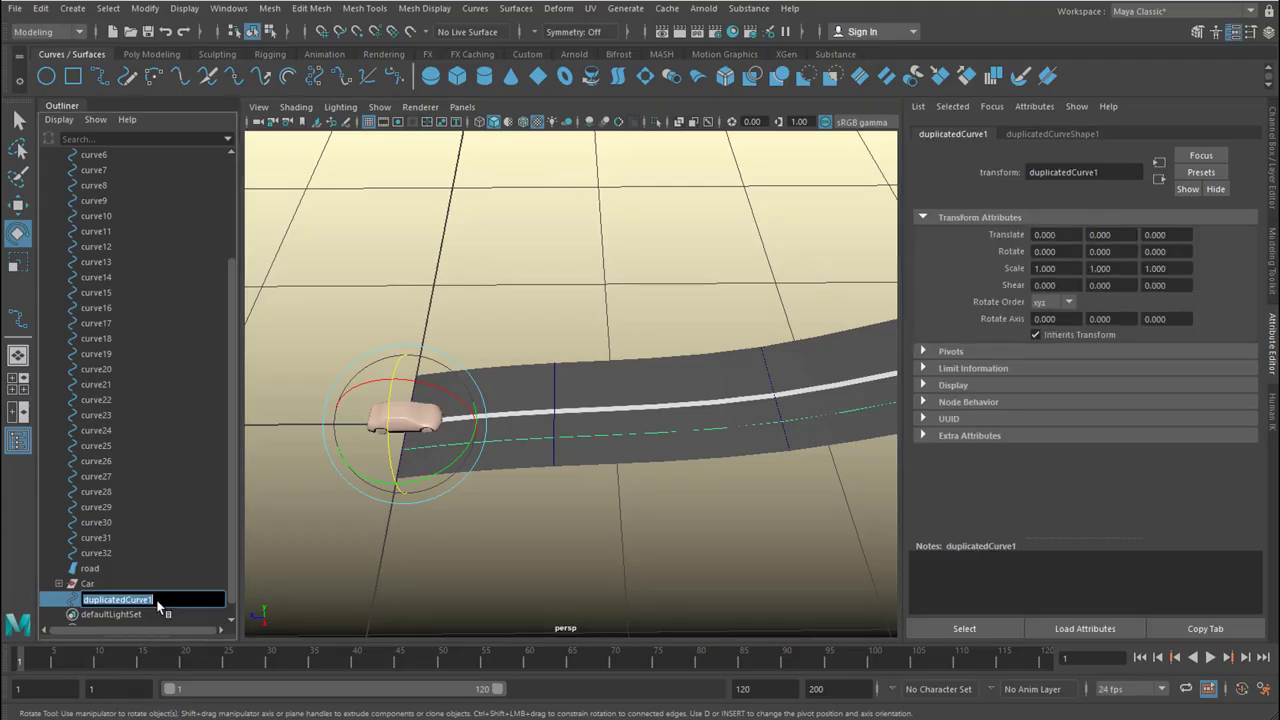
pyautogui.write('motionP')
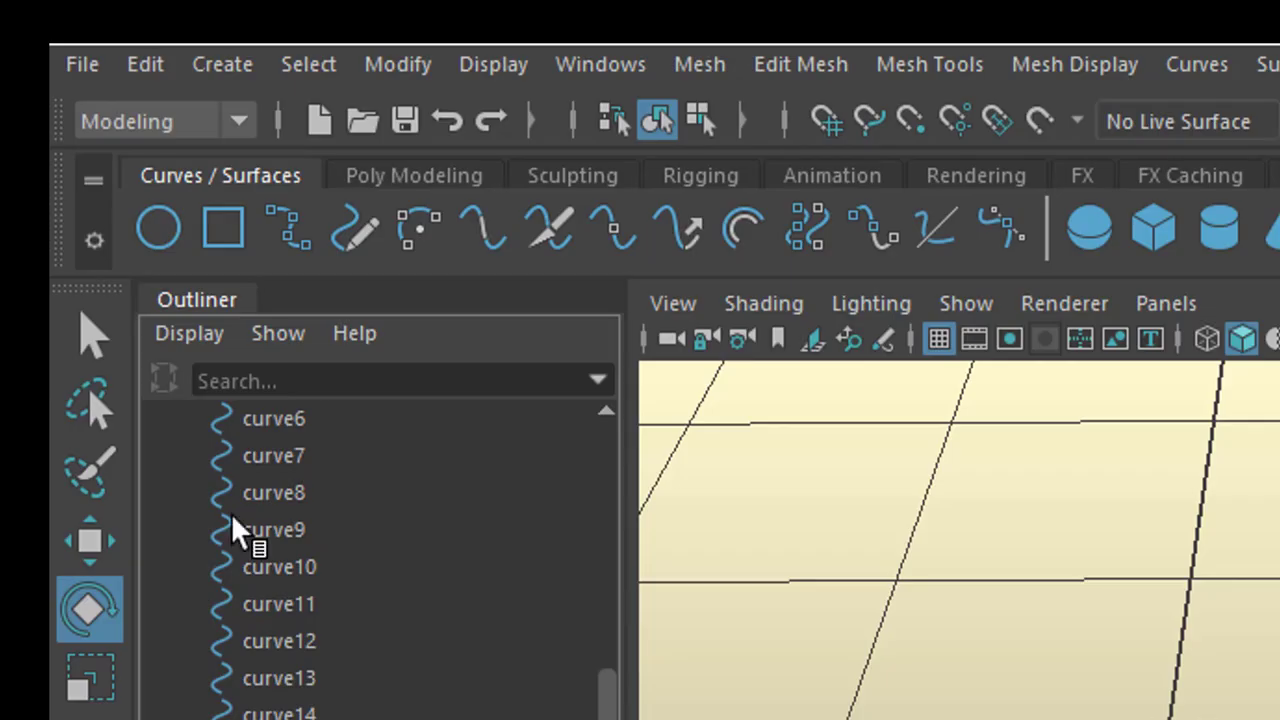
# - In the Animation menu set, attach Car to the motionPath curve via Attach to Motion Path
pyautogui.click(165, 121)
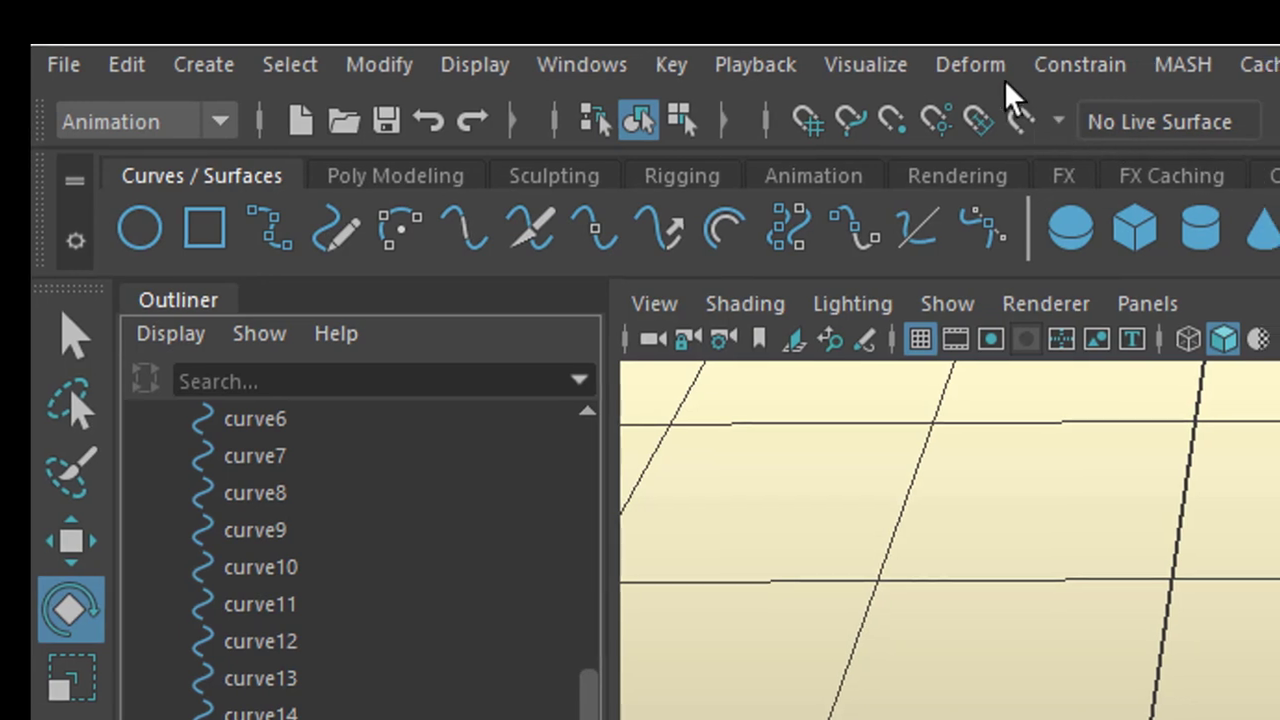
pyautogui.click(1079, 64)
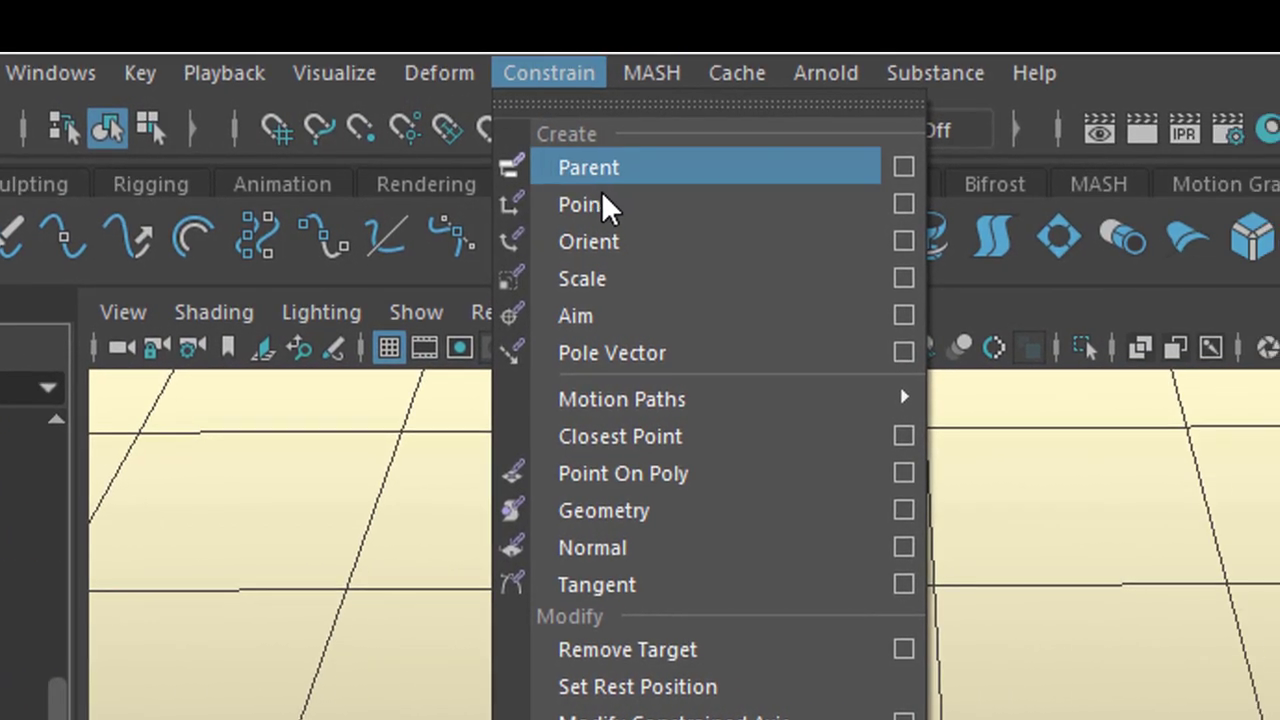
pyautogui.moveTo(622, 399)
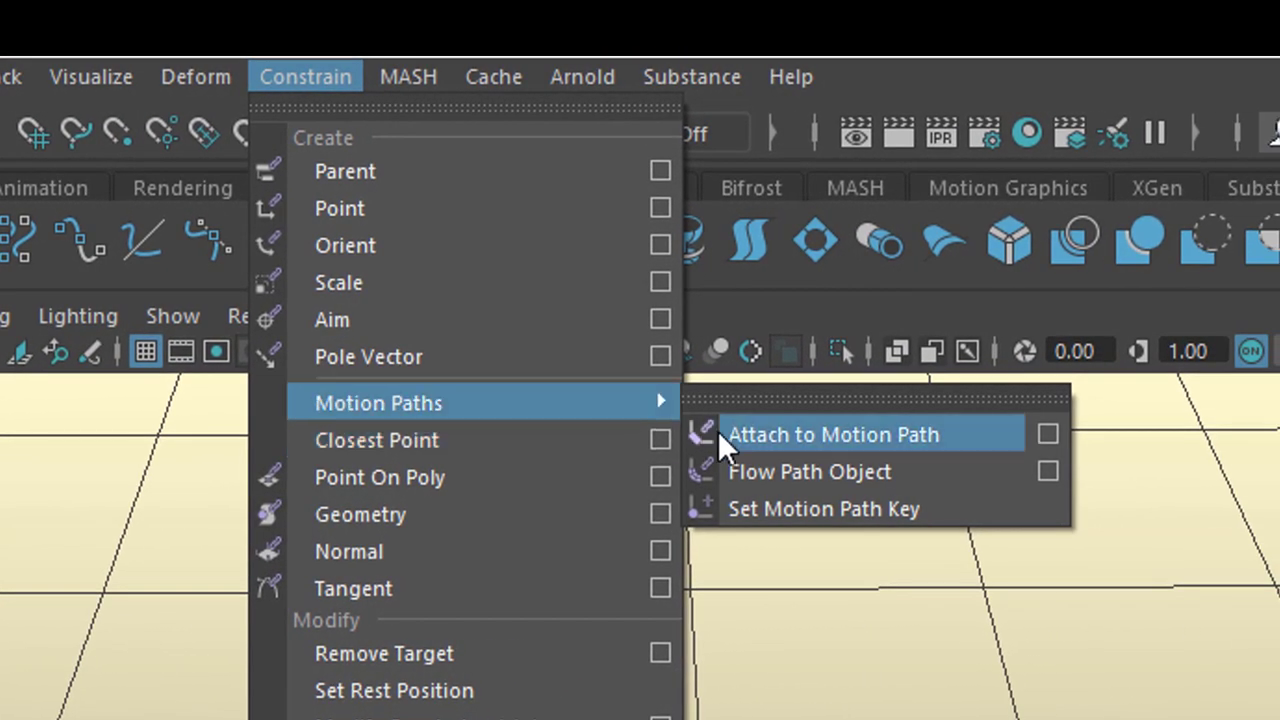
pyautogui.click(833, 433)
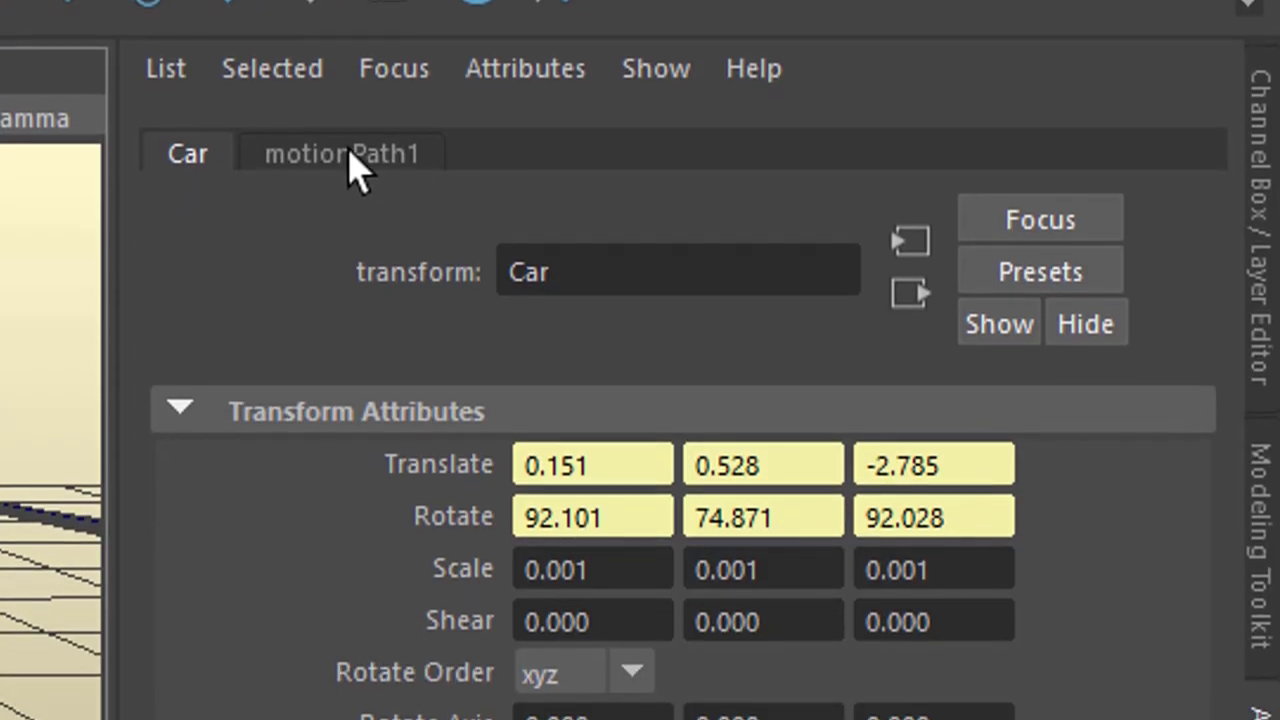
# - Change motionPath1's Front Axis from X to Z in the Attribute Editor
pyautogui.click(341, 153)
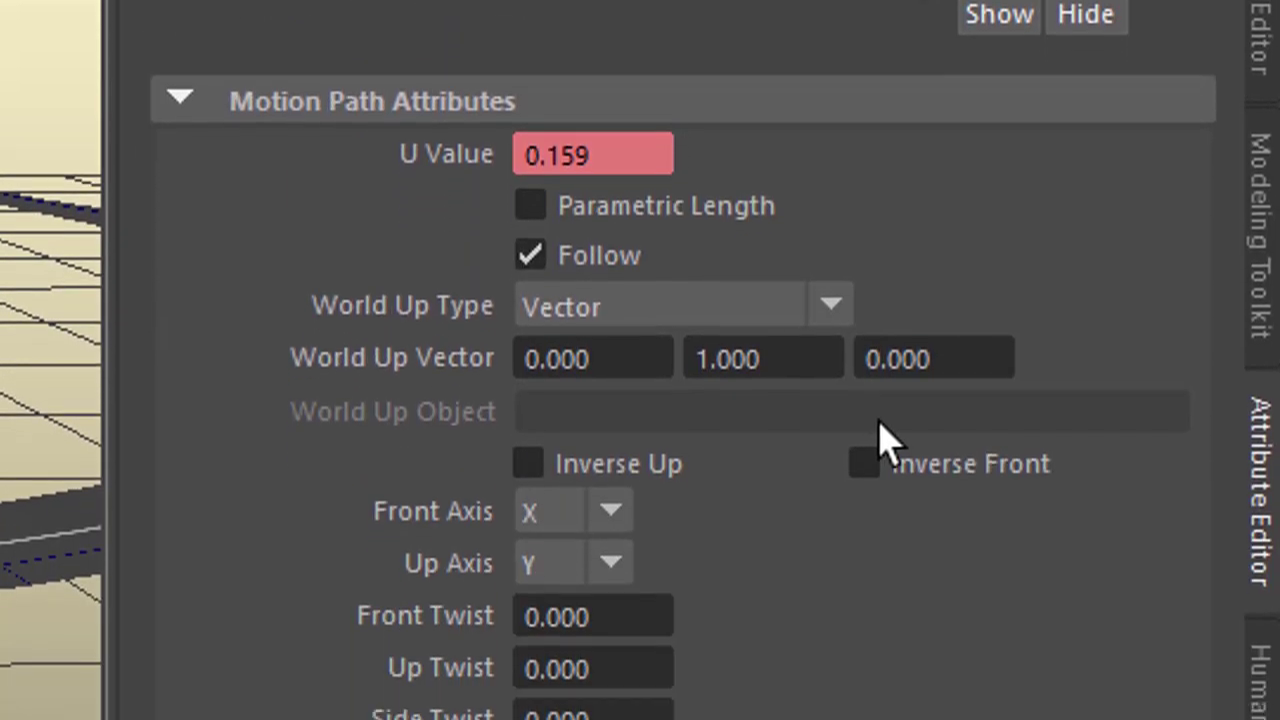
pyautogui.scroll(-3)
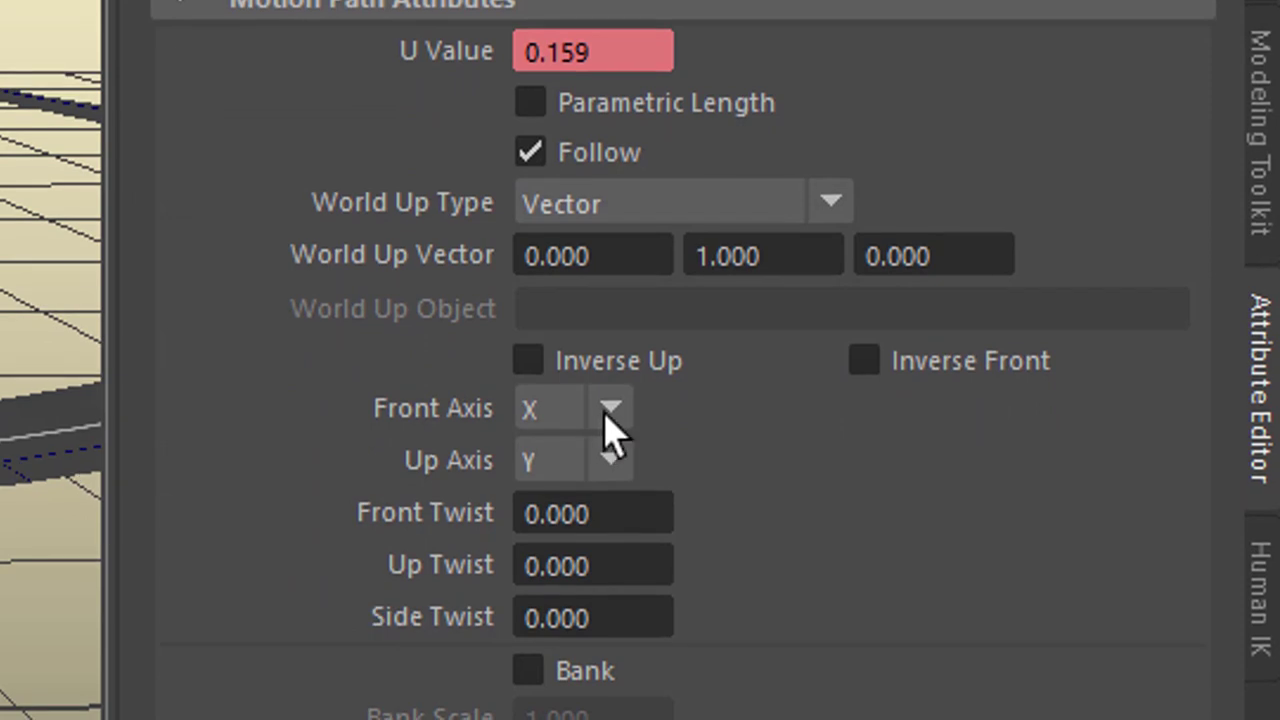
pyautogui.click(611, 408)
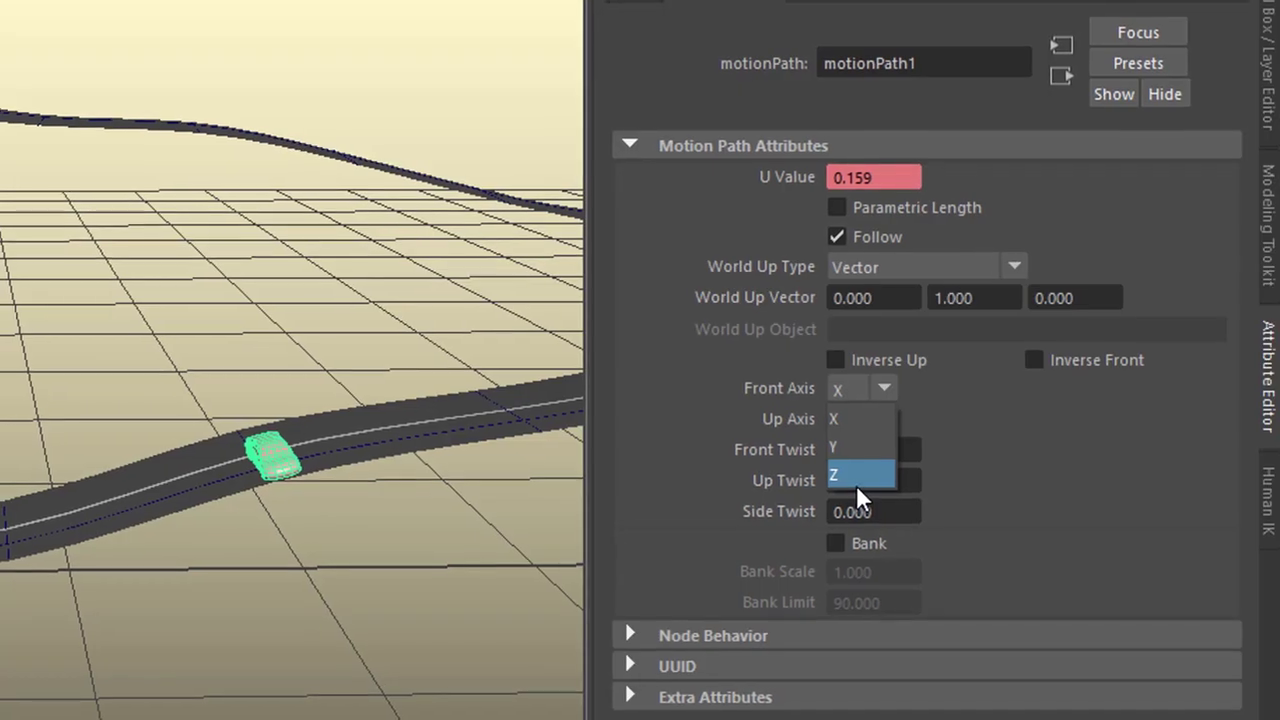
pyautogui.click(835, 473)
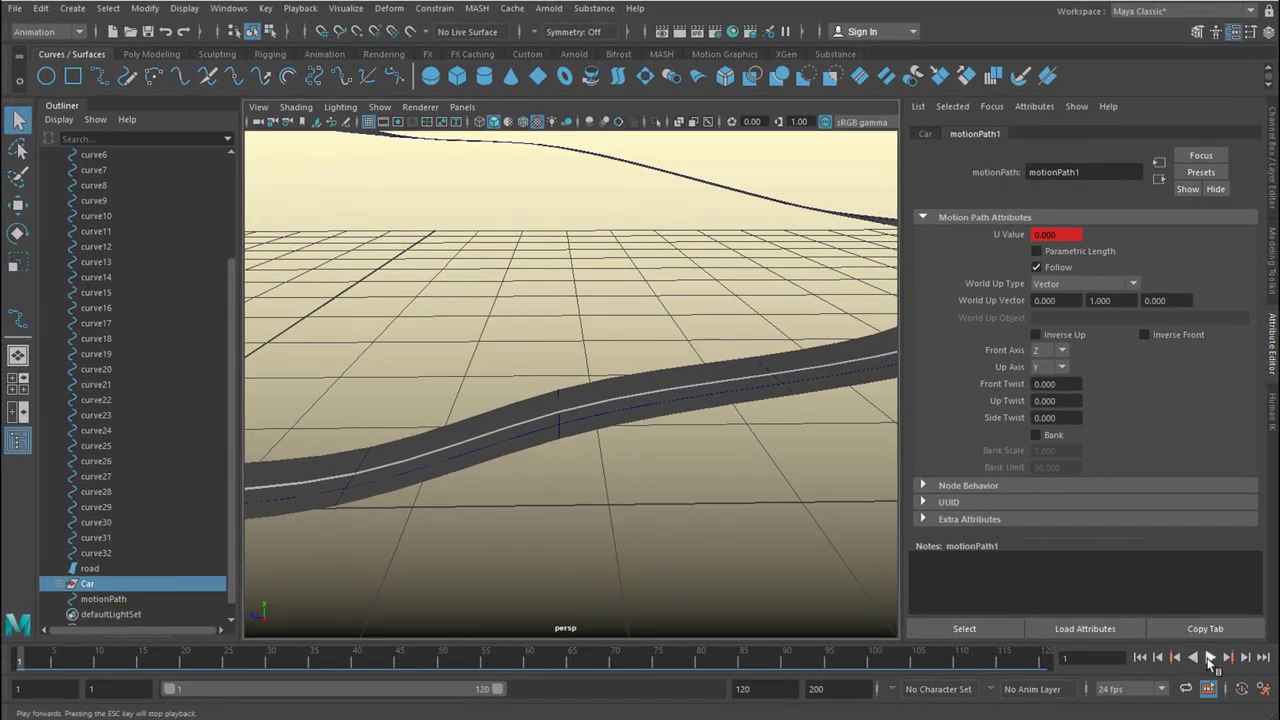
pyautogui.click(1210, 657)
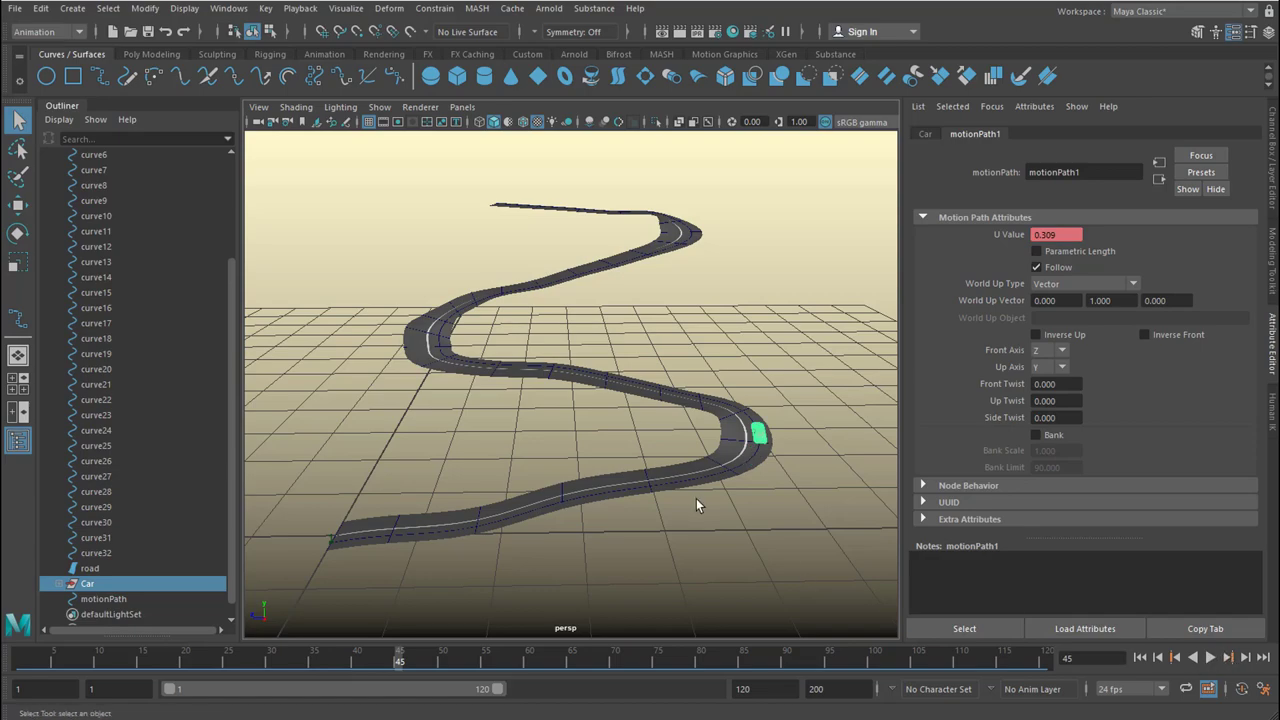
pyautogui.moveTo(700, 505); pyautogui.dragTo(675, 540)
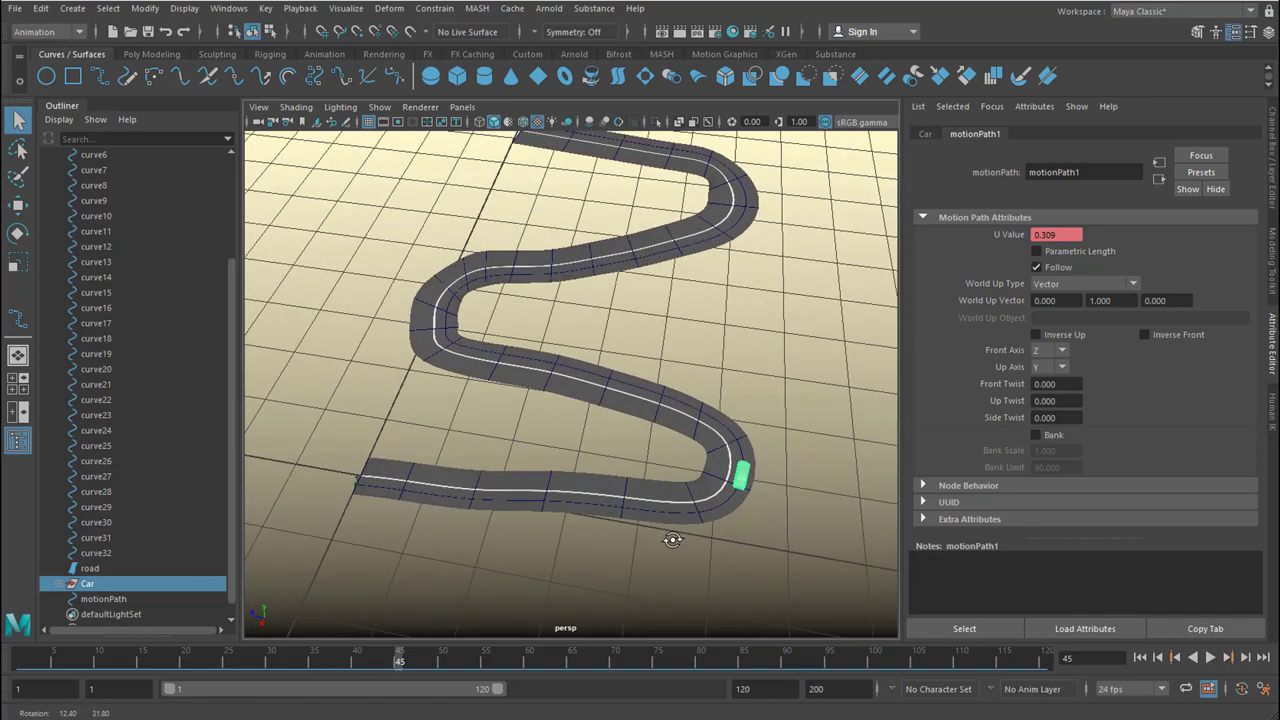
pyautogui.moveTo(673, 540); pyautogui.dragTo(675, 517)
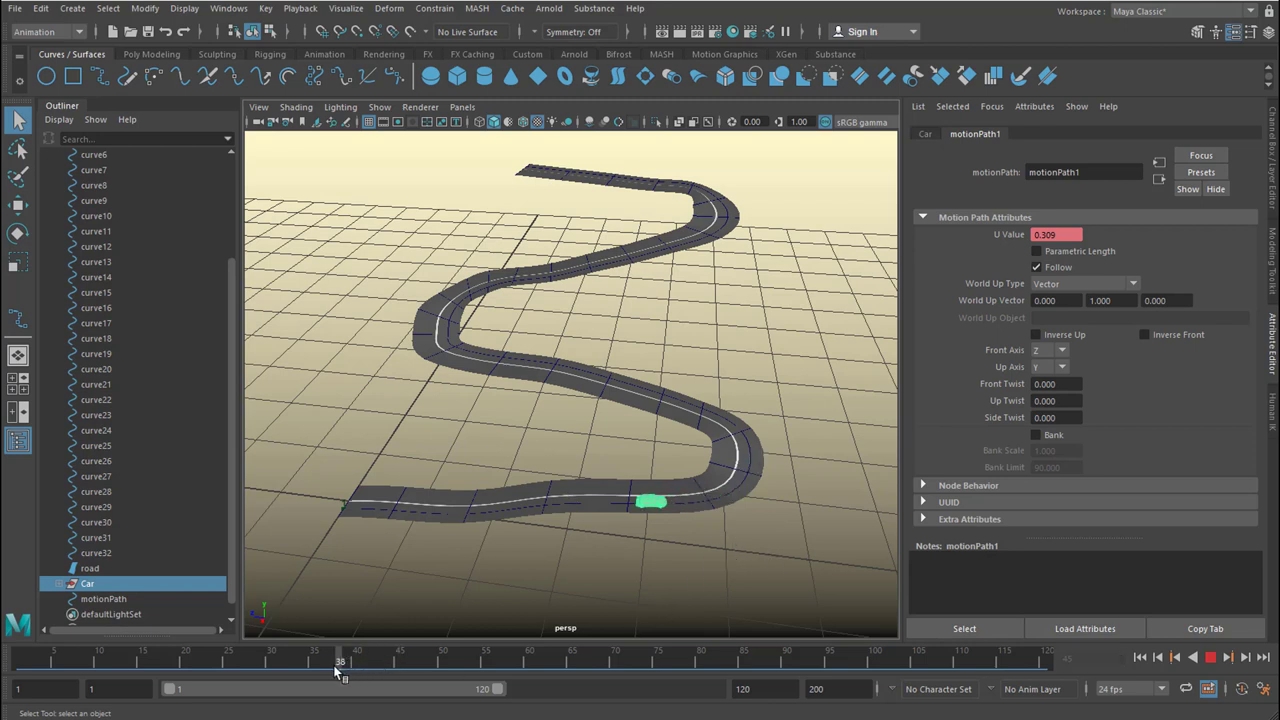
pyautogui.moveTo(343, 661); pyautogui.dragTo(331, 661)
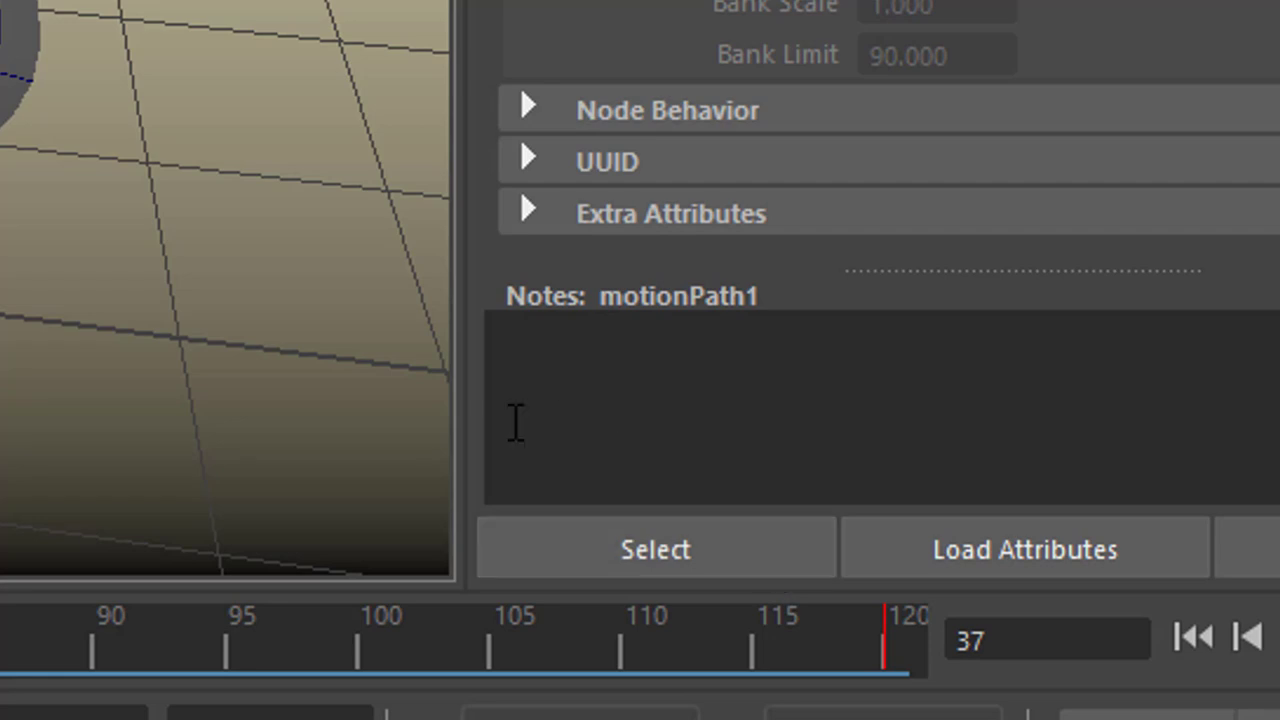
pyautogui.click(223, 13)
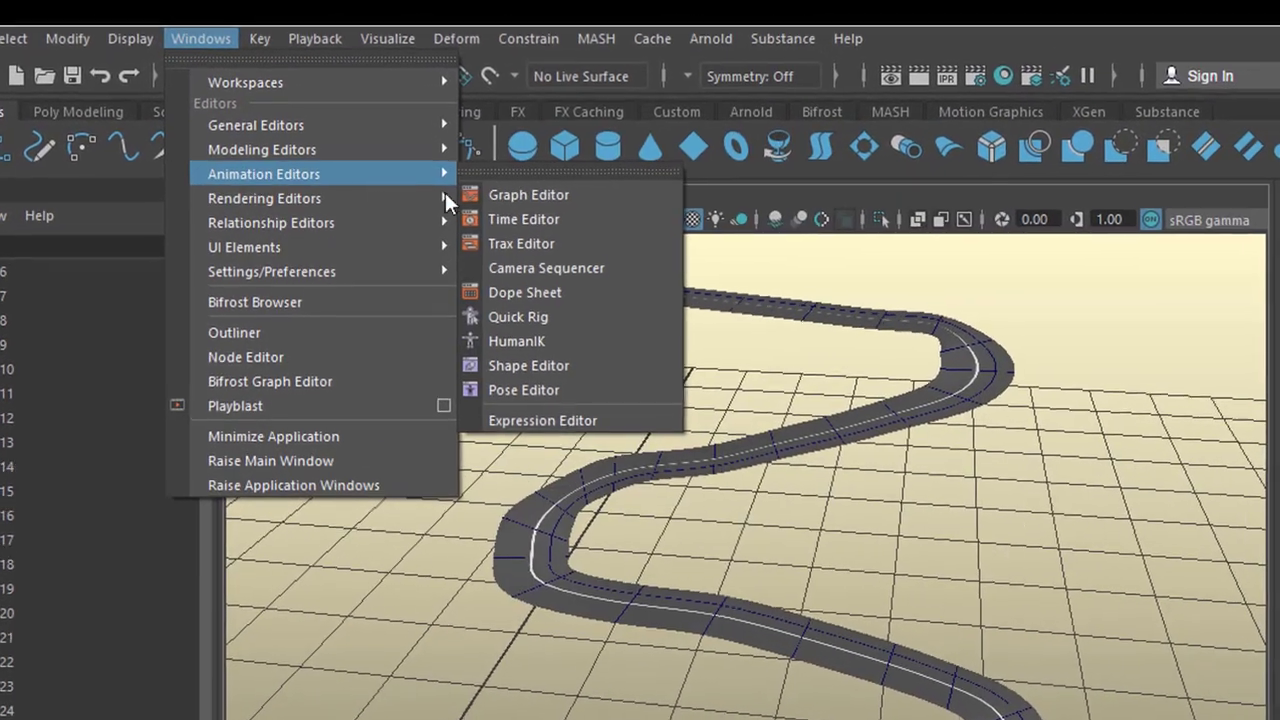
# - Show motionPath1's U Value curve in the Graph Editor and add a key near frame 37
pyautogui.click(528, 195)
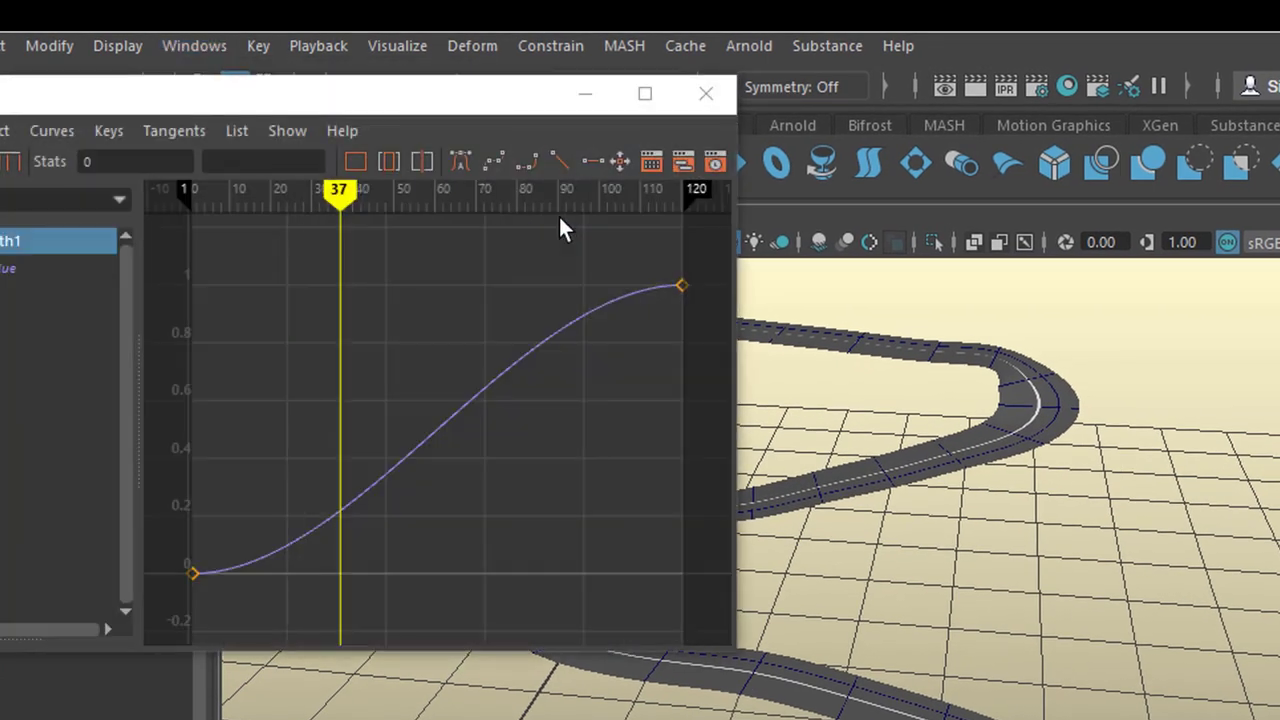
pyautogui.moveTo(487, 395)
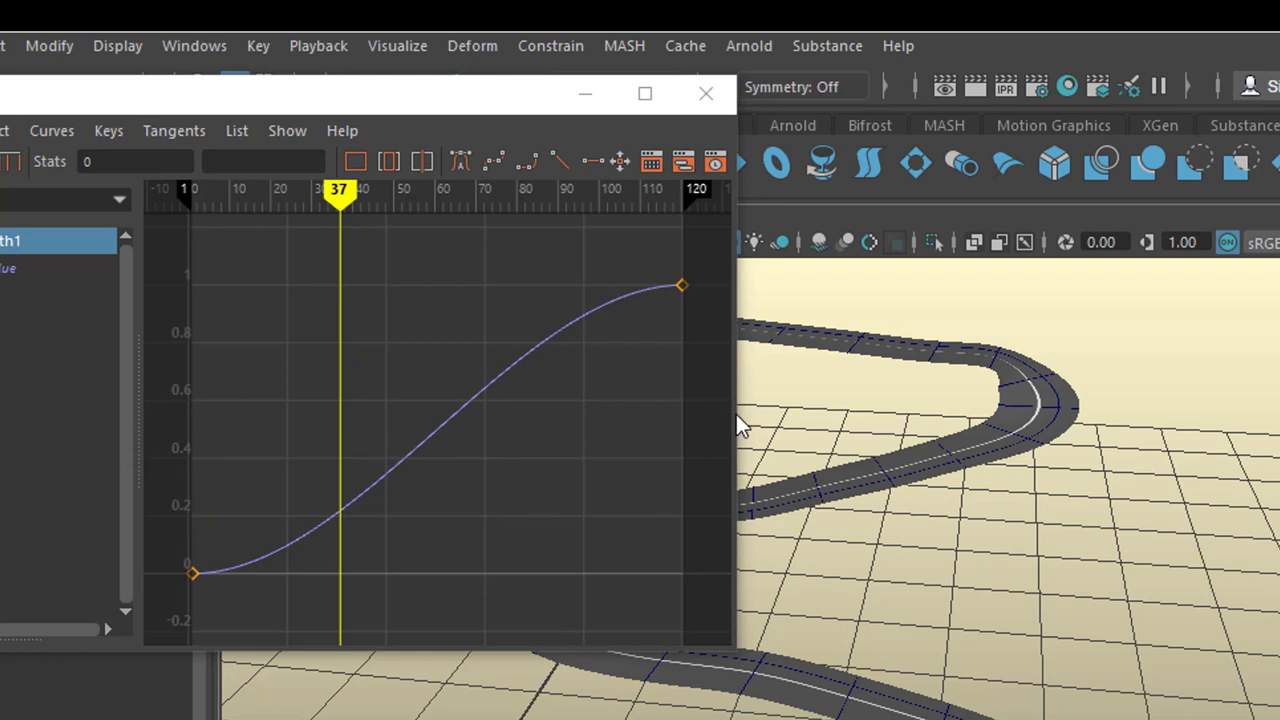
pyautogui.click(645, 93)
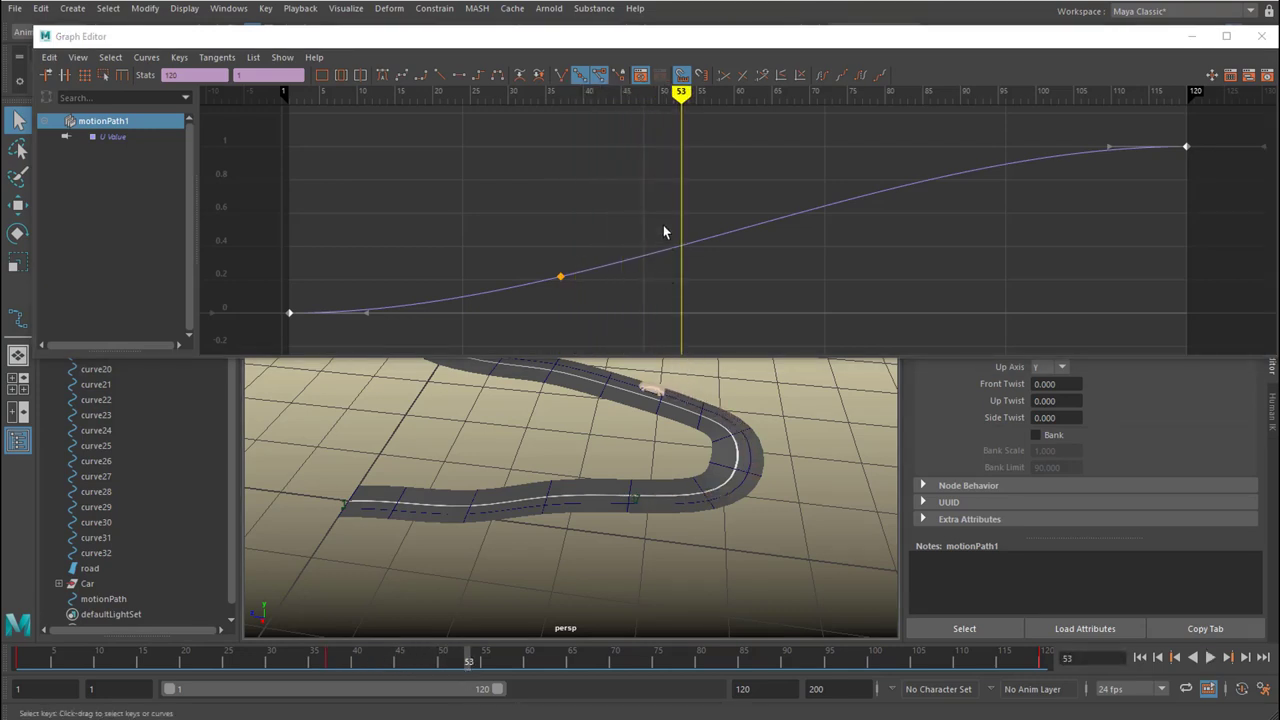
# - Insert extra keys on the U Value curve and lower the key at frame 45
pyautogui.rightClick(665, 230)
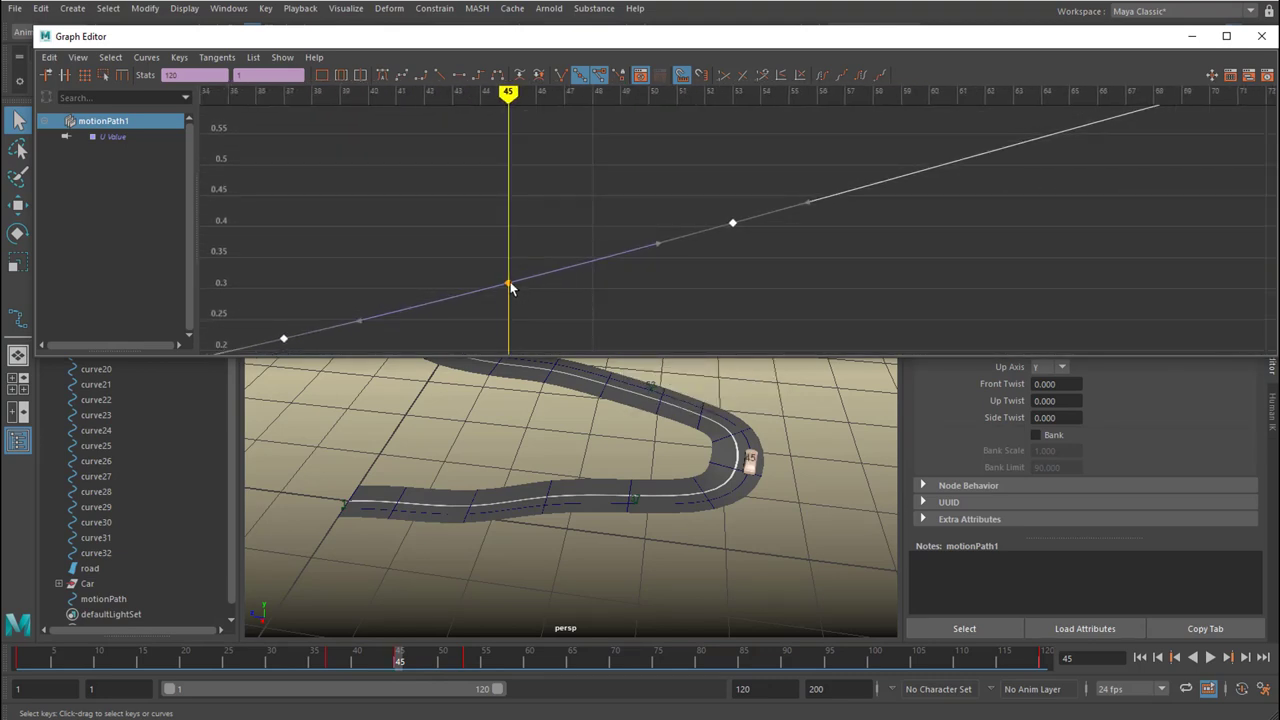
pyautogui.click(507, 283)
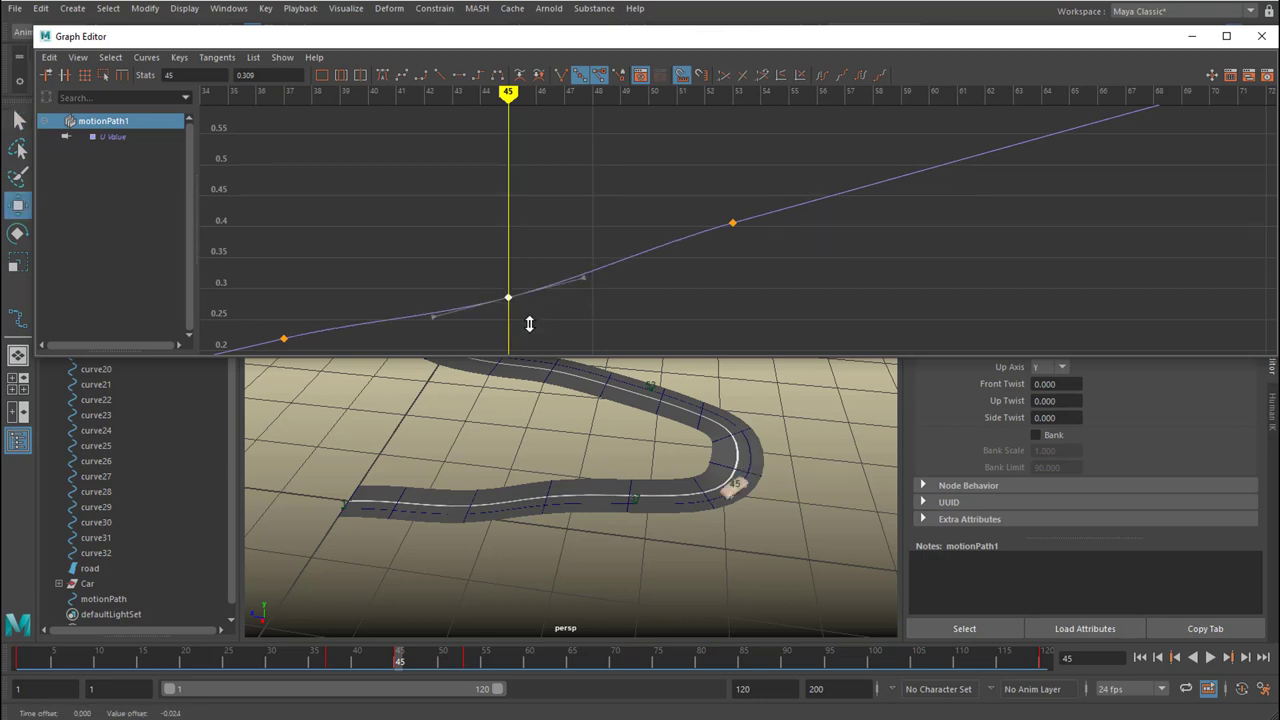
pyautogui.moveTo(508, 297); pyautogui.dragTo(508, 308)
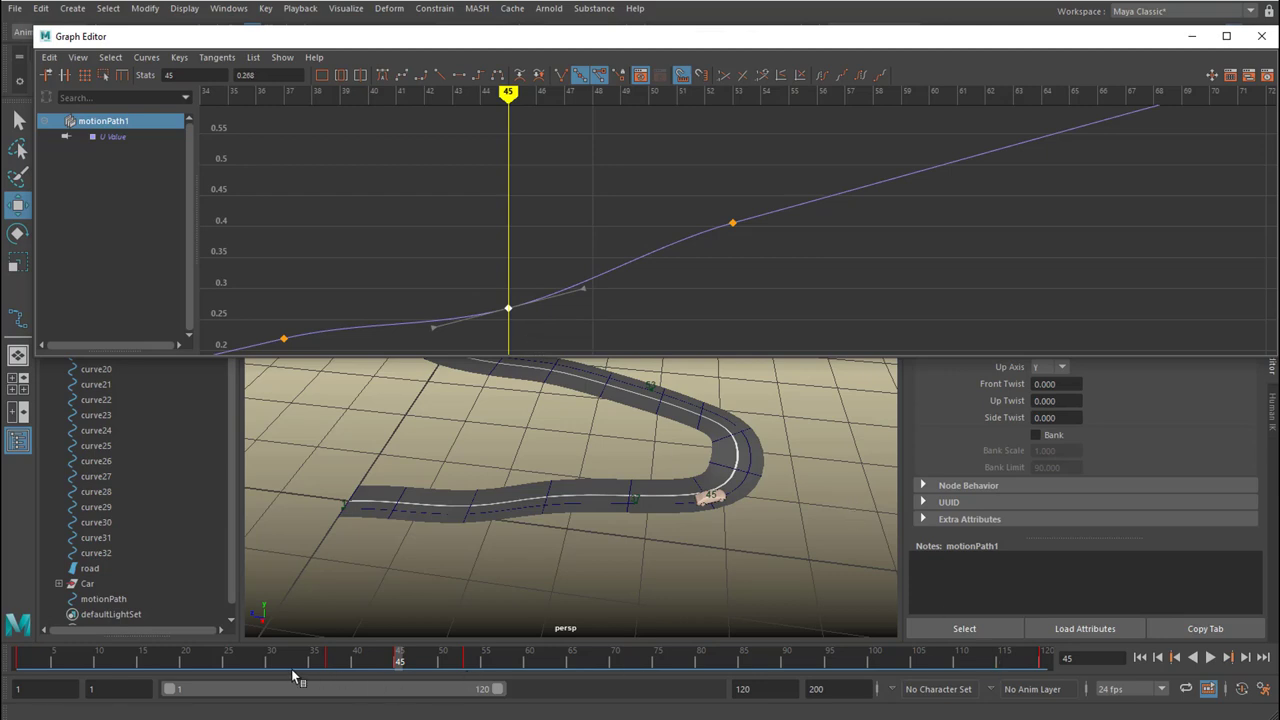
# - Play back the animation from an earlier frame to check the eased timing
pyautogui.click(1209, 657)
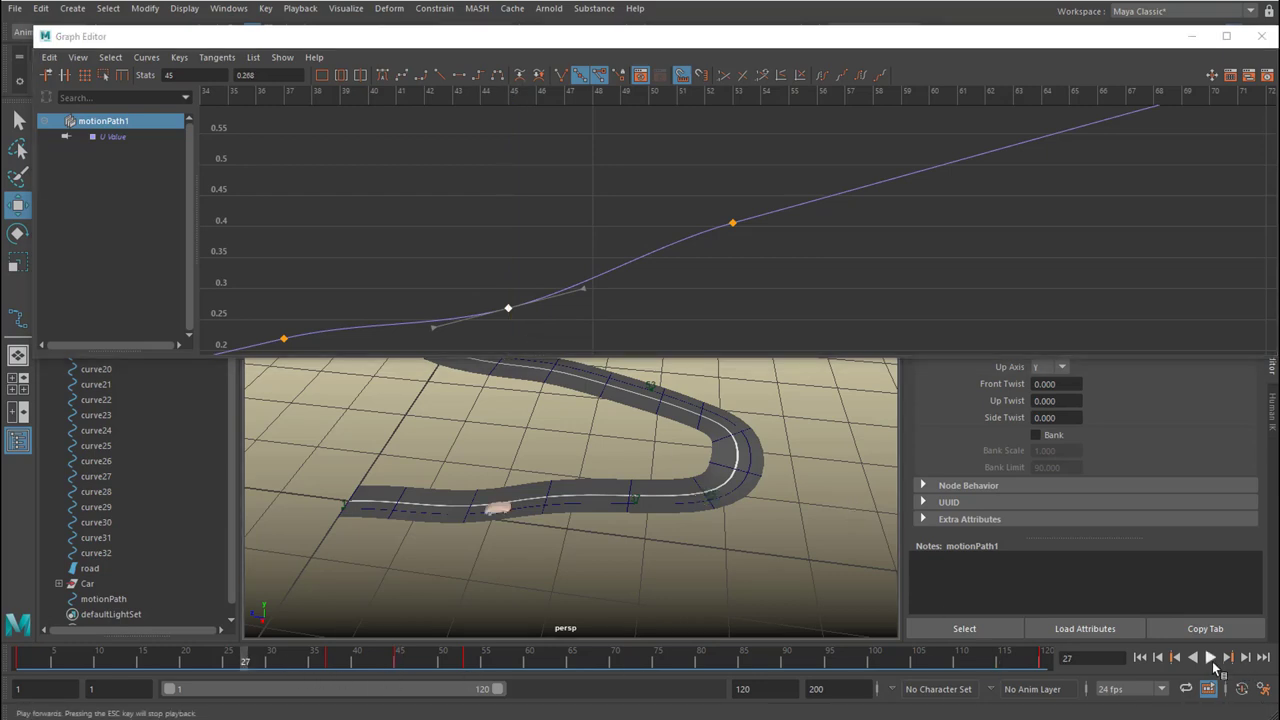
pyautogui.click(1210, 657)
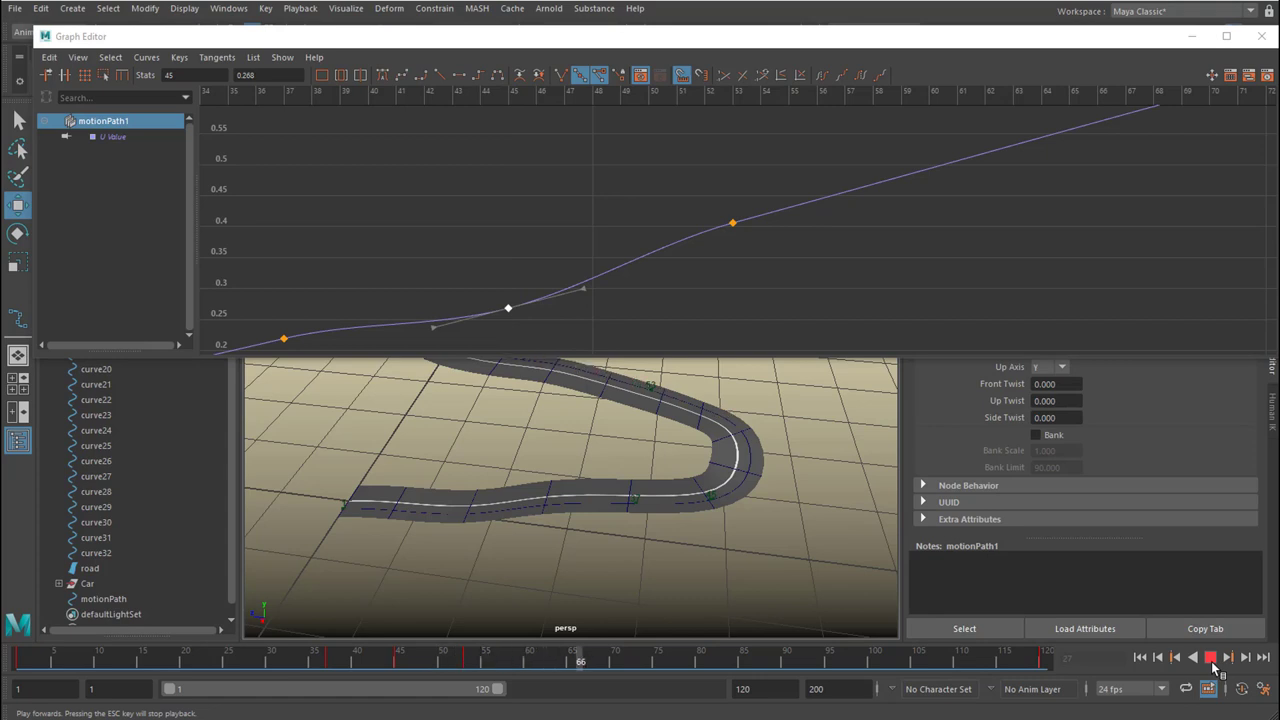
pyautogui.click(1211, 657)
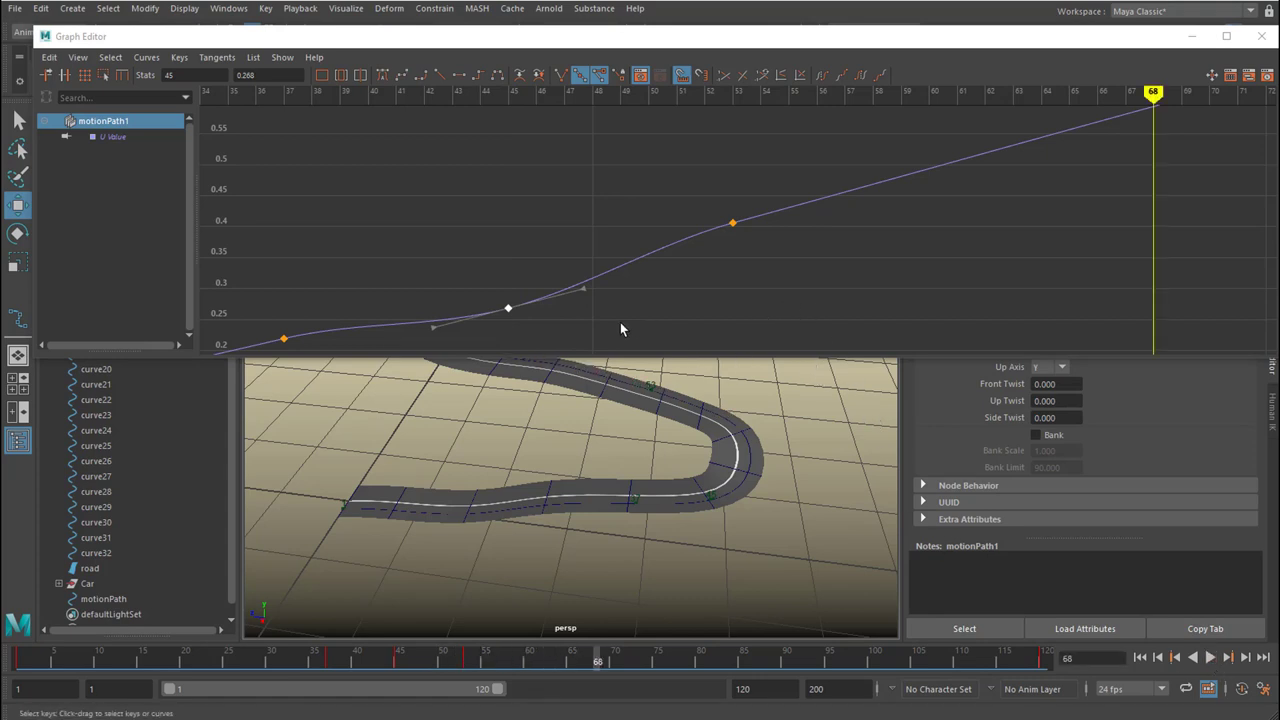
pyautogui.moveTo(727, 217)
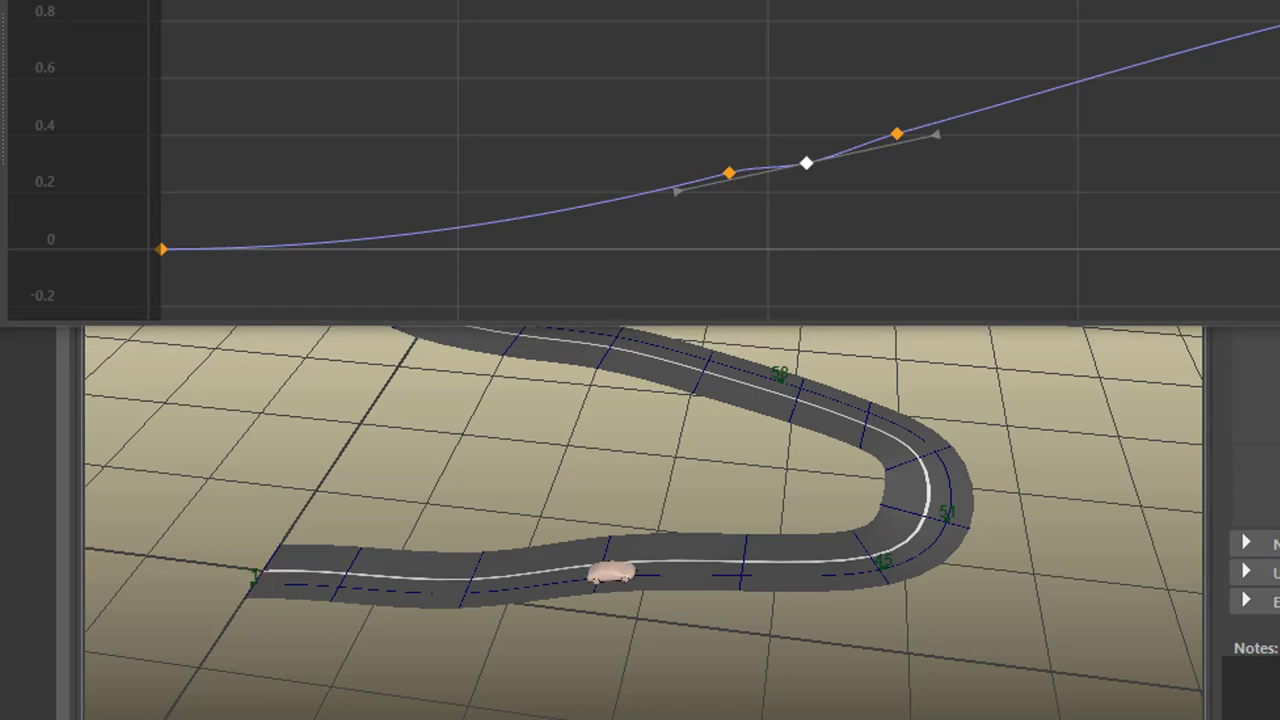
# - Move keys on the U Value curve to create a flat, slower stretch
pyautogui.rightClick(953, 120)
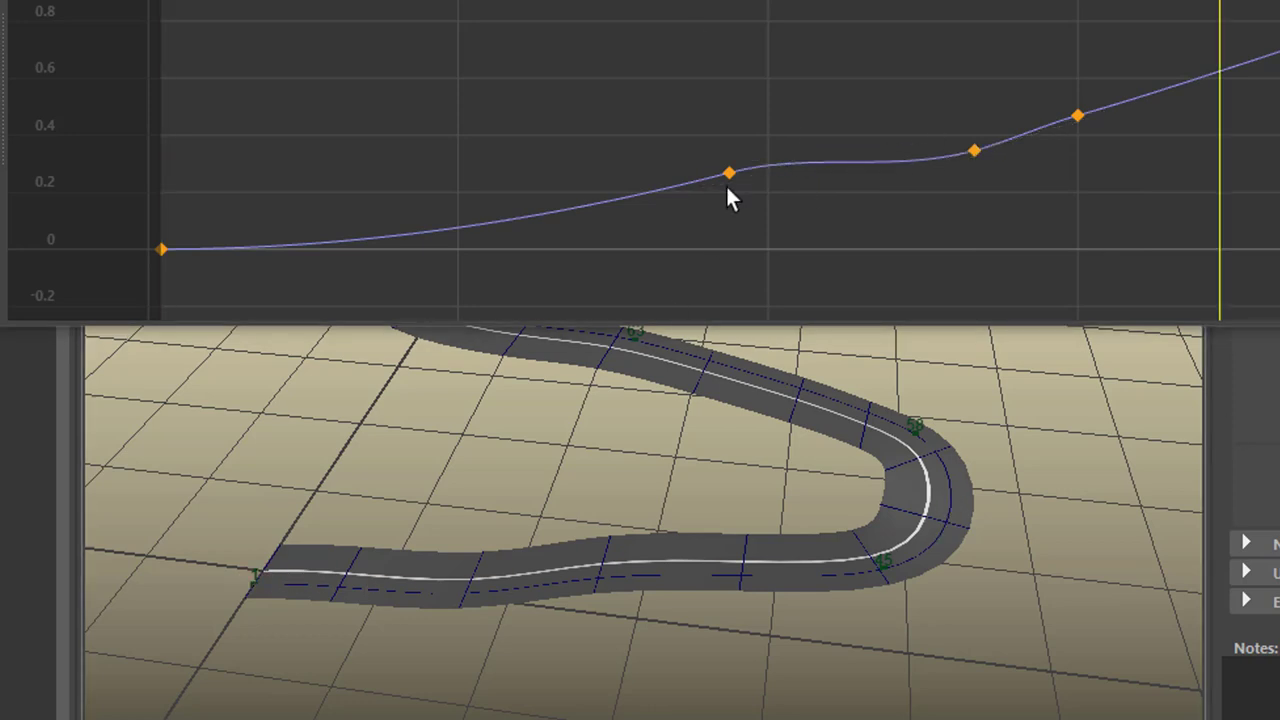
pyautogui.click(729, 172)
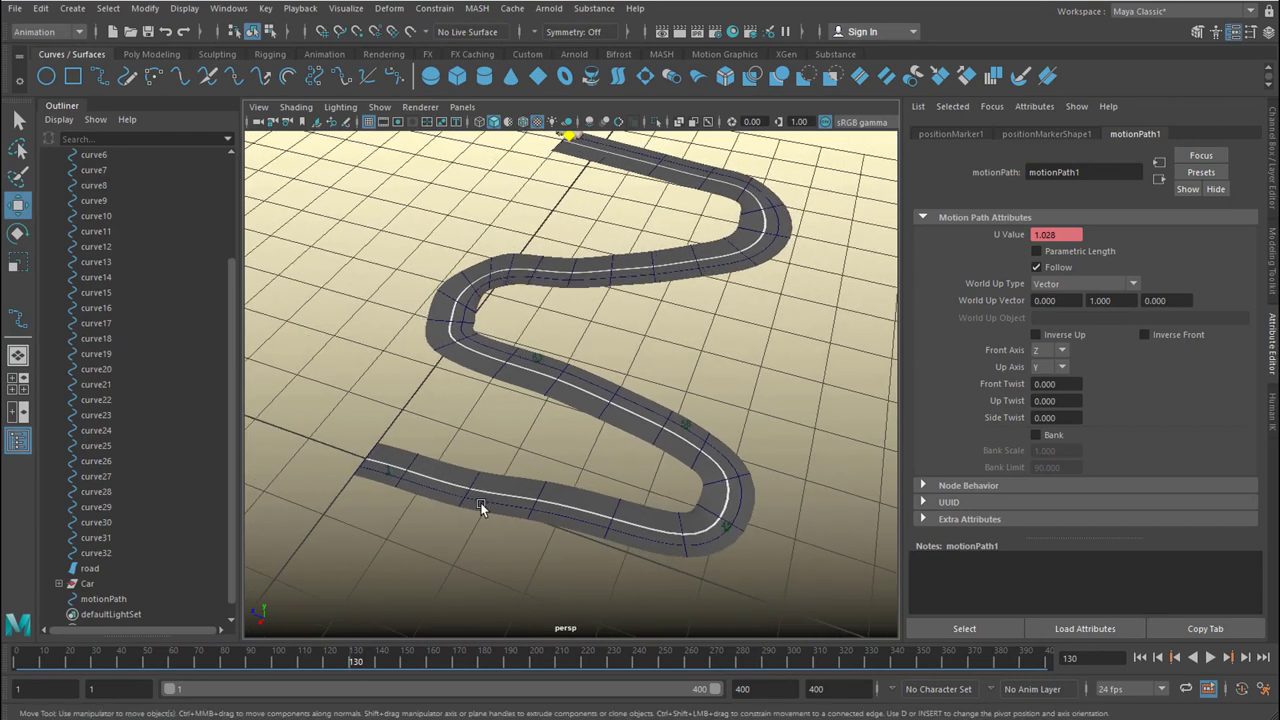
pyautogui.moveTo(520, 515)
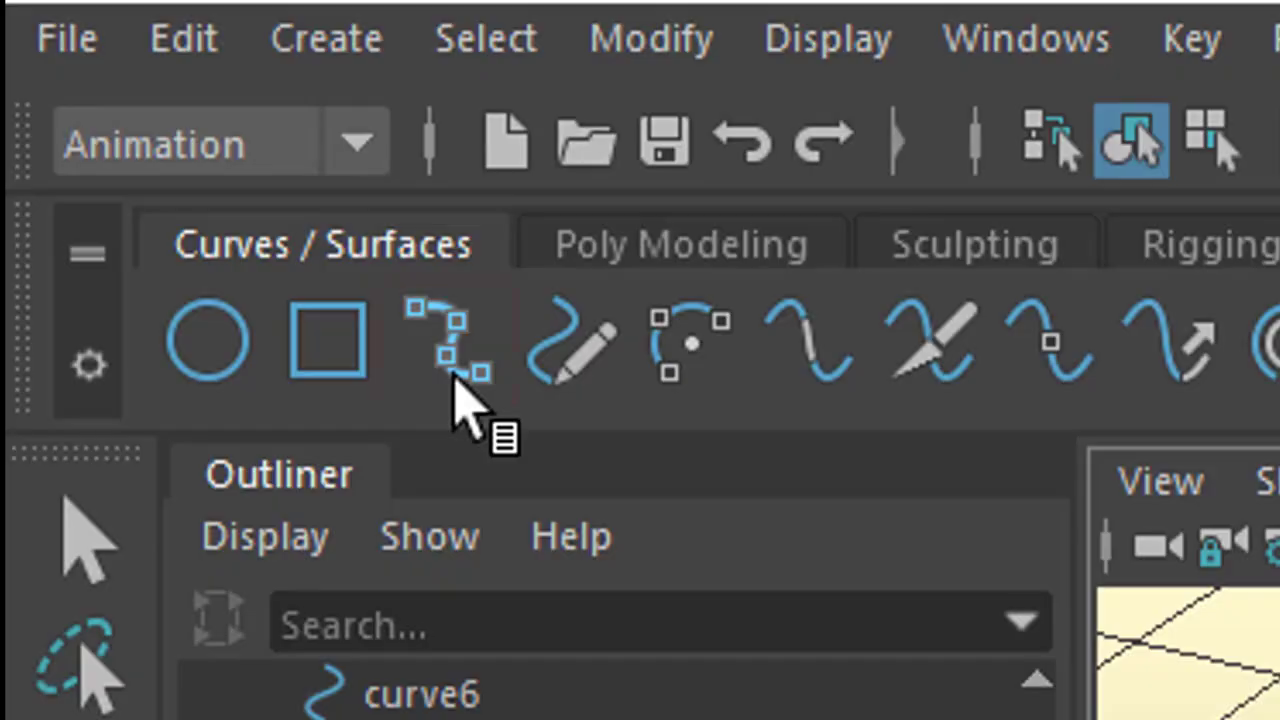
# - Draw curve33 with the CV Curve Tool as a mountain profile beside the road
pyautogui.click(443, 340)
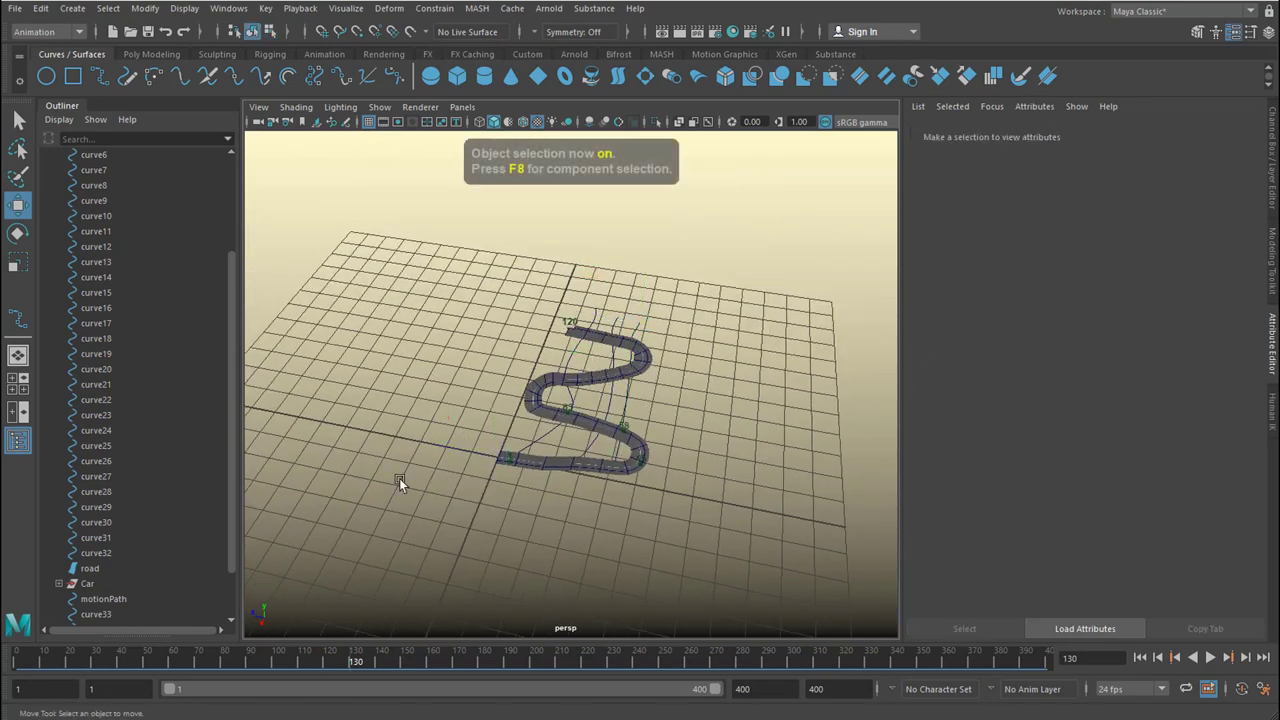
# - Loft curves 33–35 with 4 section spans and reverse the surface direction
pyautogui.click(600, 400)
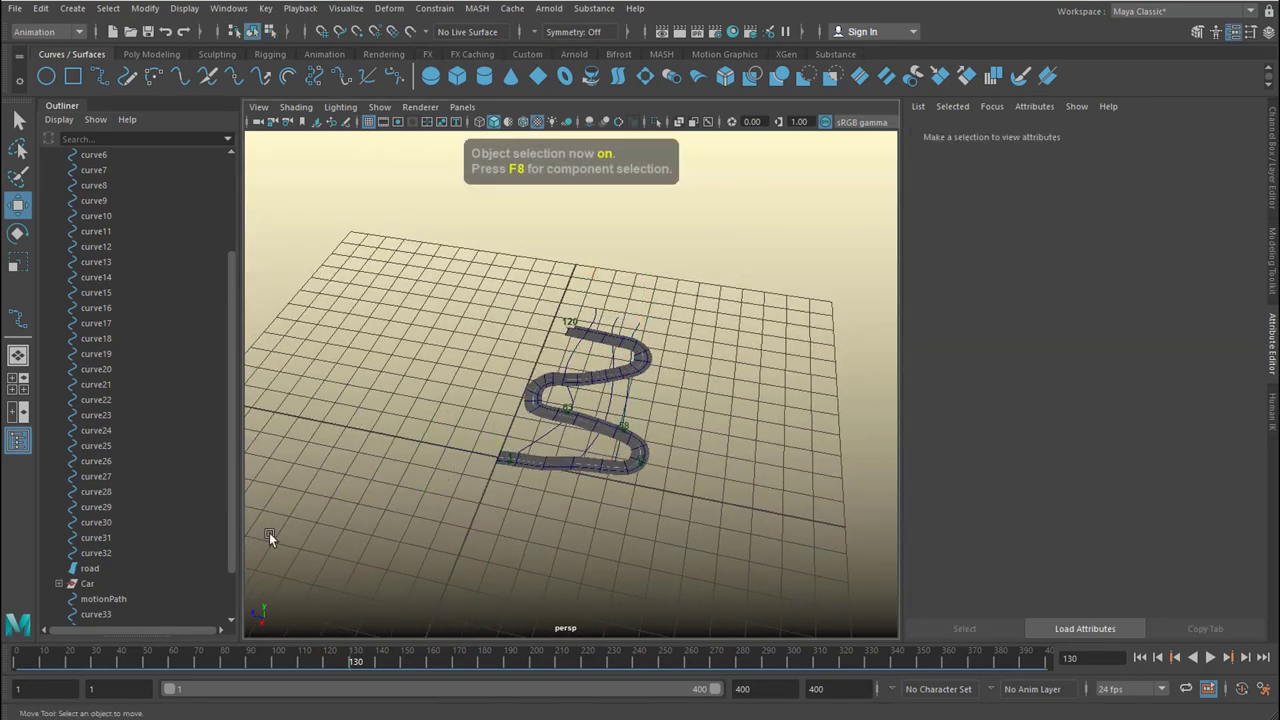
pyautogui.scroll(-3)
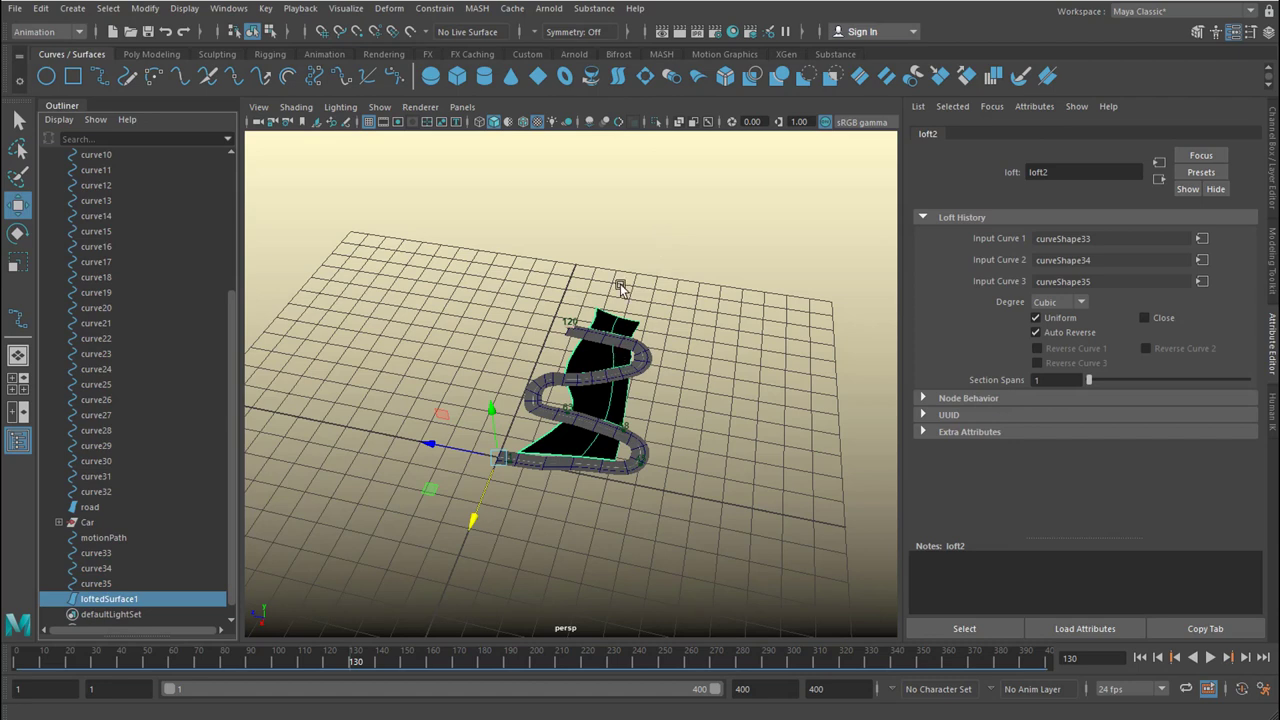
pyautogui.moveTo(50, 50)
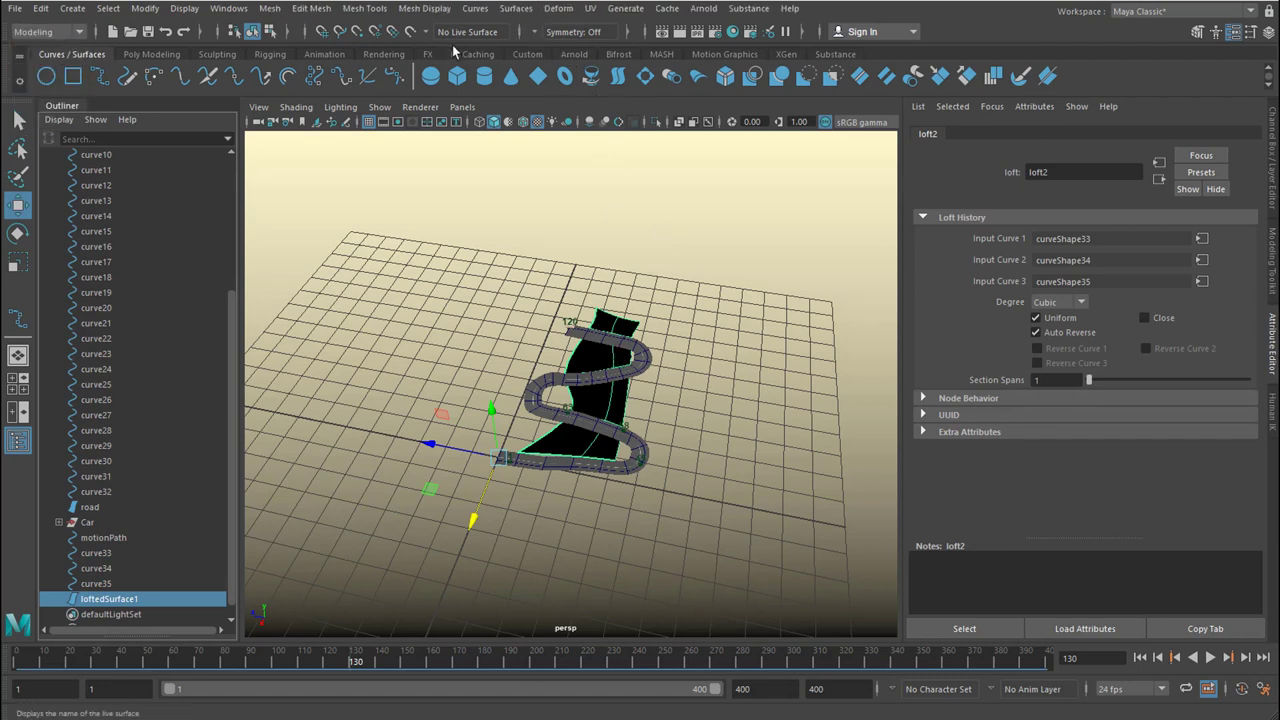
pyautogui.click(515, 8)
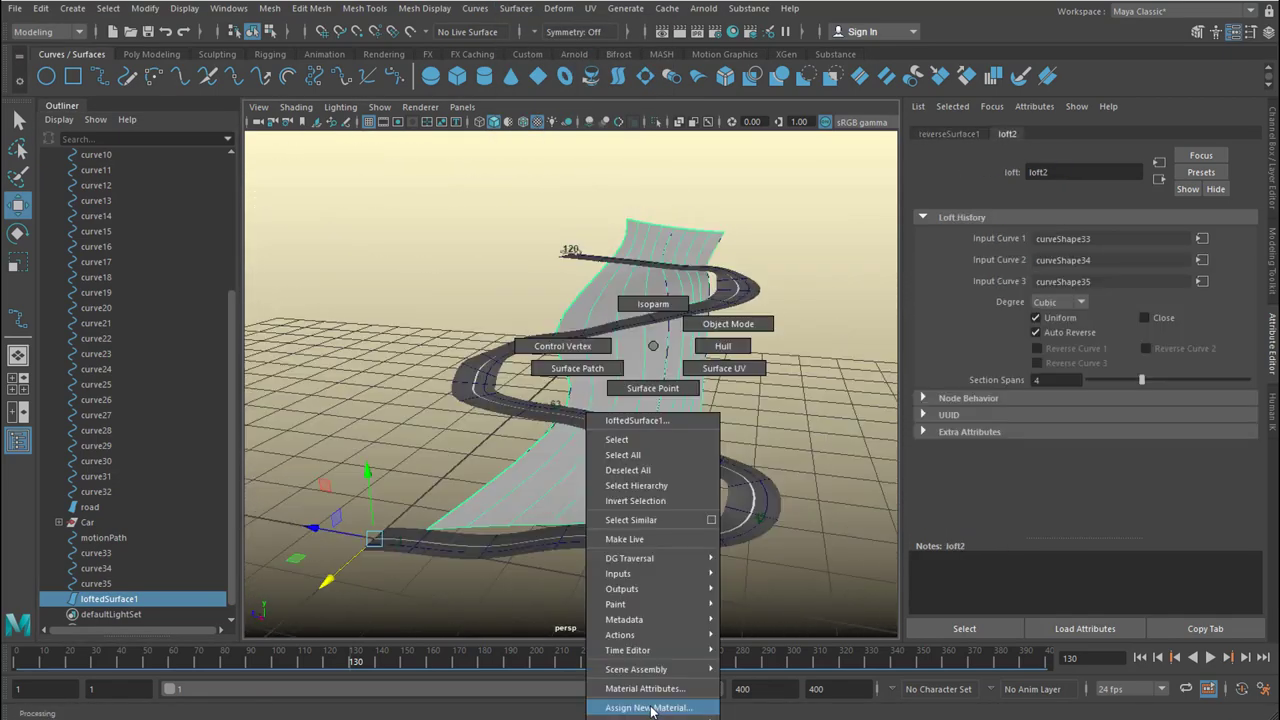
# - Give the mountain surface a new green Lambert material, then return to the Modeling menu set
pyautogui.click(647, 707)
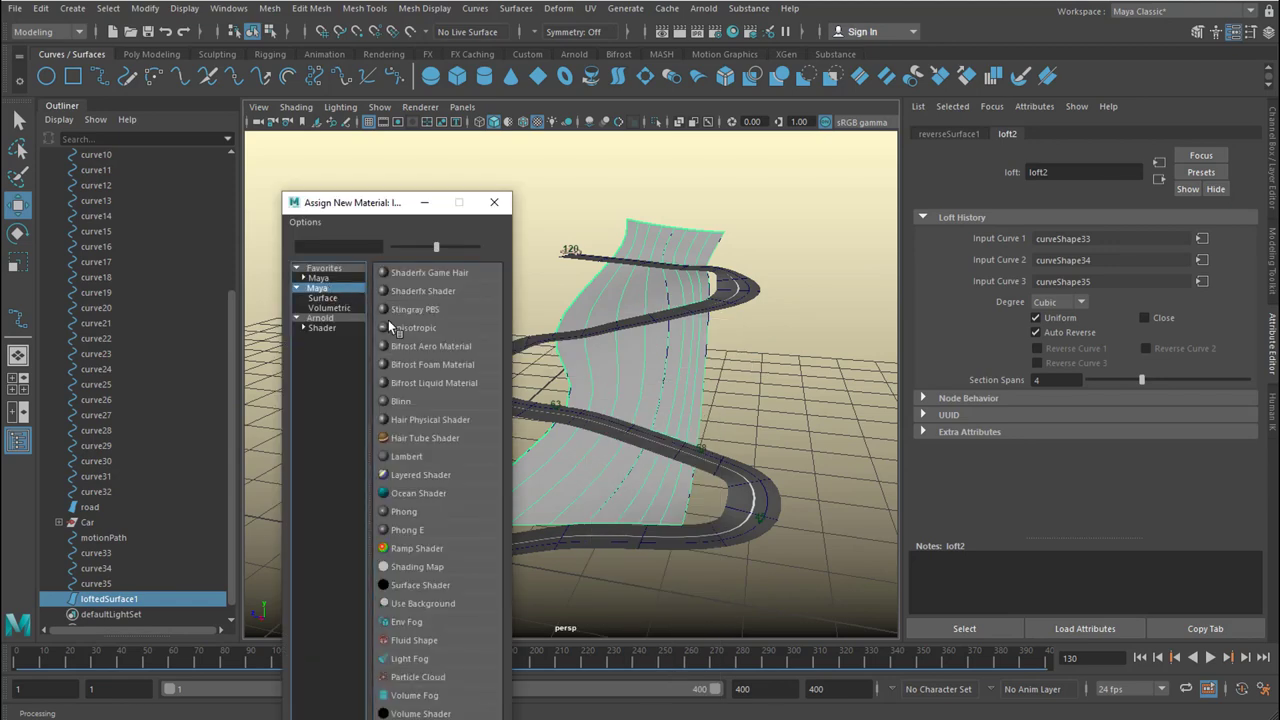
pyautogui.click(407, 456)
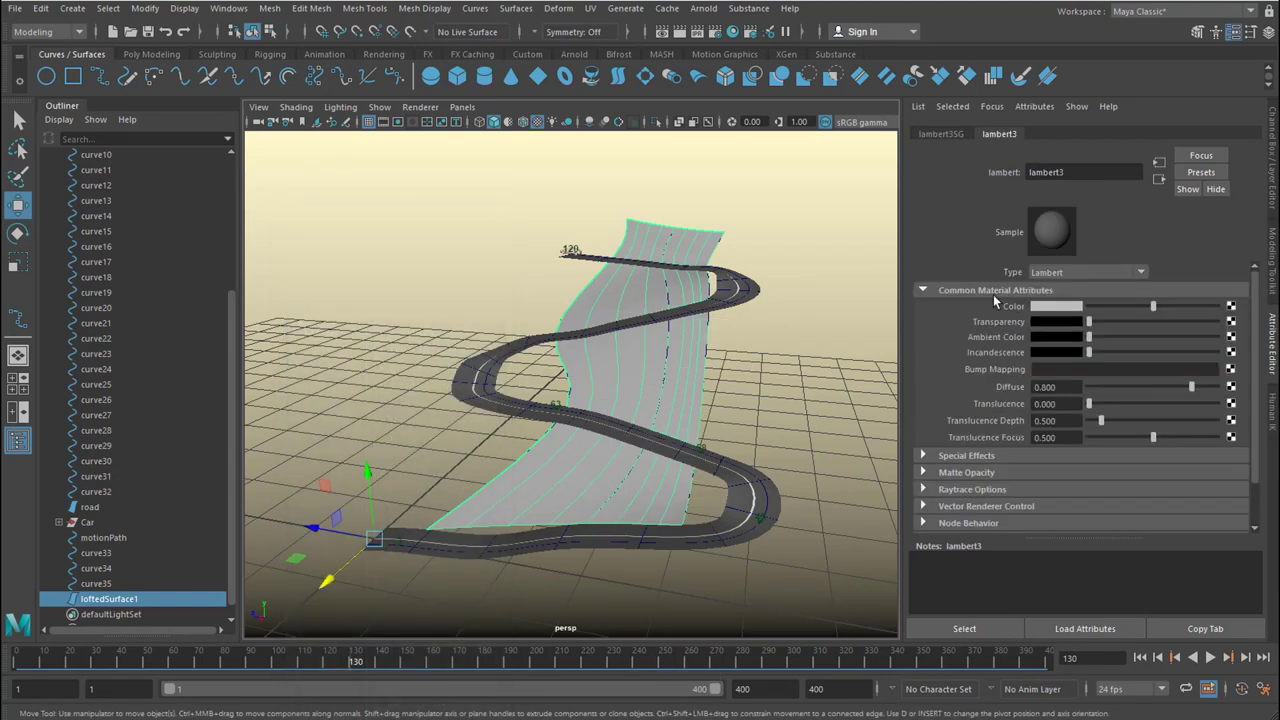
pyautogui.click(1058, 306)
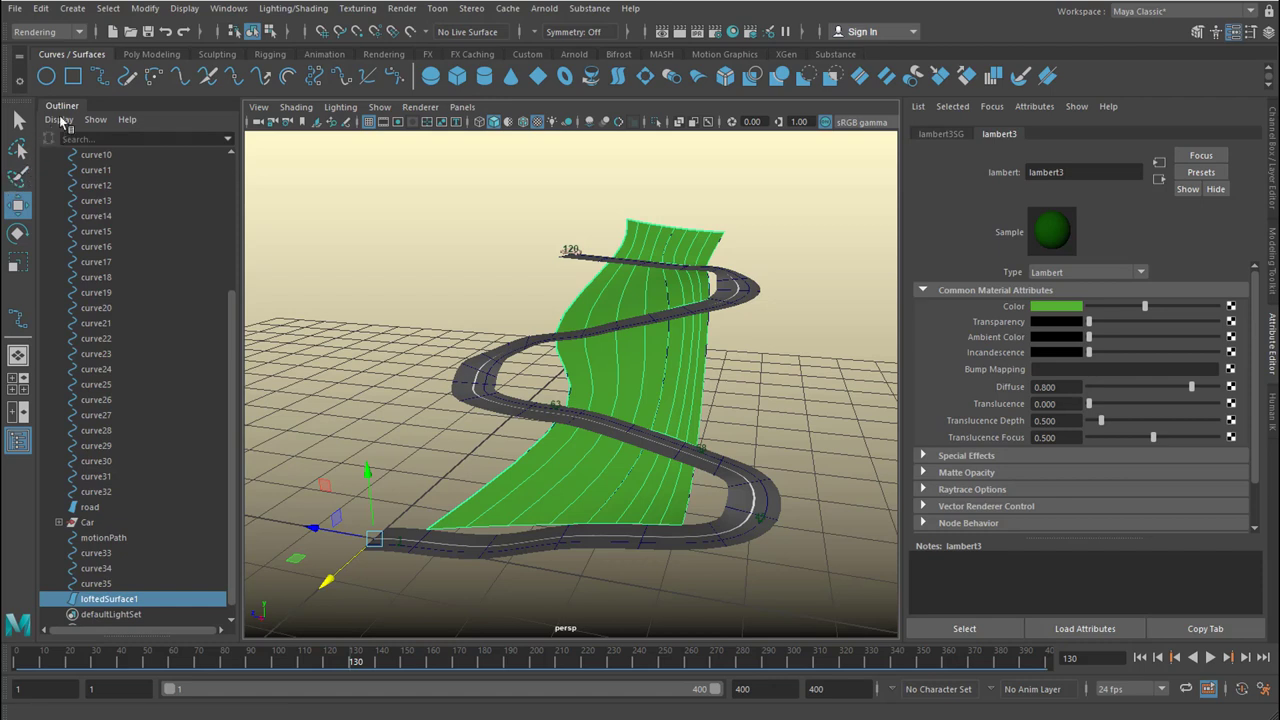
pyautogui.click(45, 31)
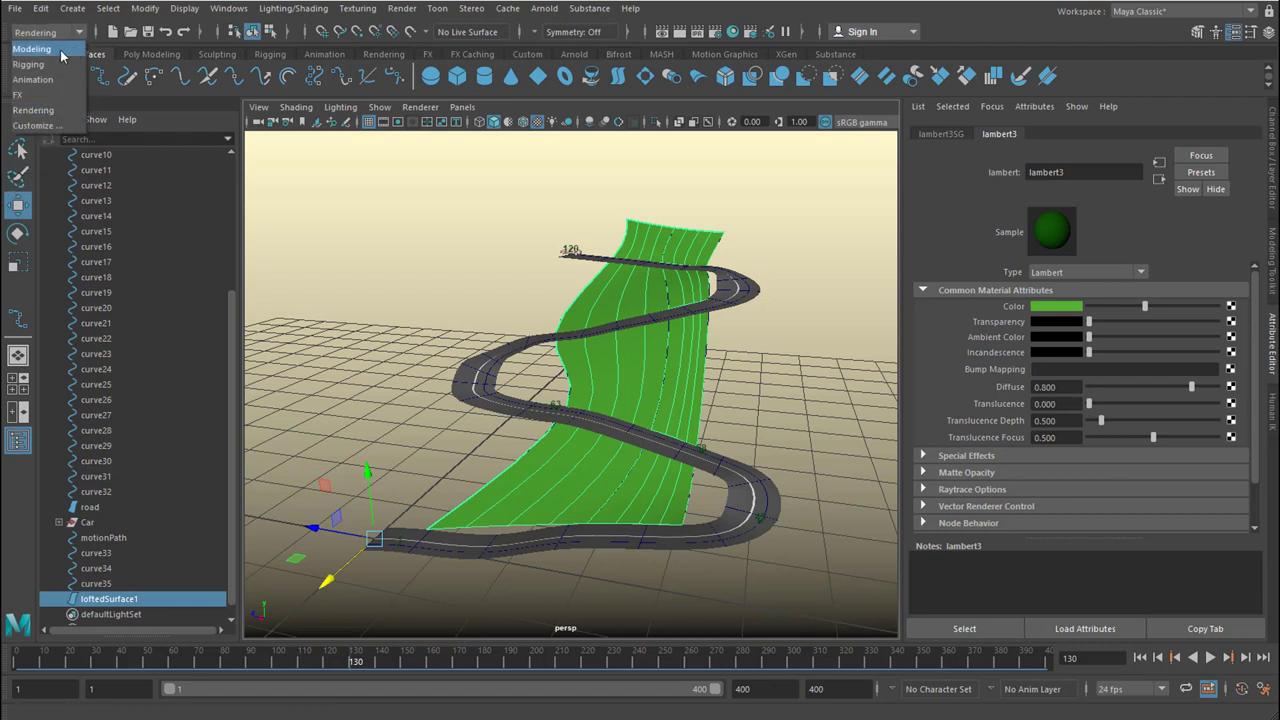
pyautogui.click(31, 48)
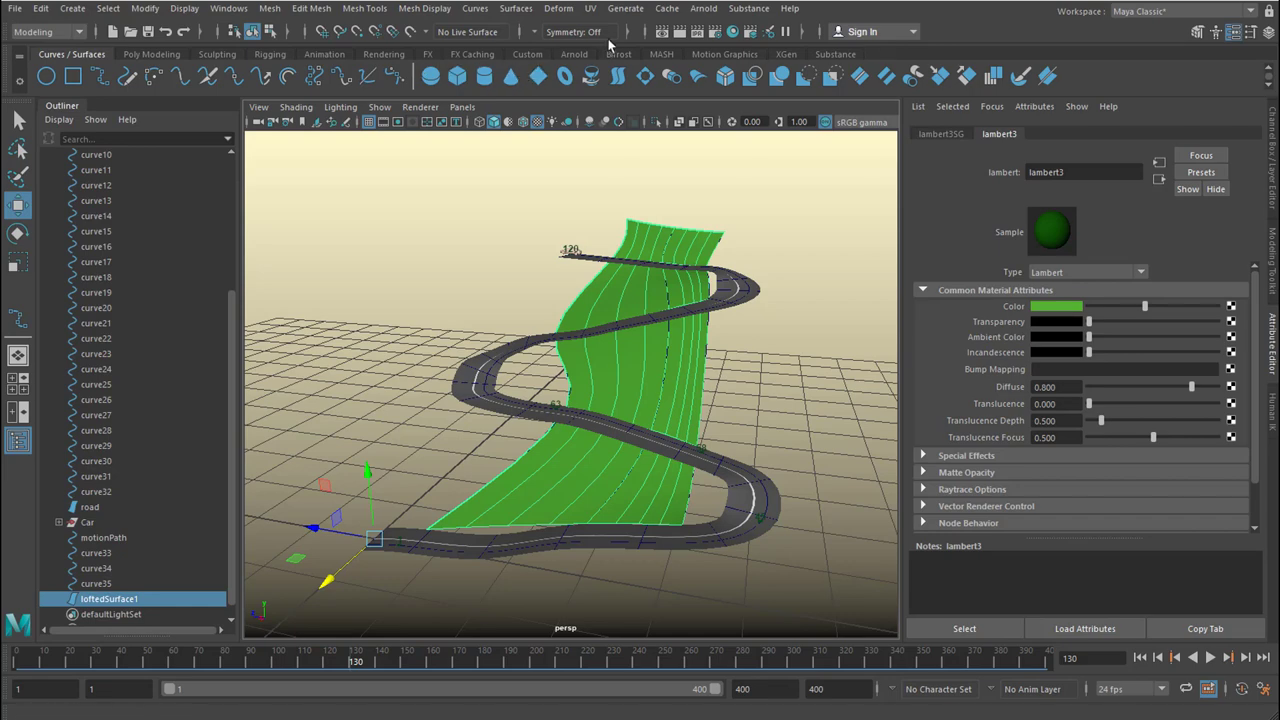
# - Make the mountain surface paintable and paint grass strokes on it with a Grasses brush
pyautogui.click(625, 8)
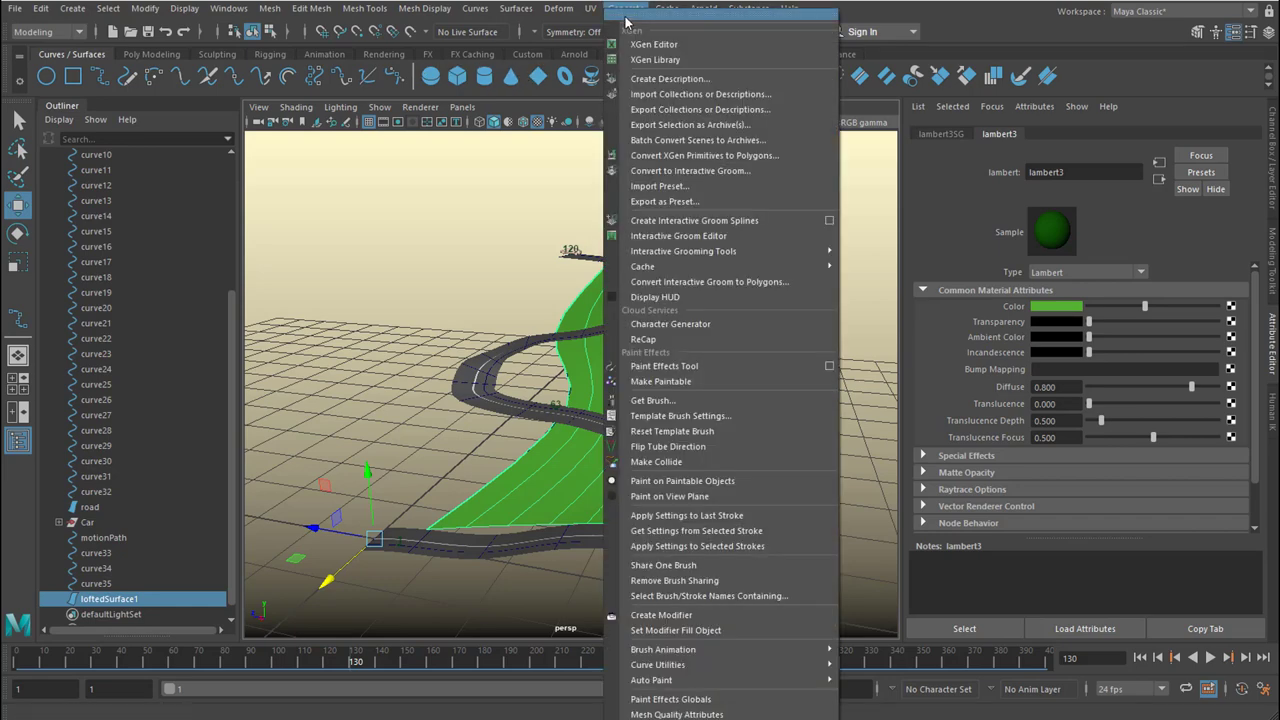
pyautogui.moveTo(660, 381)
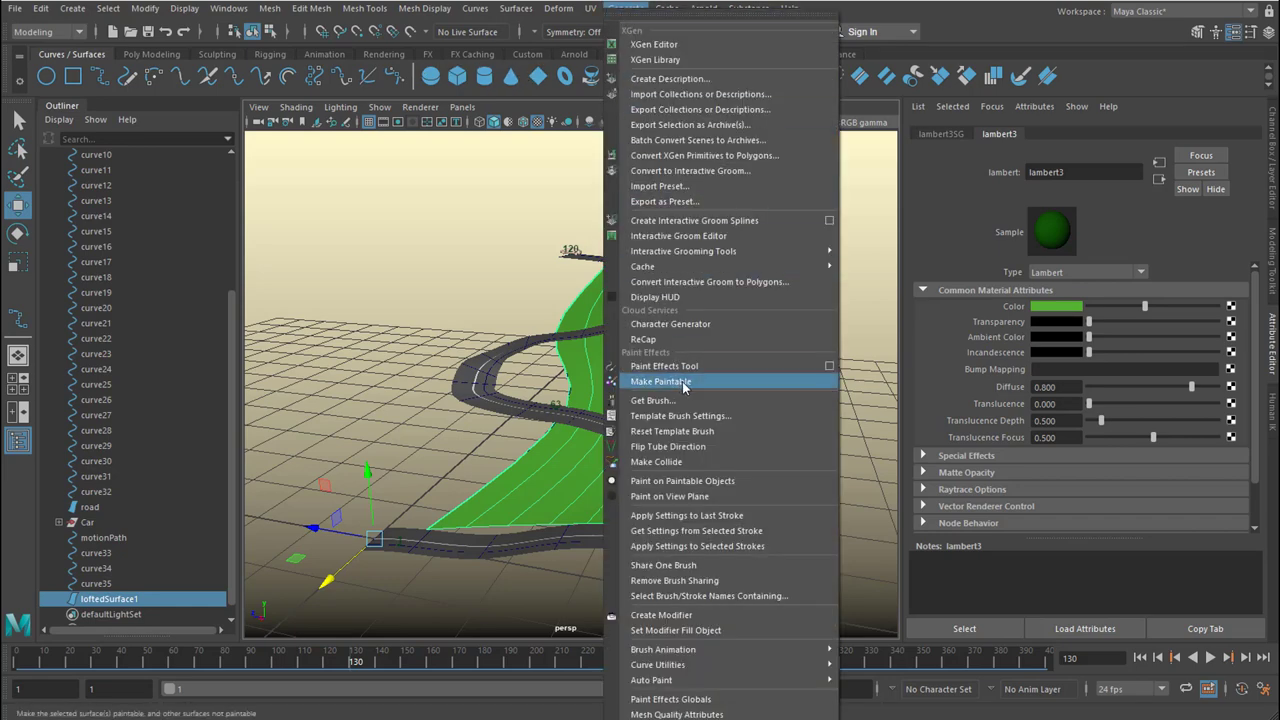
pyautogui.click(660, 381)
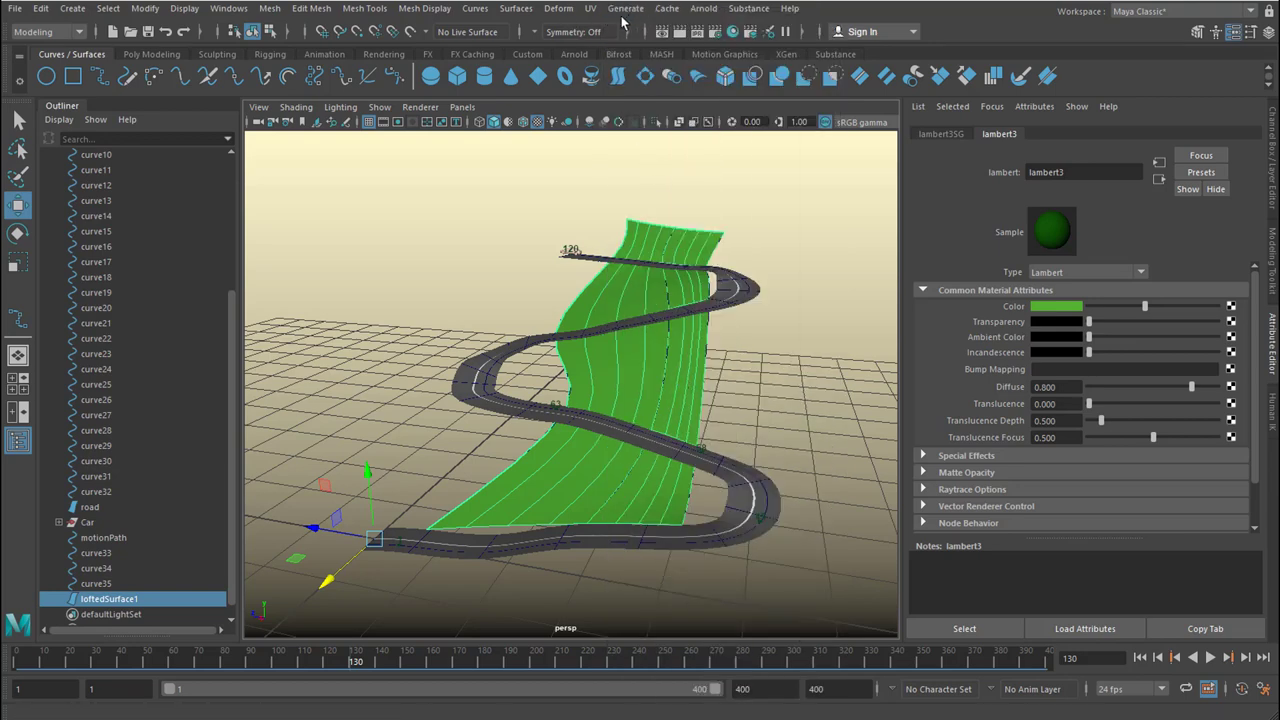
pyautogui.click(625, 8)
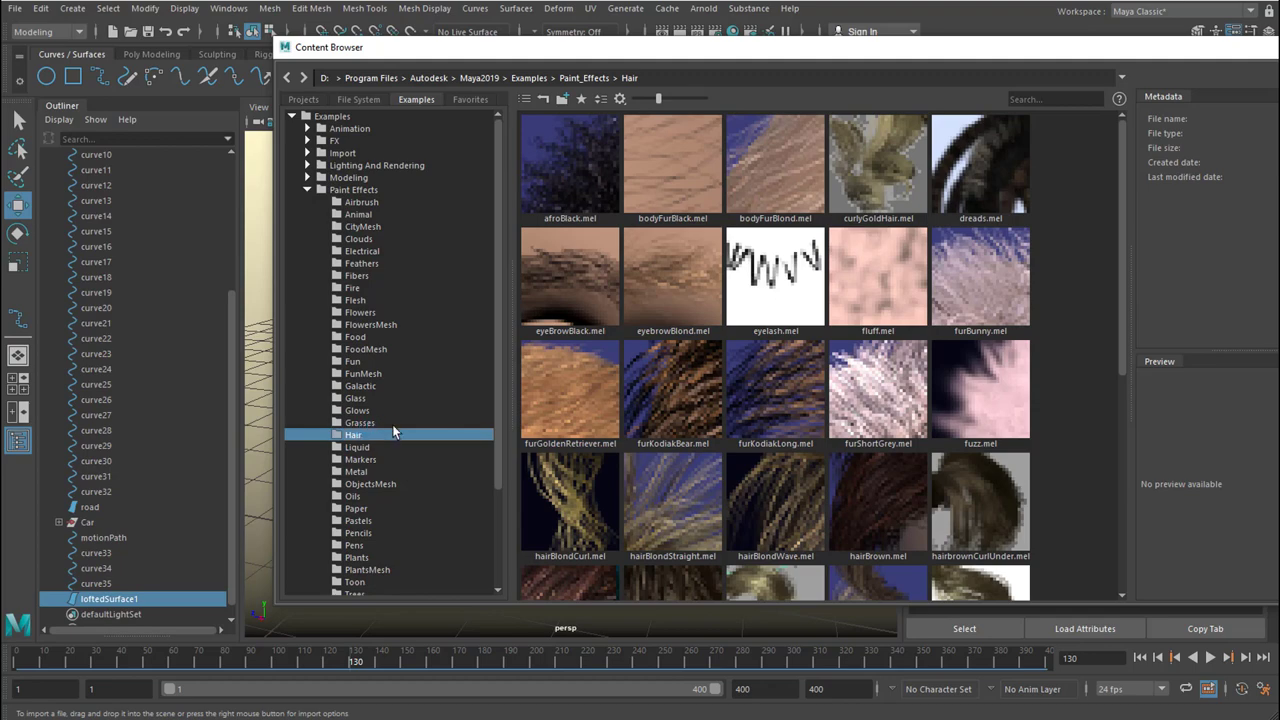
pyautogui.click(359, 422)
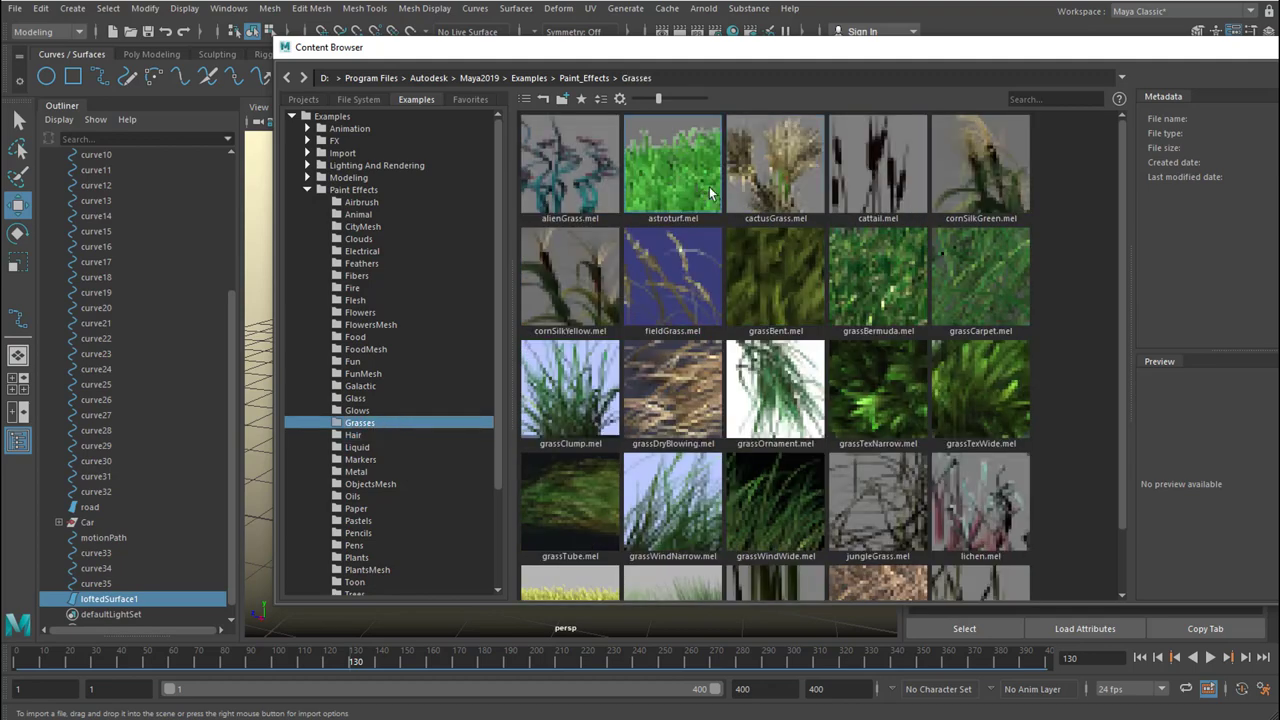
pyautogui.click(672, 165)
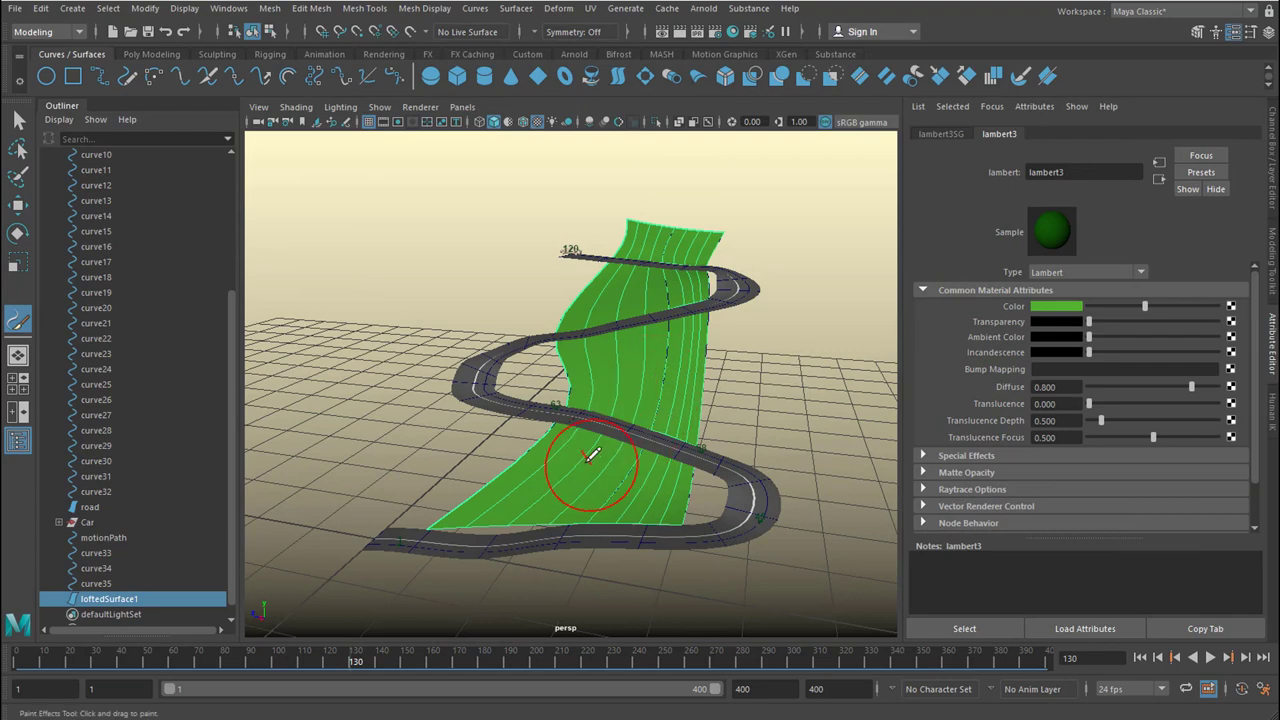
pyautogui.moveTo(590, 455); pyautogui.dragTo(520, 490)
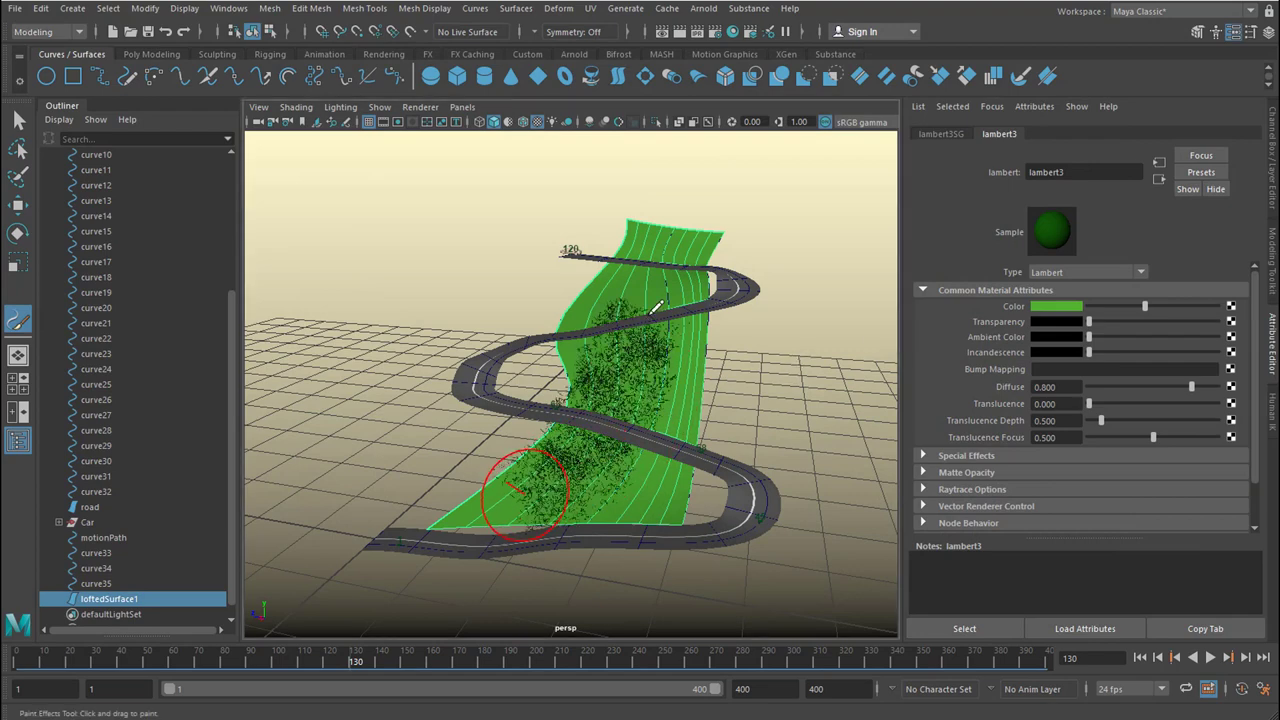